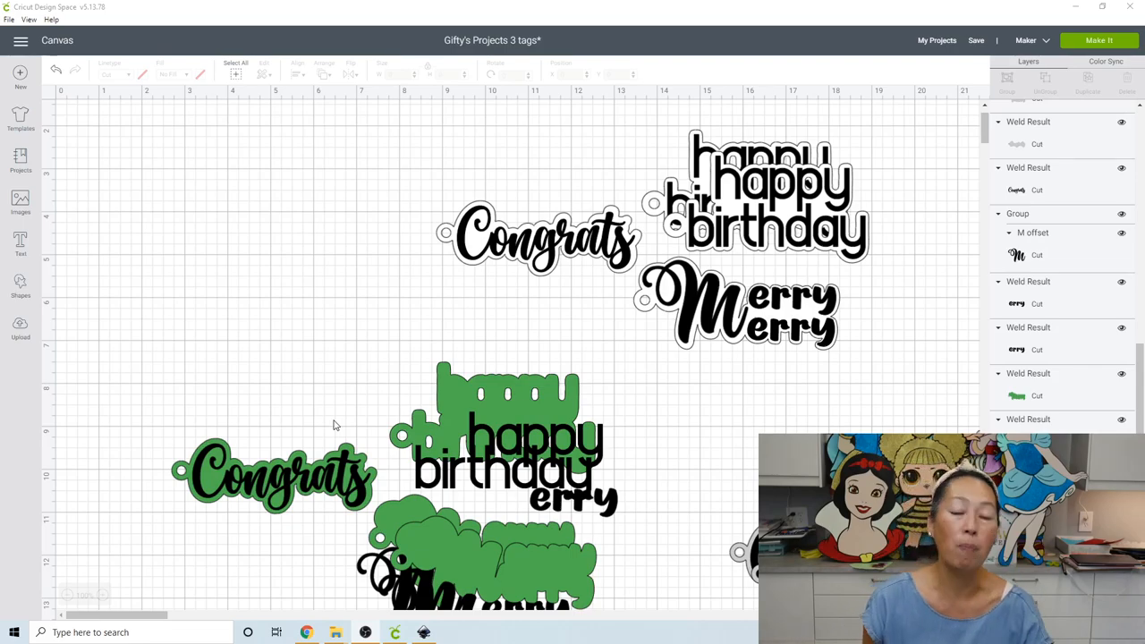
{"action": "mouse_move", "coordinate": [544, 352]}
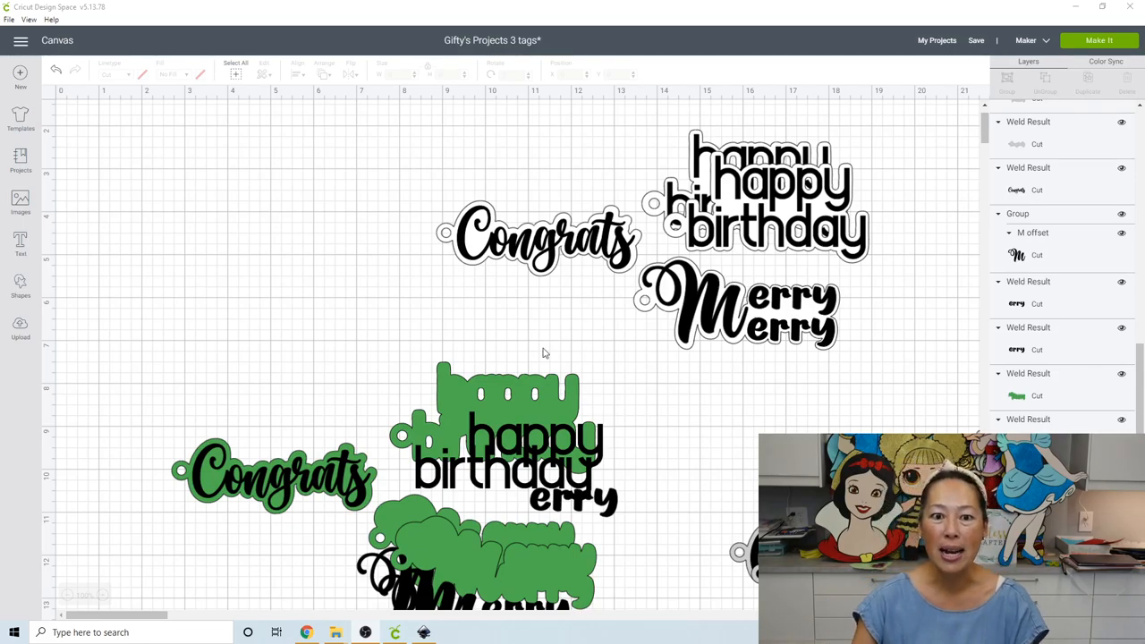
{"action": "mouse_move", "coordinate": [400, 171]}
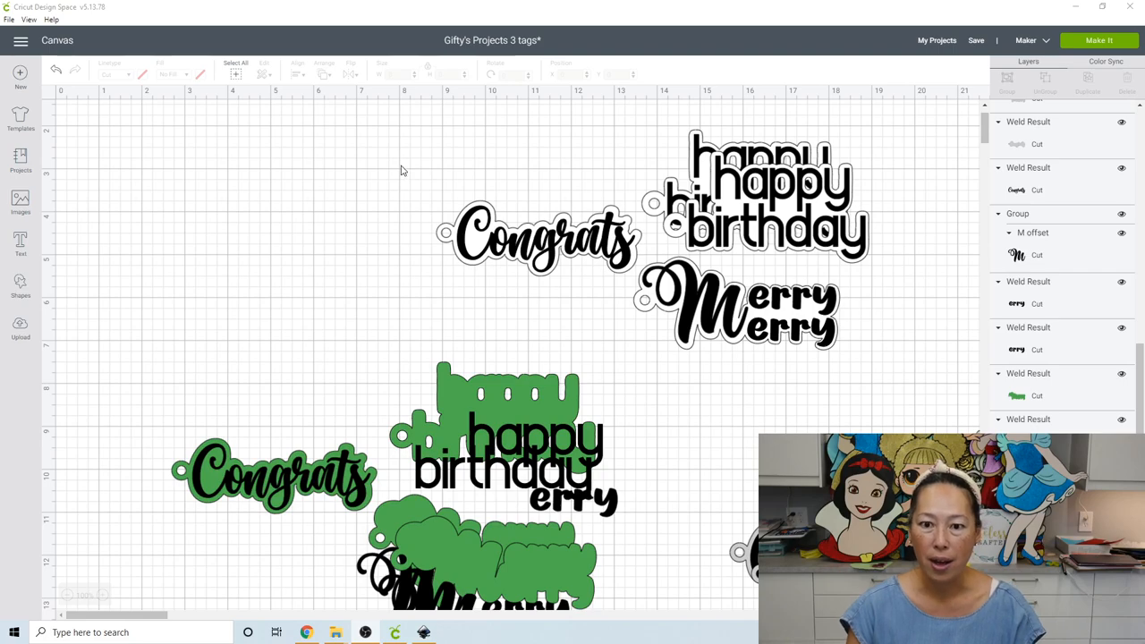
{"action": "mouse_move", "coordinate": [437, 227]}
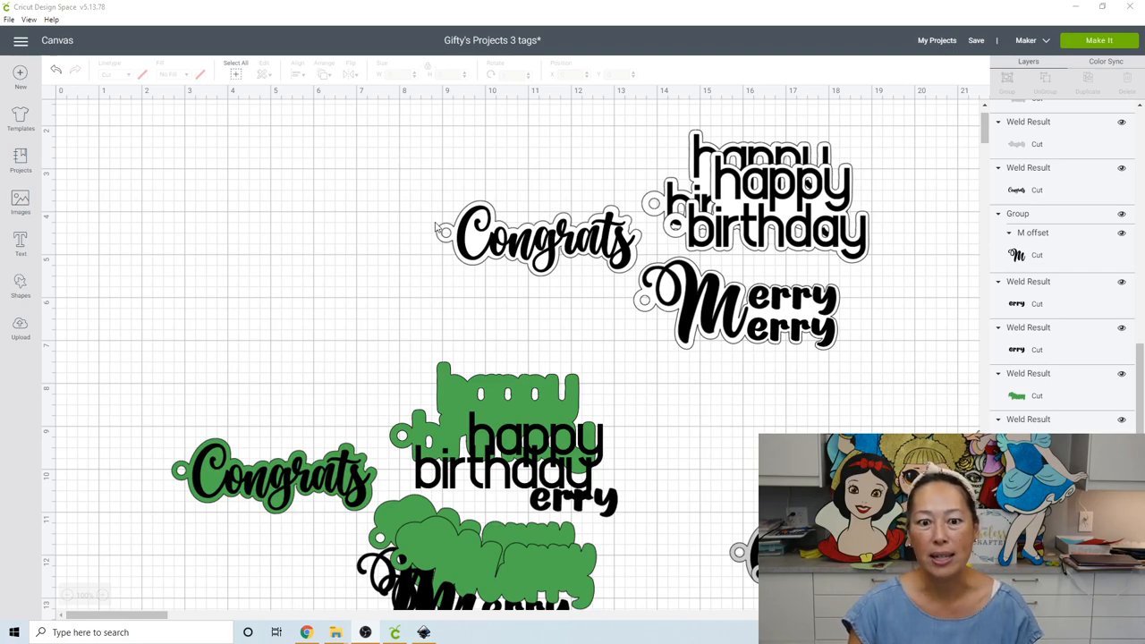
Switch to the Inkscape document and choose the Haniberryku font for the Text tool
{"action": "left_click", "coordinate": [541, 237]}
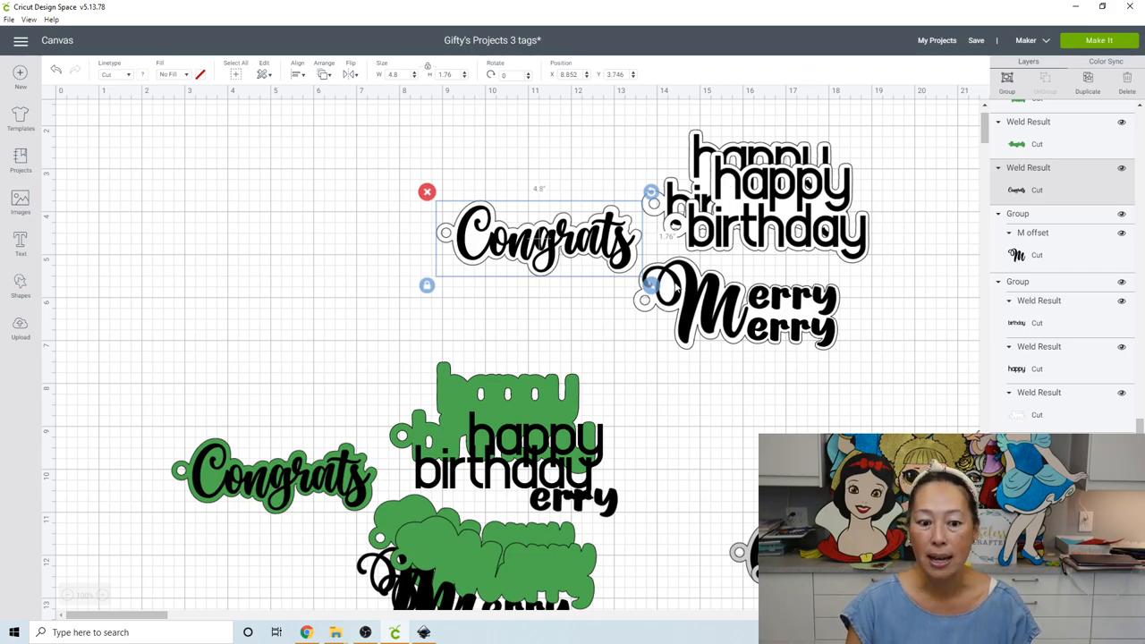
{"action": "mouse_move", "coordinate": [669, 314]}
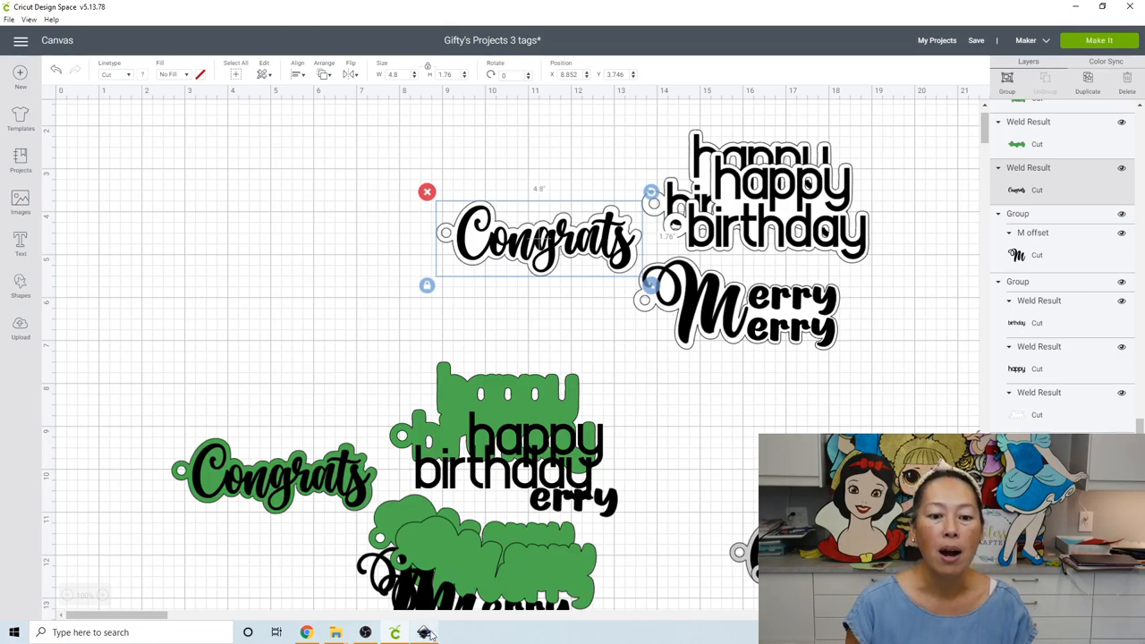
{"action": "left_click", "coordinate": [424, 633]}
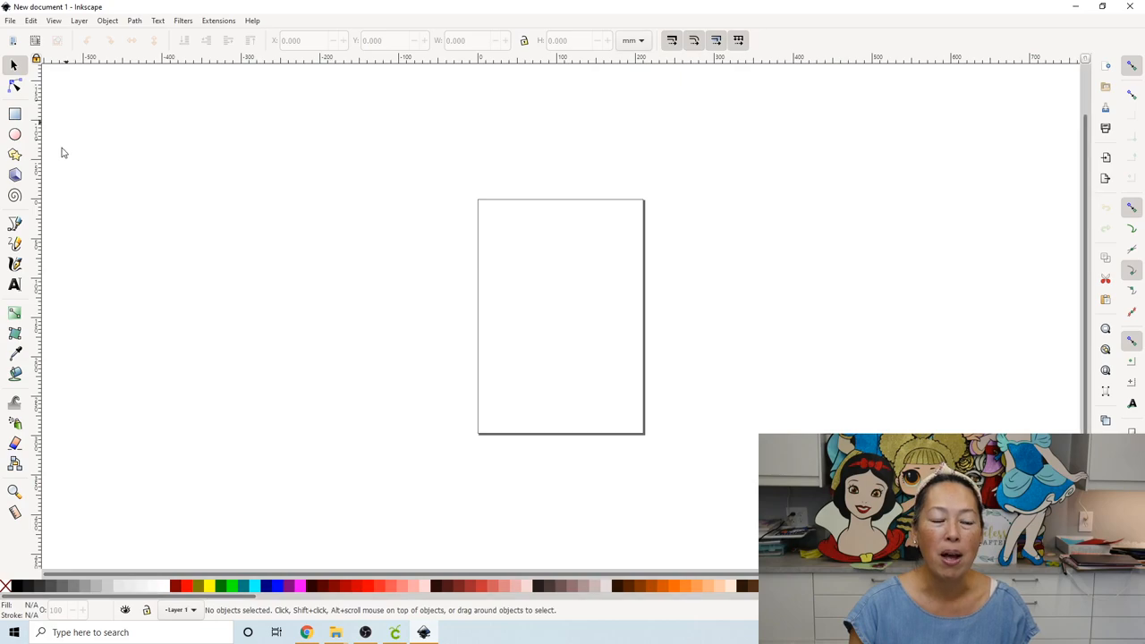
{"action": "left_click", "coordinate": [14, 285]}
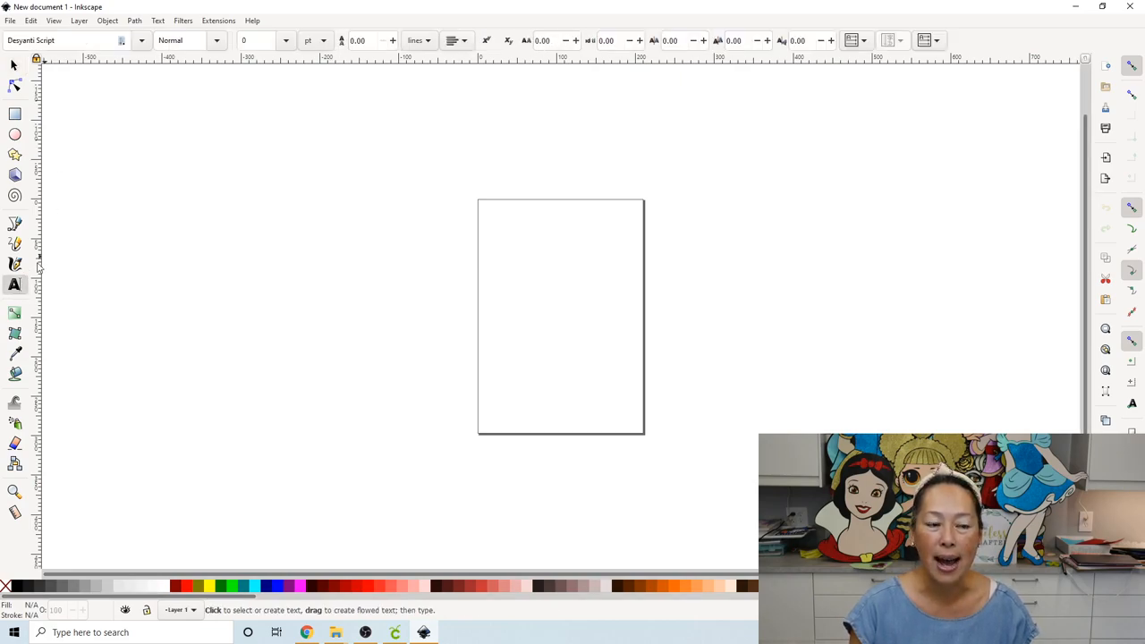
{"action": "left_click", "coordinate": [141, 40]}
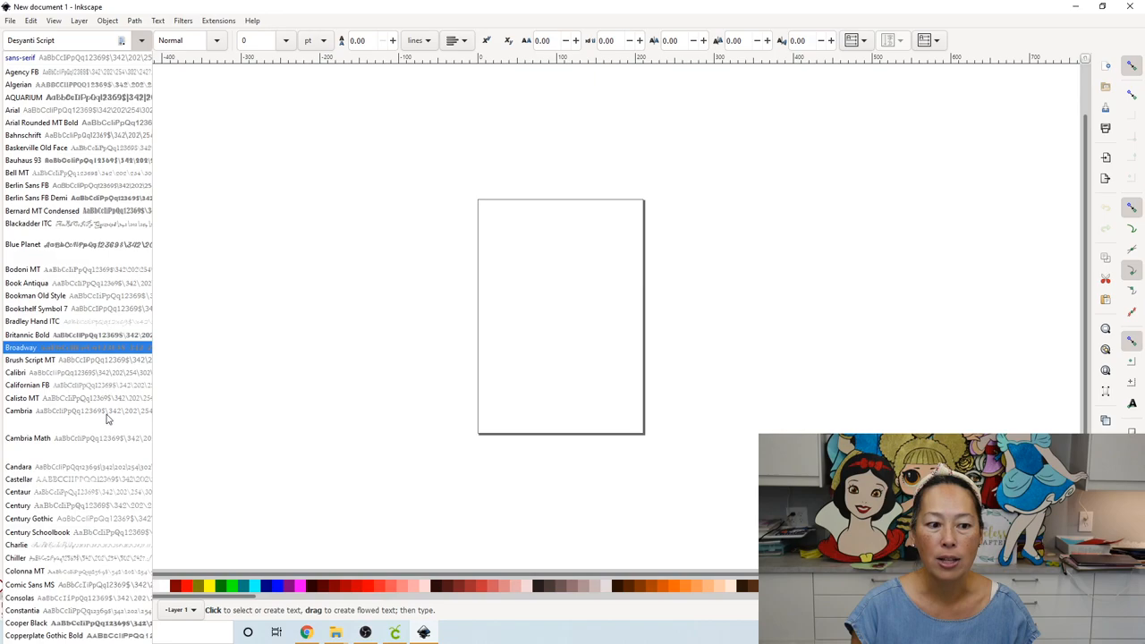
{"action": "left_click", "coordinate": [18, 491]}
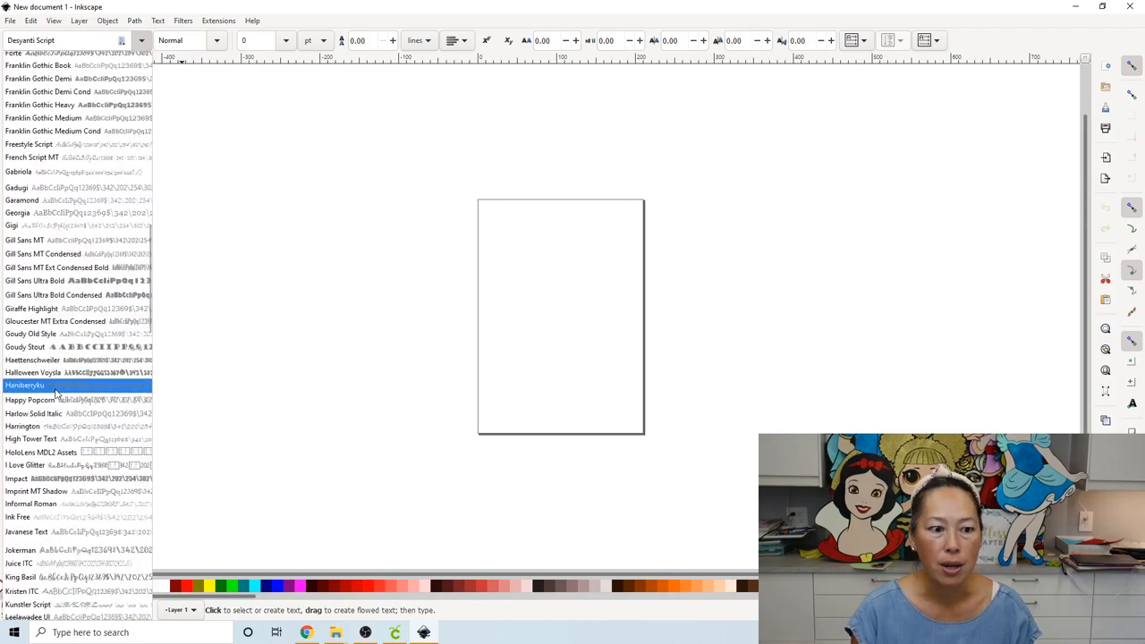
{"action": "left_click", "coordinate": [25, 384]}
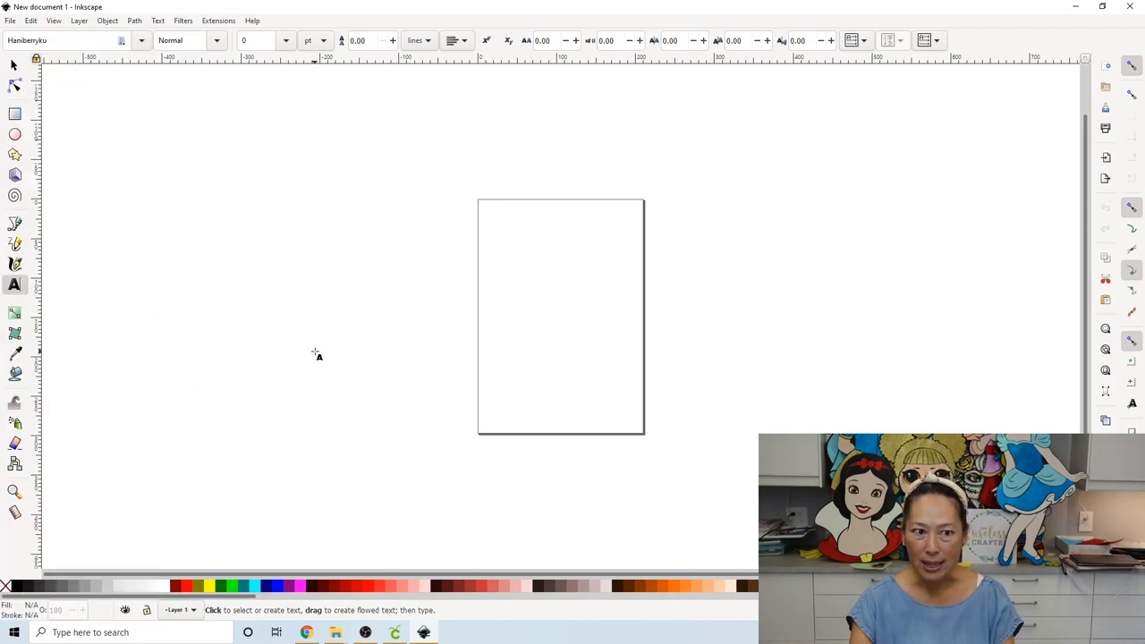
{"action": "mouse_move", "coordinate": [289, 221]}
{"action": "type", "text": "hello"}
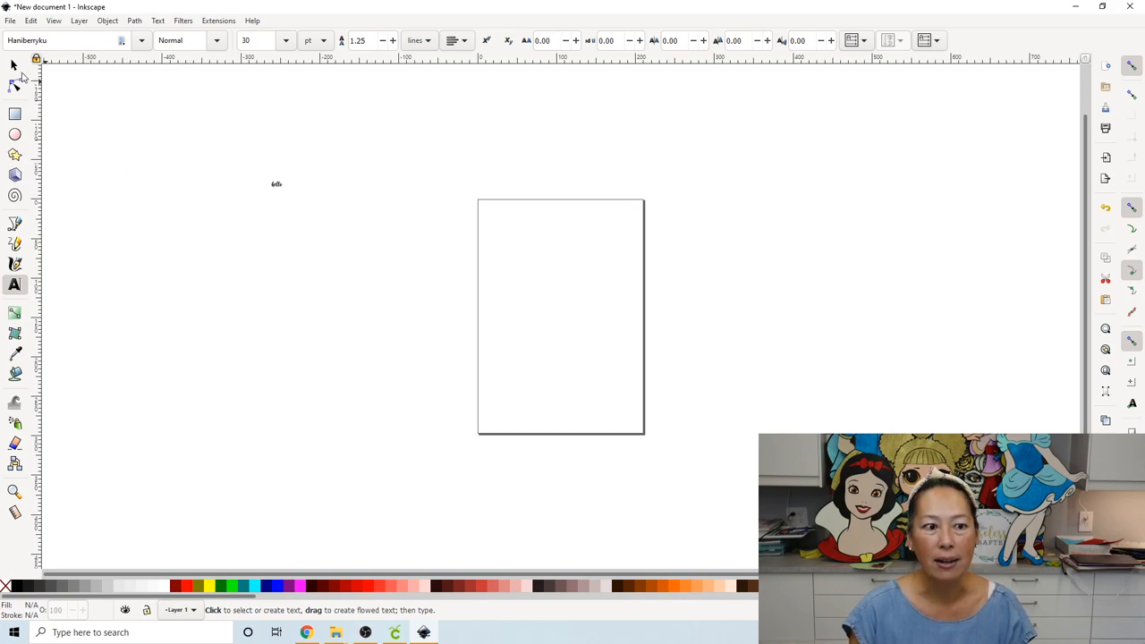
Switch to the Select tool and lock the width/height ratio for proportional scaling
{"action": "left_click", "coordinate": [14, 65]}
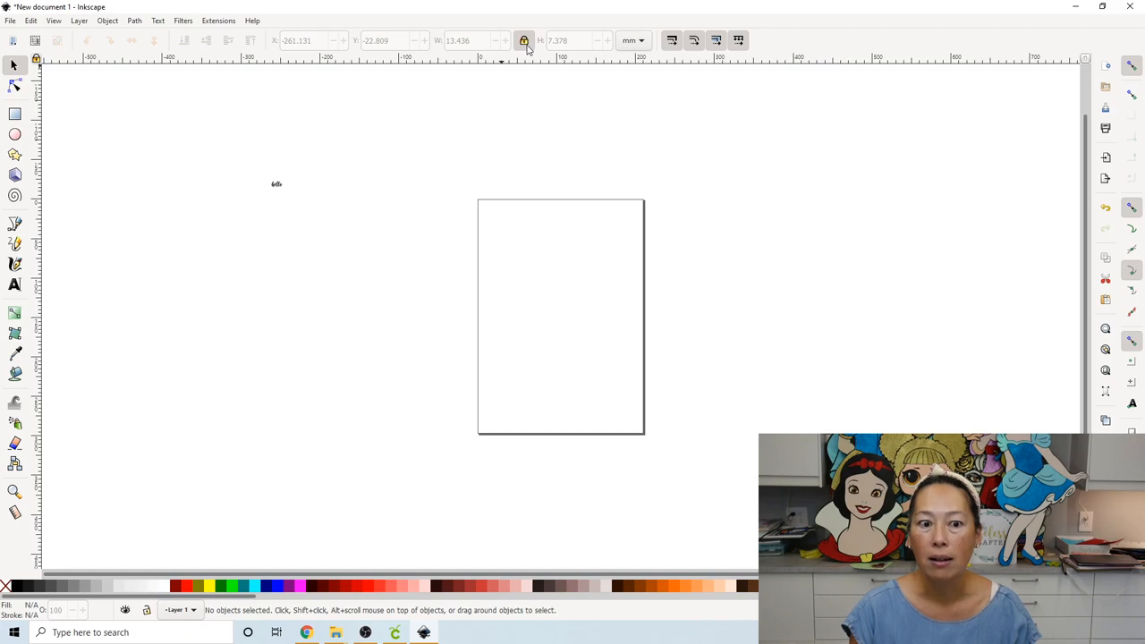
{"action": "left_click", "coordinate": [276, 184]}
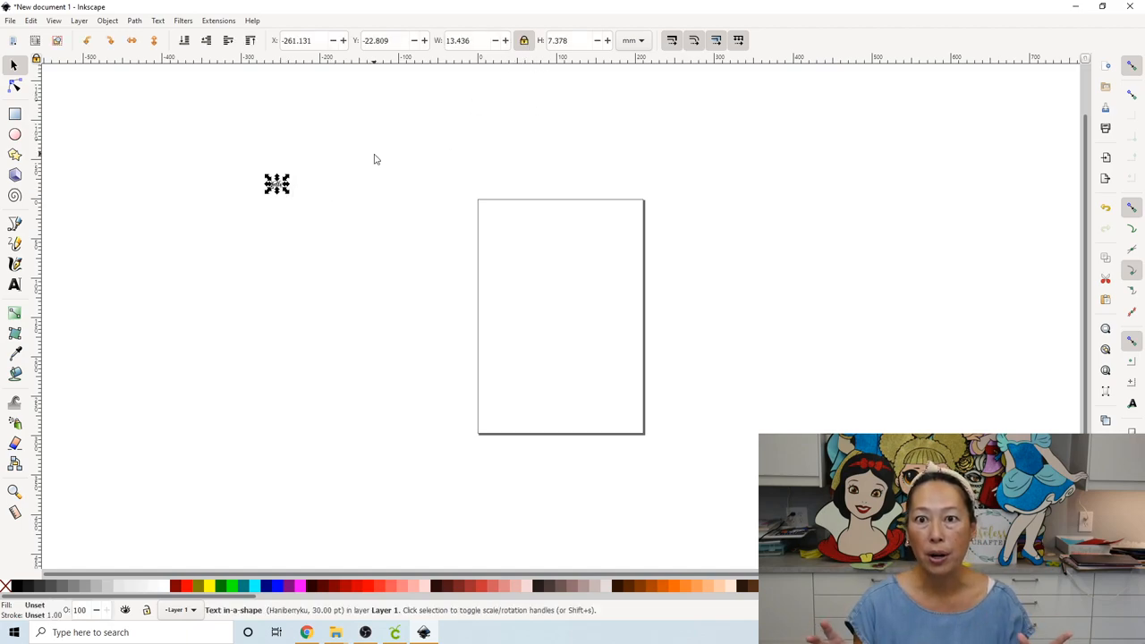
{"action": "mouse_move", "coordinate": [302, 193]}
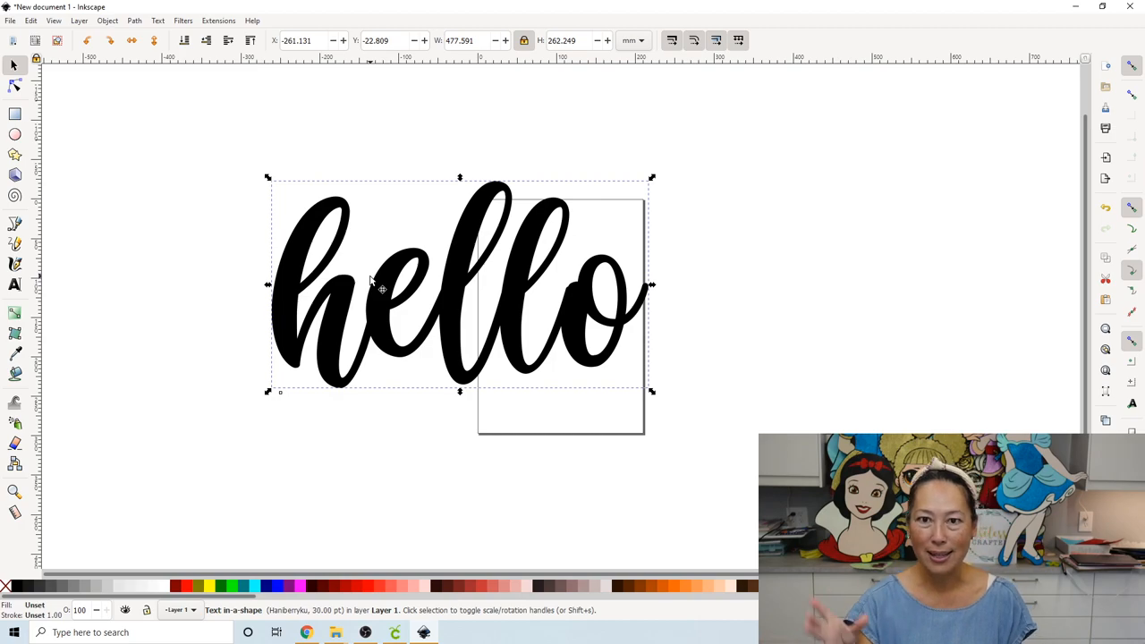
{"action": "mouse_move", "coordinate": [342, 235]}
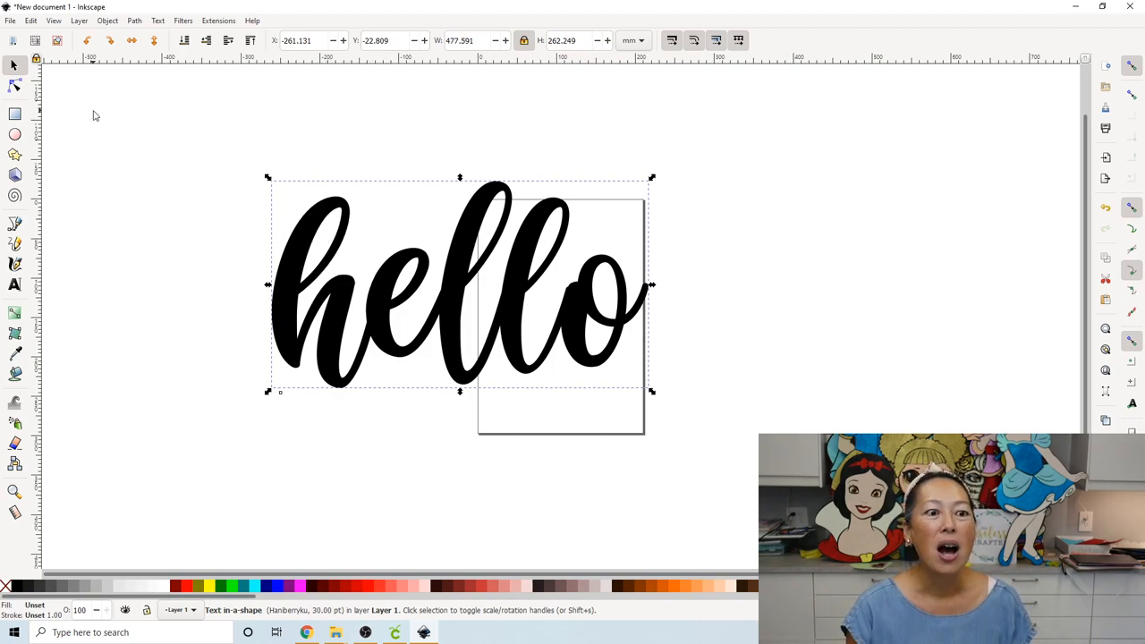
{"action": "mouse_move", "coordinate": [167, 168]}
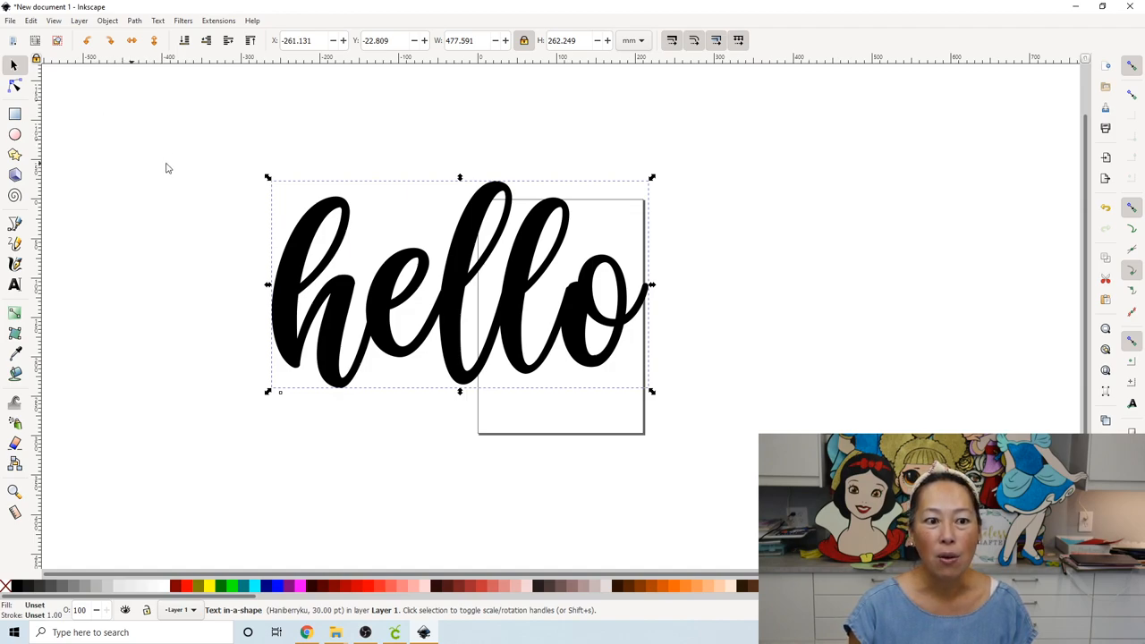
{"action": "mouse_move", "coordinate": [598, 347]}
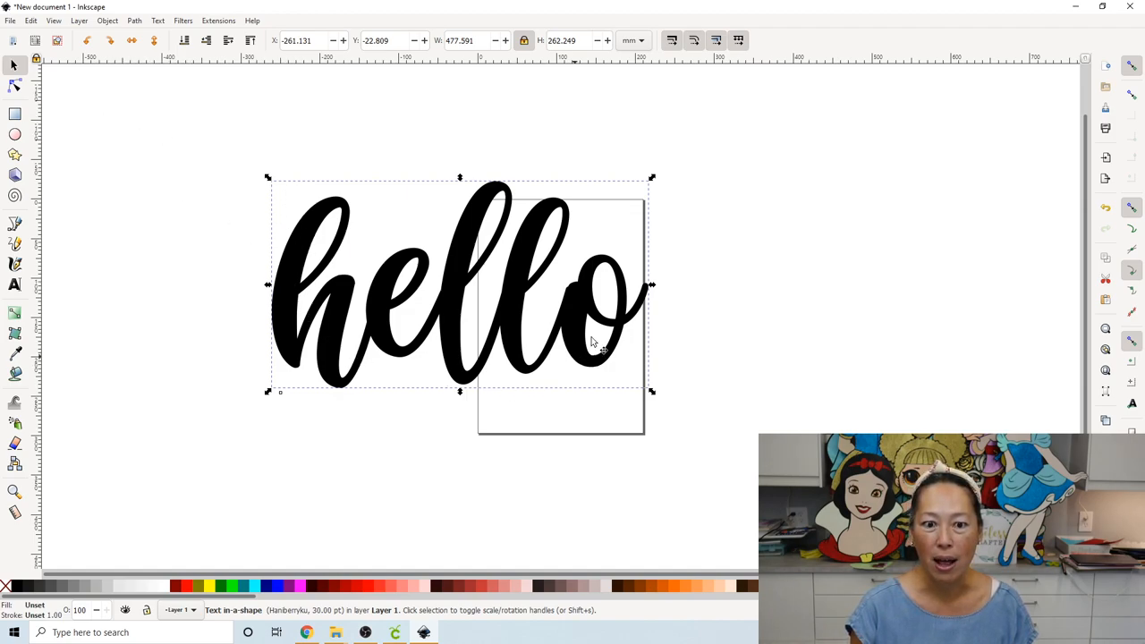
{"action": "mouse_move", "coordinate": [125, 138]}
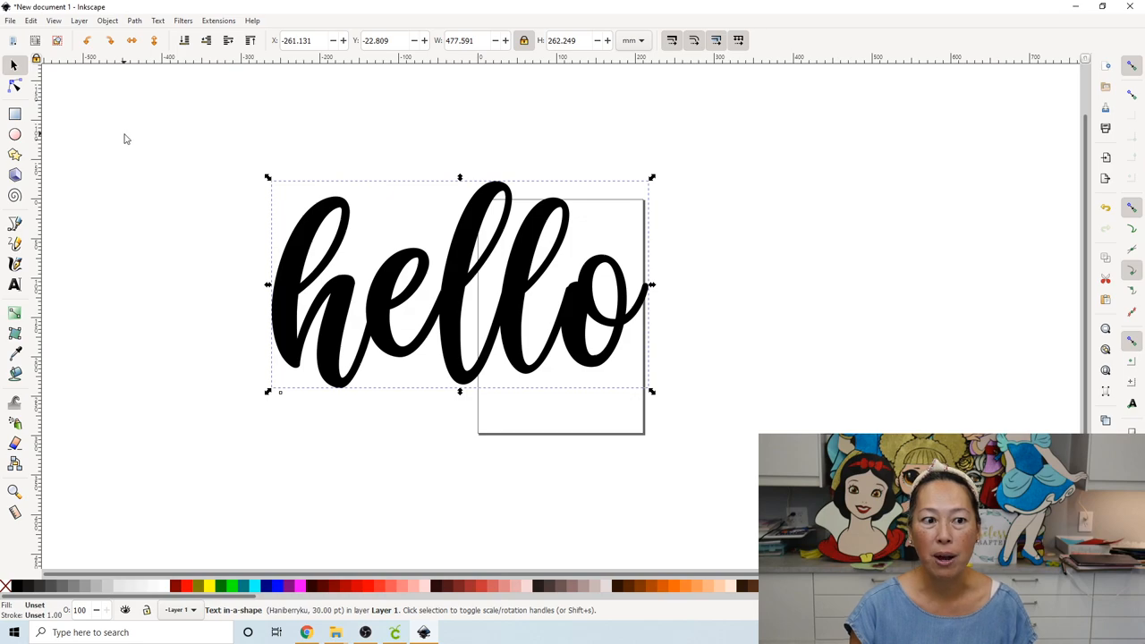
Paint-bucket fill an aqua shape around the hello lettering, grown by 20 mm
{"action": "left_click", "coordinate": [125, 139]}
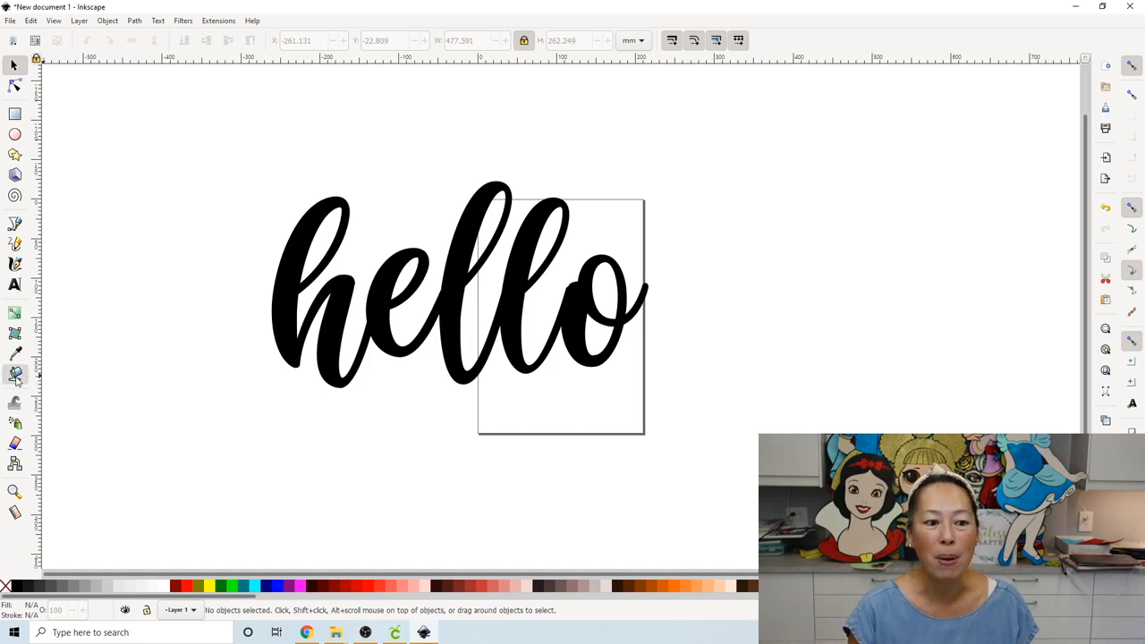
{"action": "left_click", "coordinate": [15, 378]}
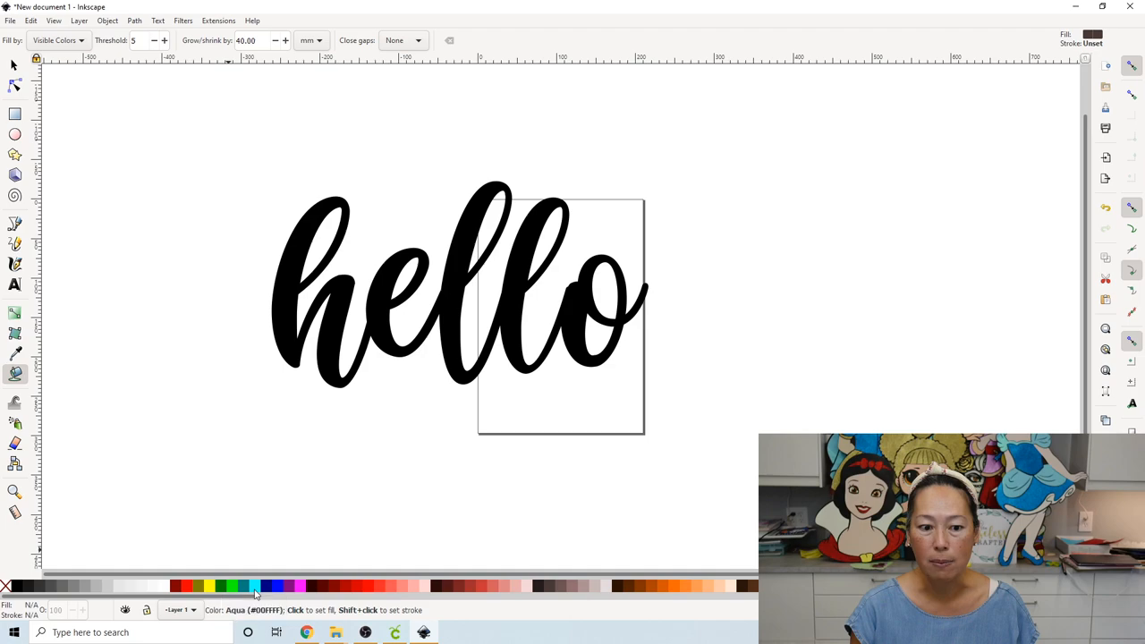
{"action": "left_click", "coordinate": [257, 586]}
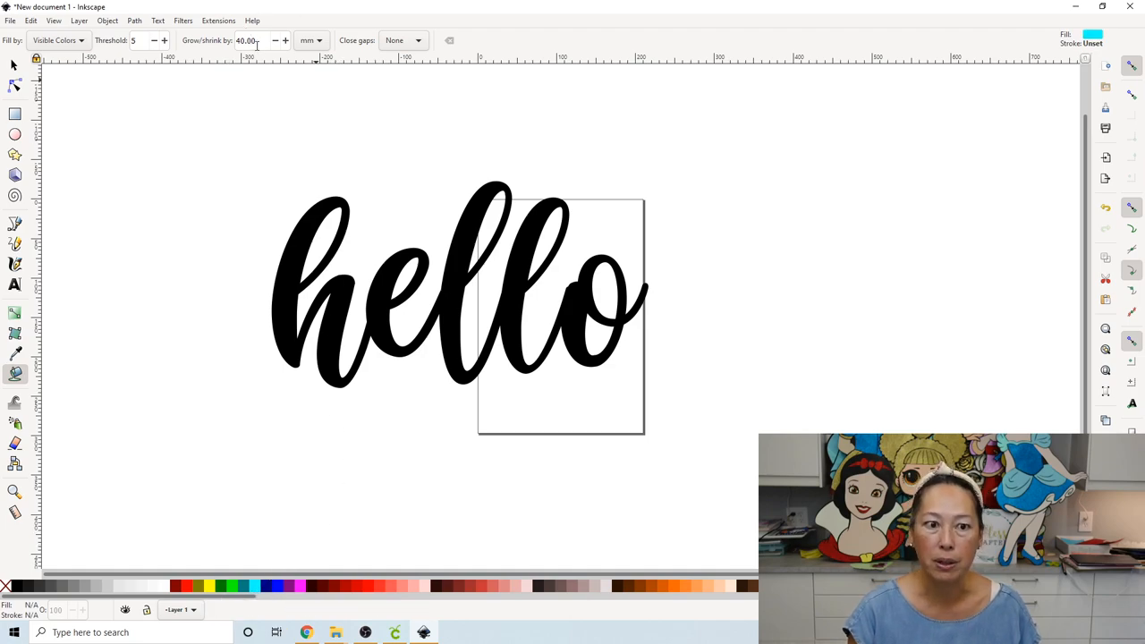
{"action": "triple_click", "coordinate": [246, 40]}
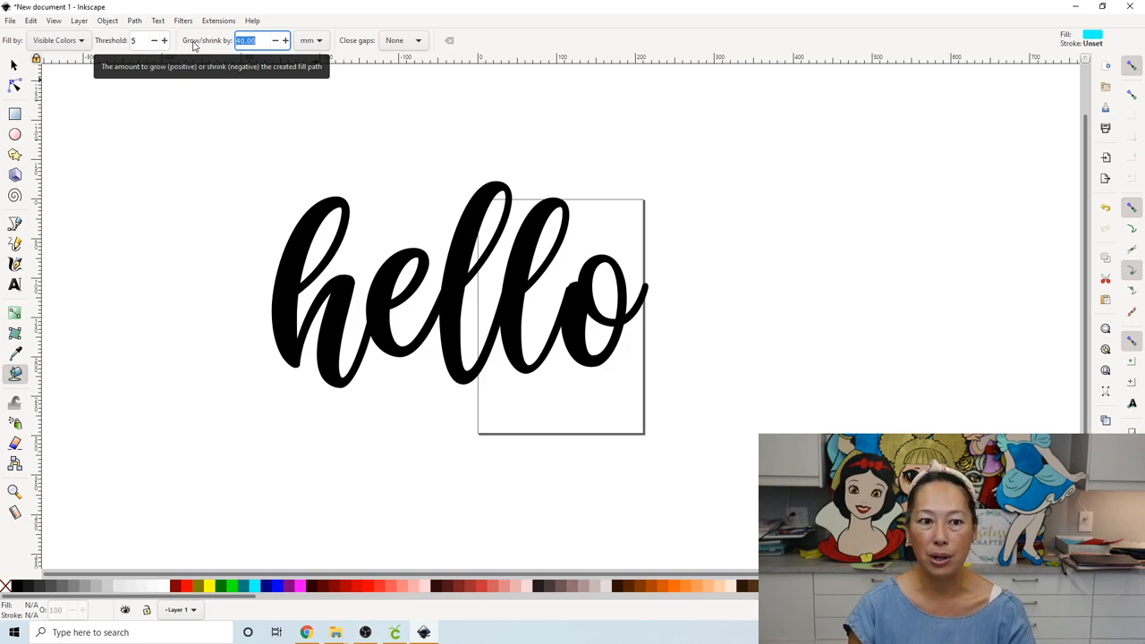
{"action": "type", "text": "20.00"}
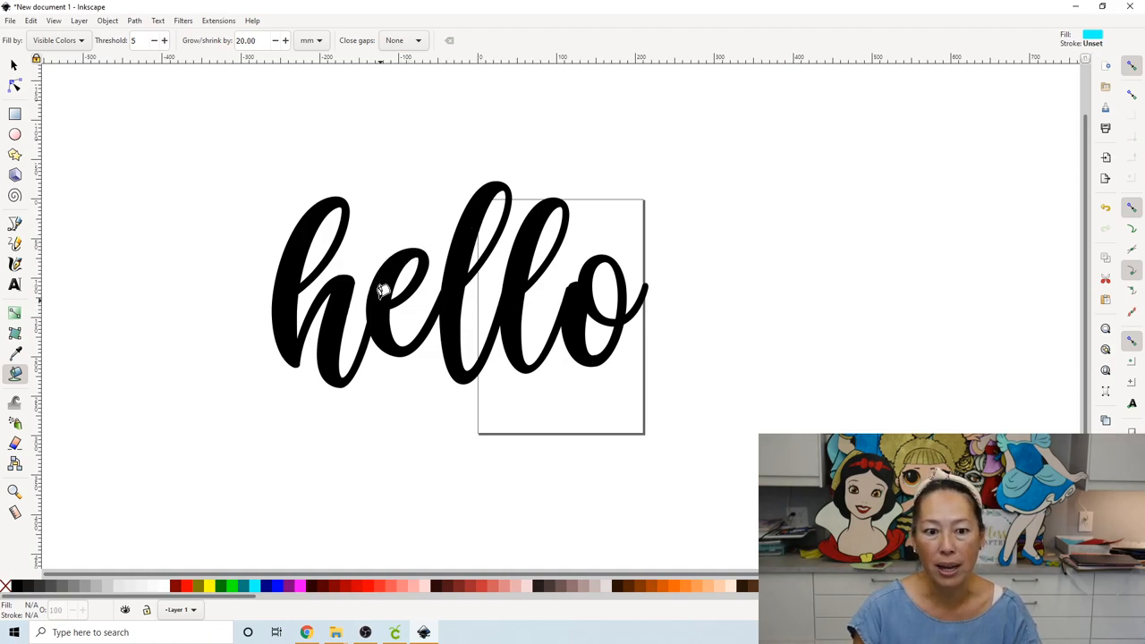
{"action": "left_click", "coordinate": [383, 291]}
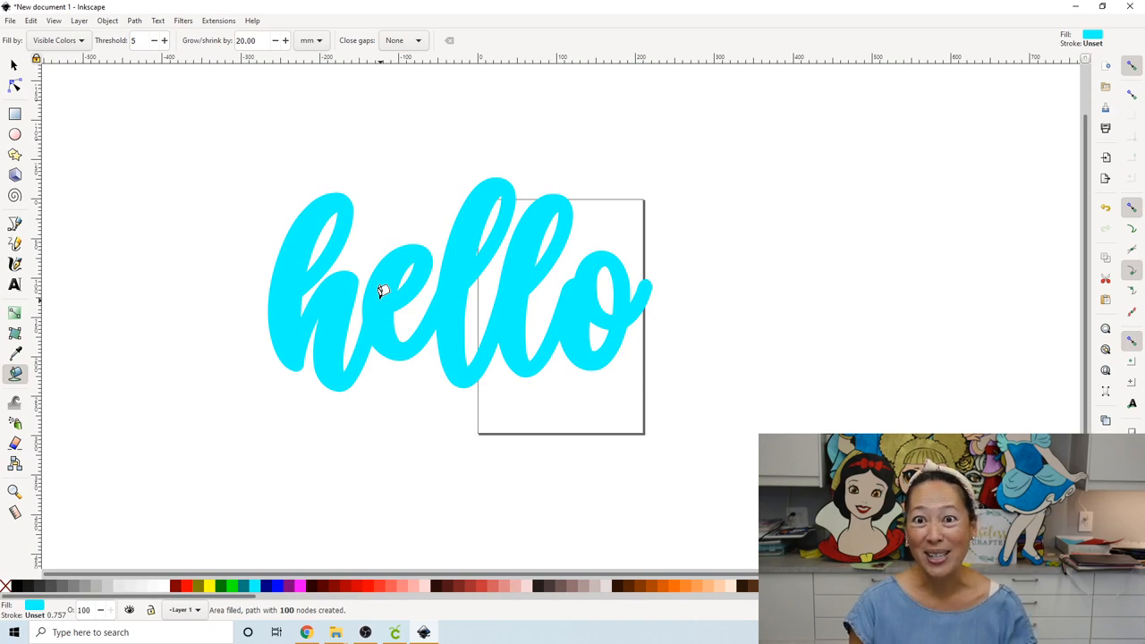
{"action": "mouse_move", "coordinate": [176, 116]}
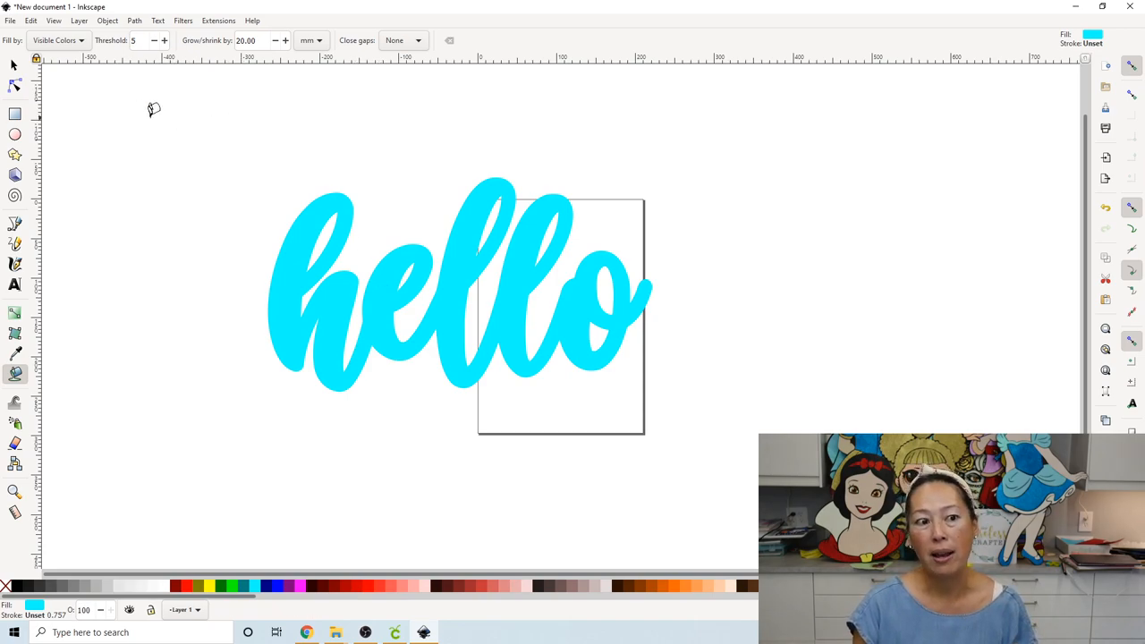
Paint-bucket fill a magenta shape around the hello lettering, grown by 40 mm
{"action": "left_click", "coordinate": [15, 65]}
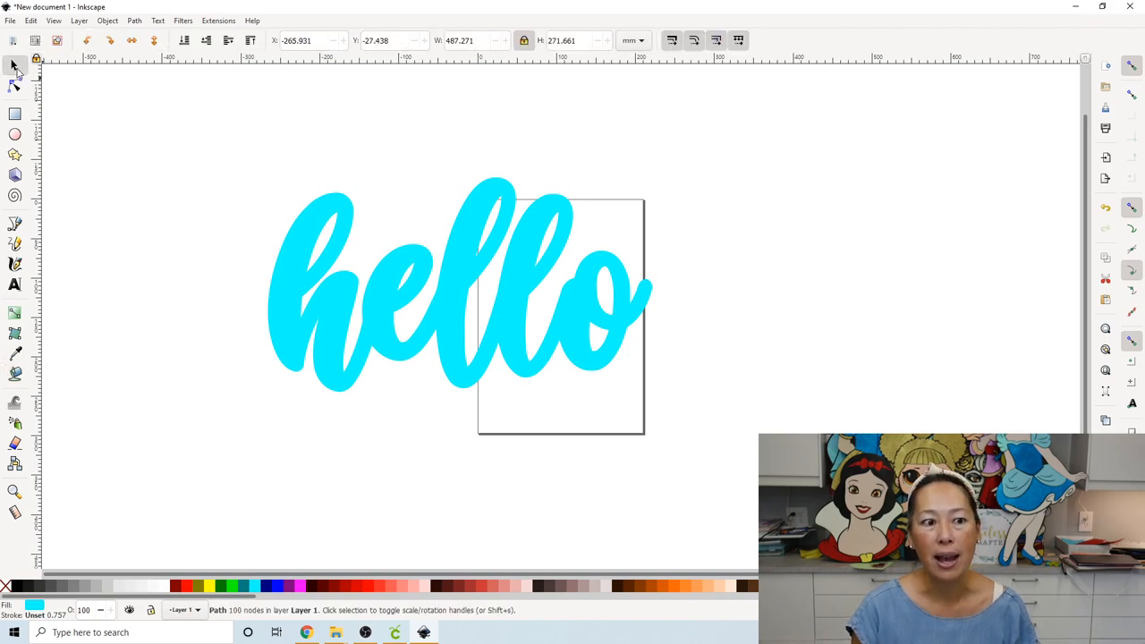
{"action": "left_click", "coordinate": [457, 286]}
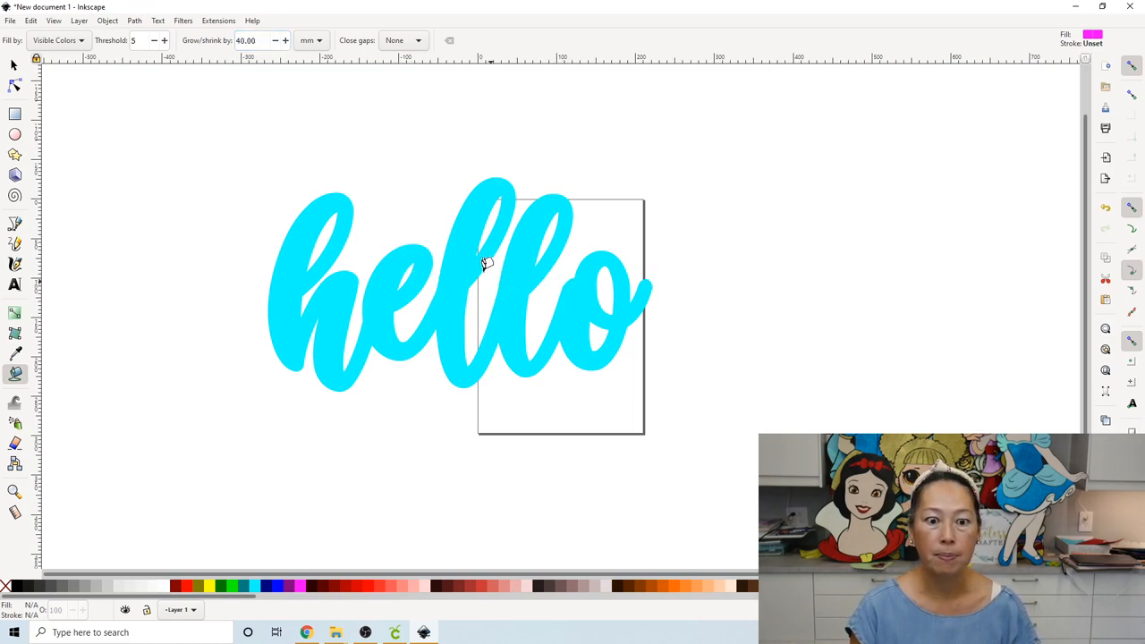
{"action": "left_click", "coordinate": [470, 242]}
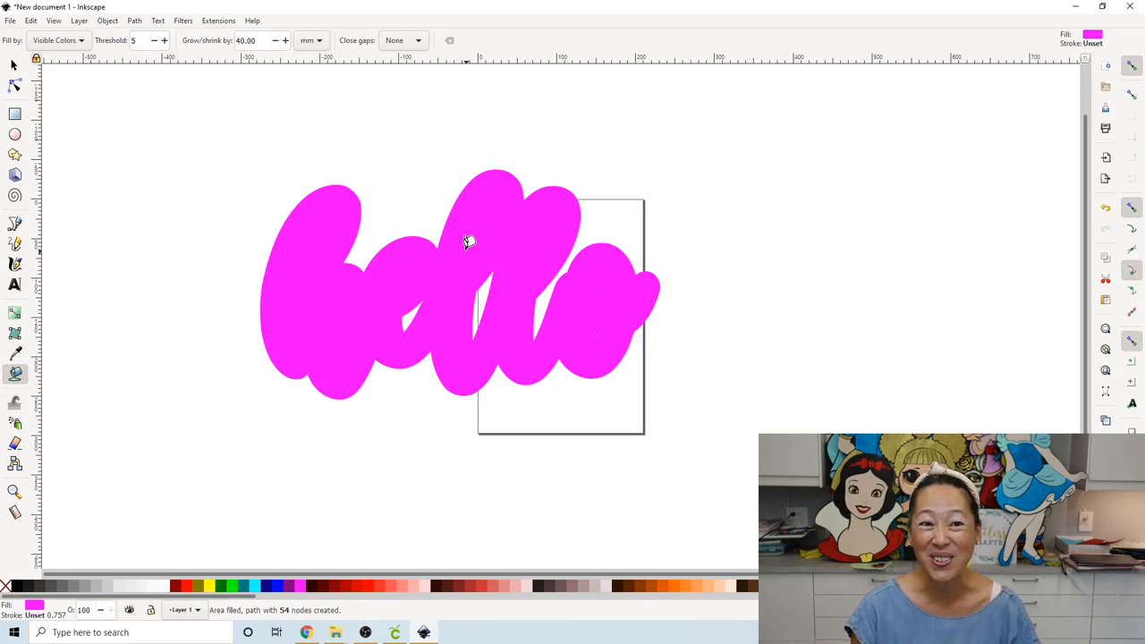
{"action": "mouse_move", "coordinate": [89, 106]}
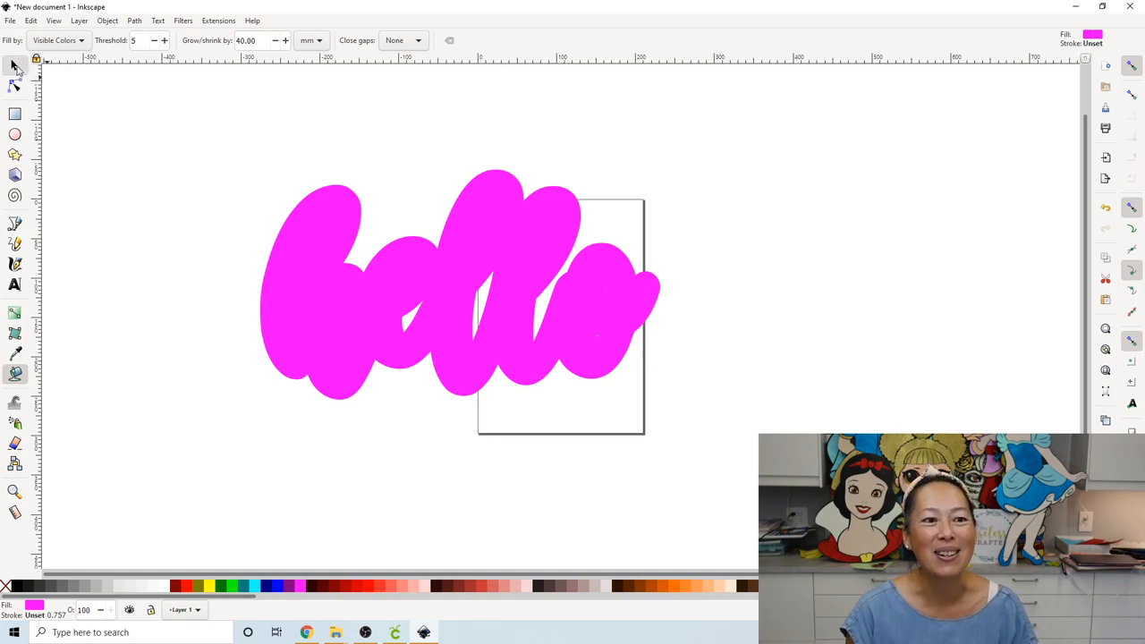
Save the design to the Desktop as 'hello offset' in SVG format
{"action": "left_click", "coordinate": [415, 313]}
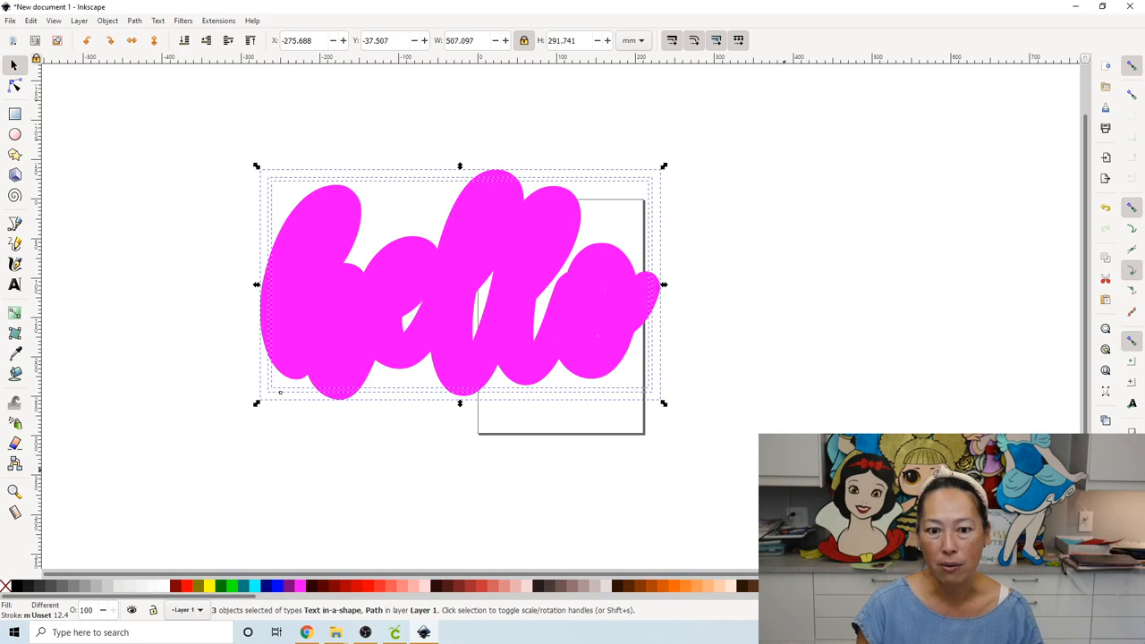
{"action": "mouse_move", "coordinate": [424, 201]}
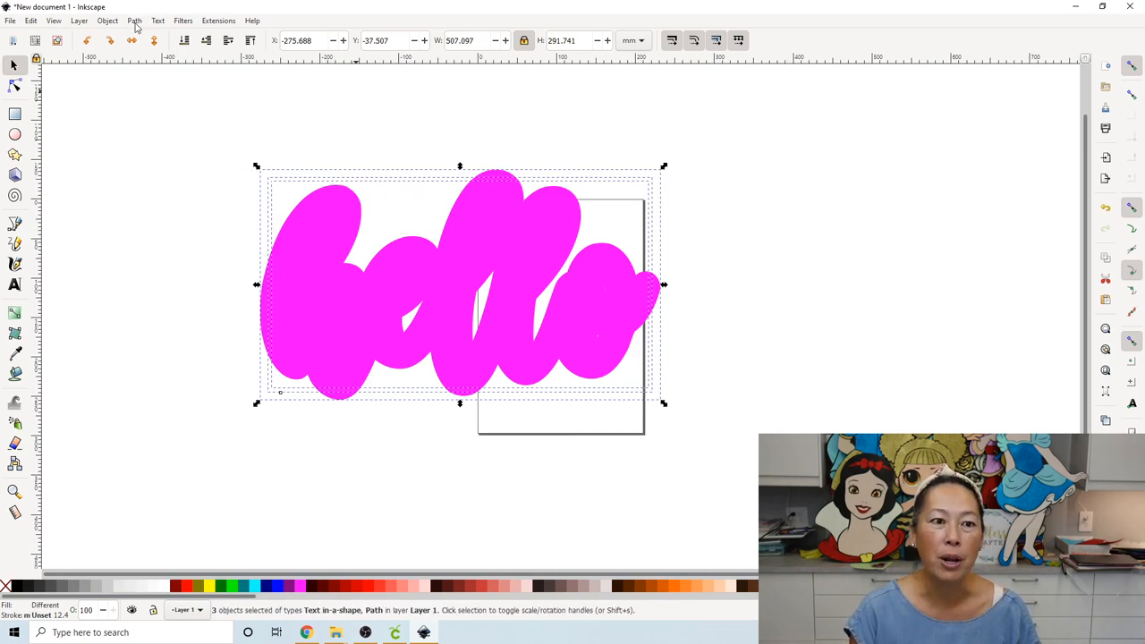
{"action": "left_click", "coordinate": [106, 20]}
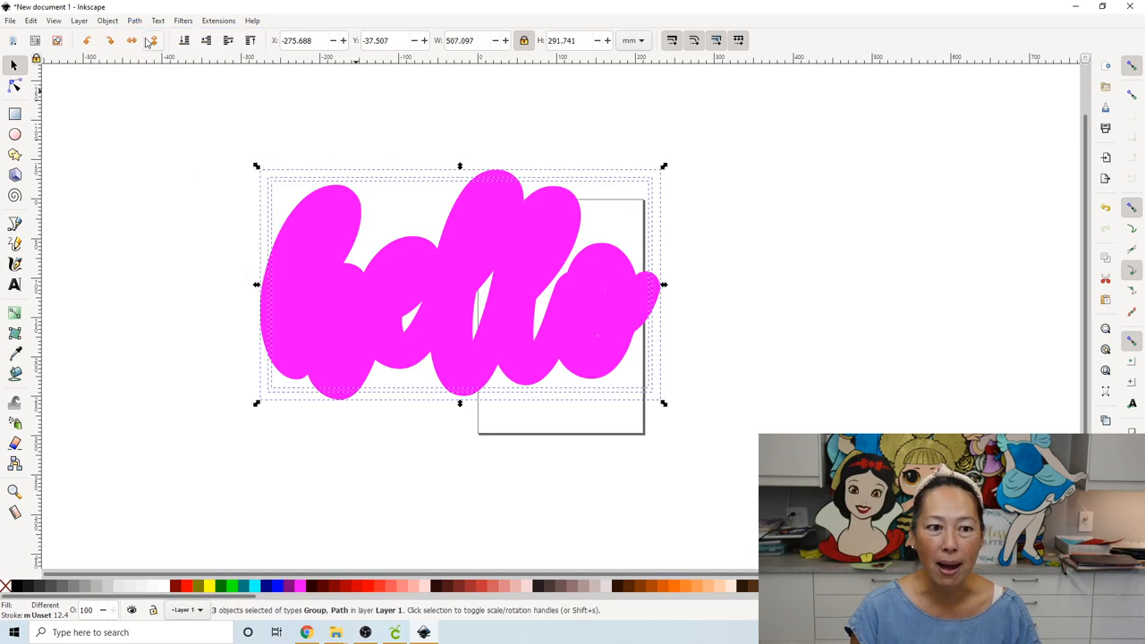
{"action": "left_click", "coordinate": [9, 20]}
{"action": "type", "text": "h"}
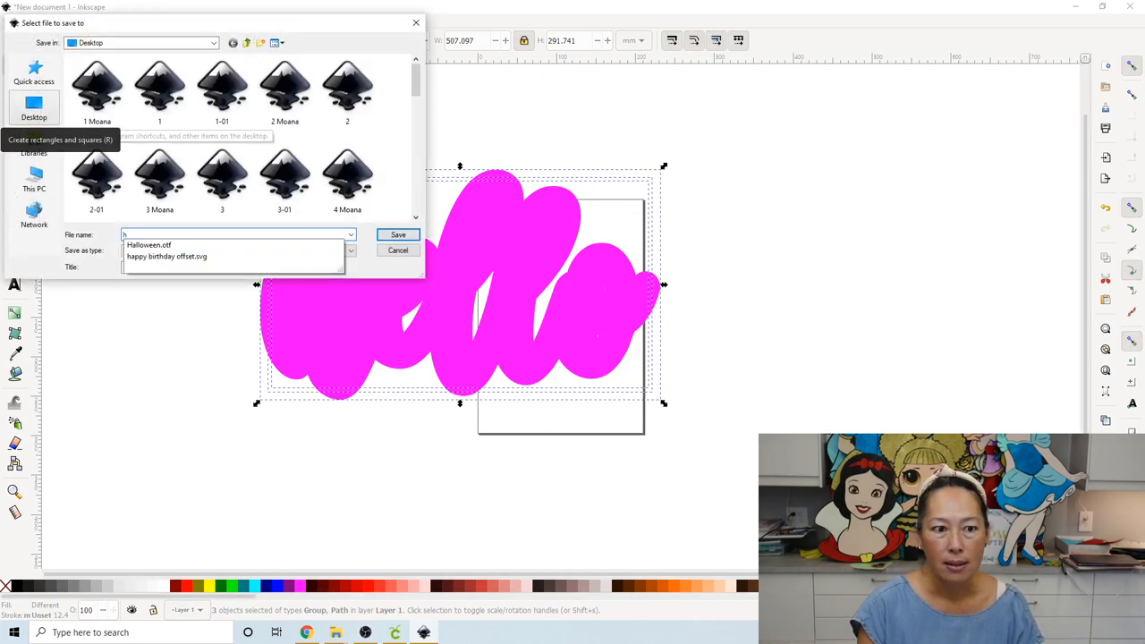
{"action": "left_click", "coordinate": [397, 249]}
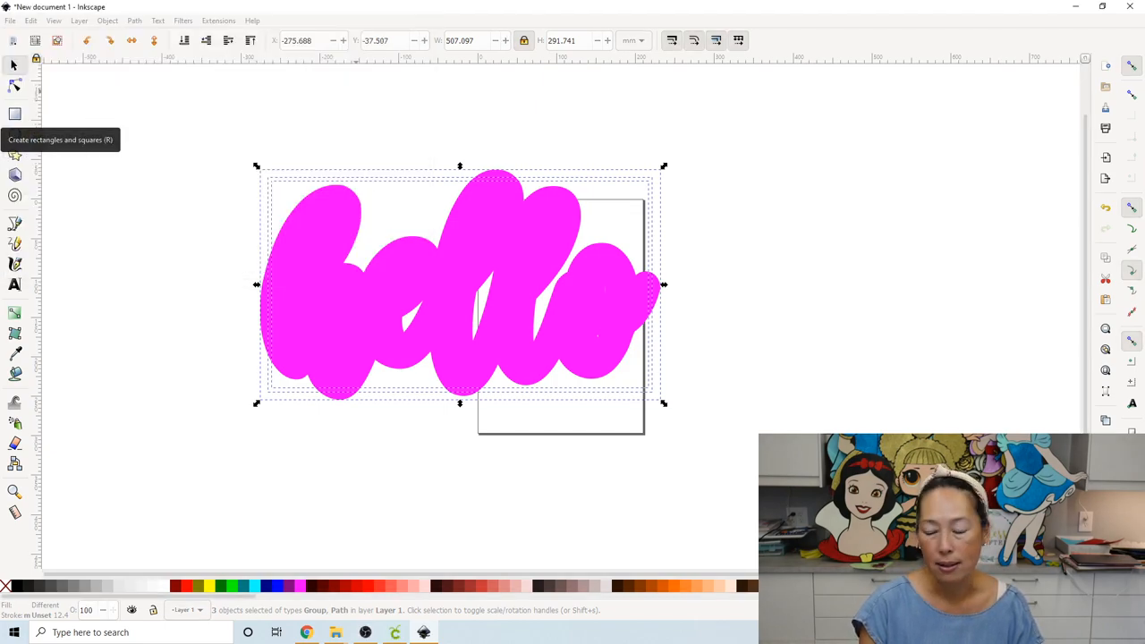
{"action": "key", "text": "ctrl+s"}
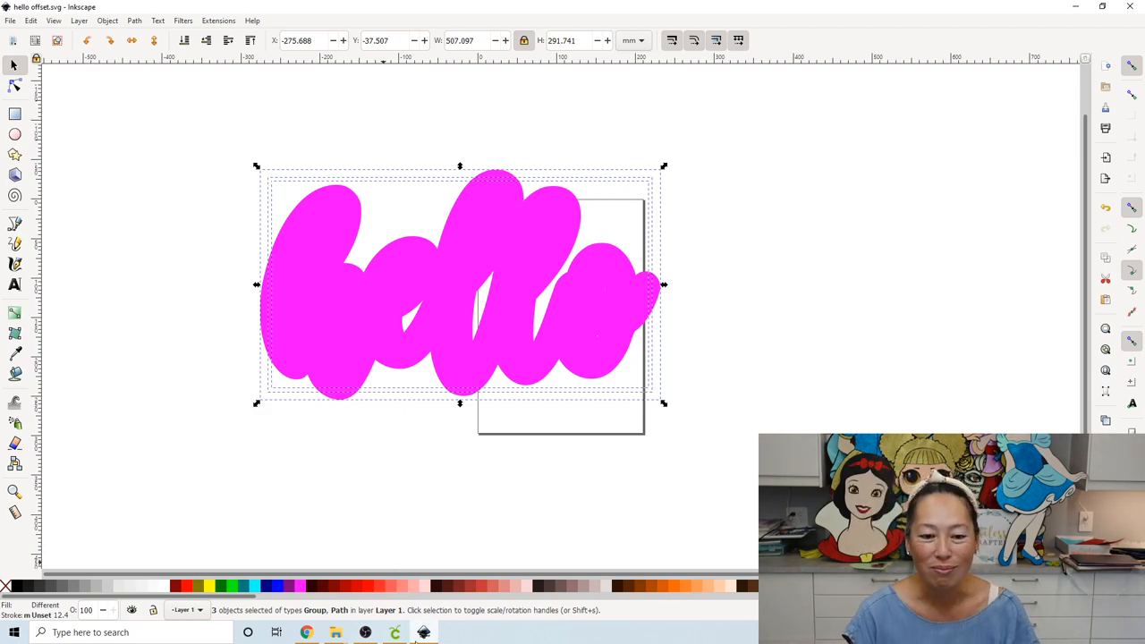
Upload the 'hello offset' file from the Desktop into Design Space
{"action": "left_click", "coordinate": [394, 633]}
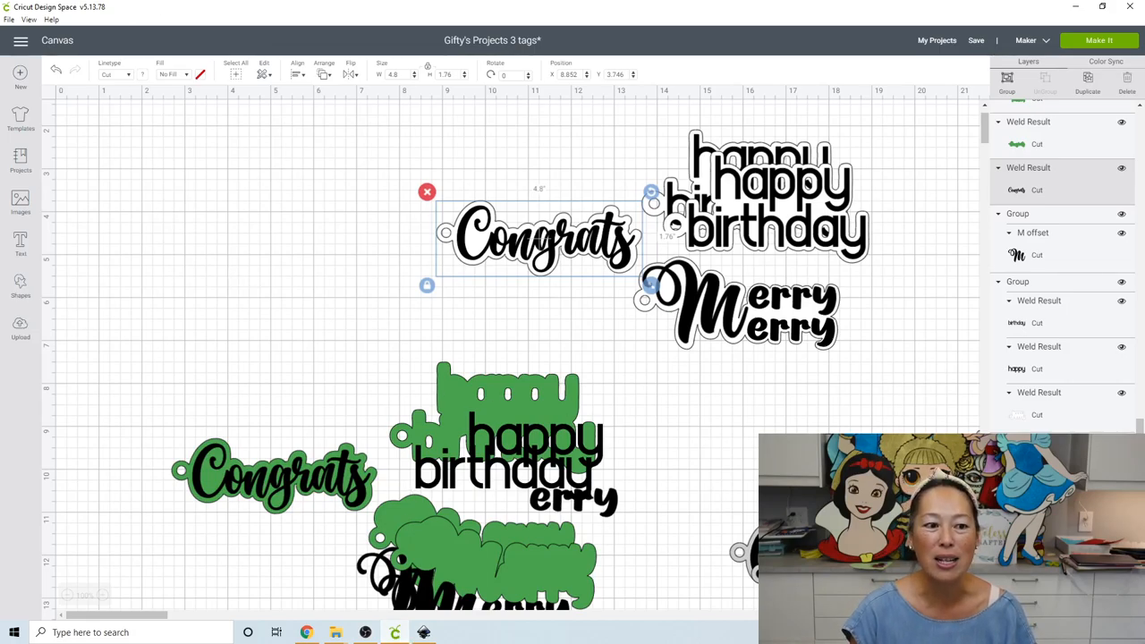
{"action": "mouse_move", "coordinate": [95, 316]}
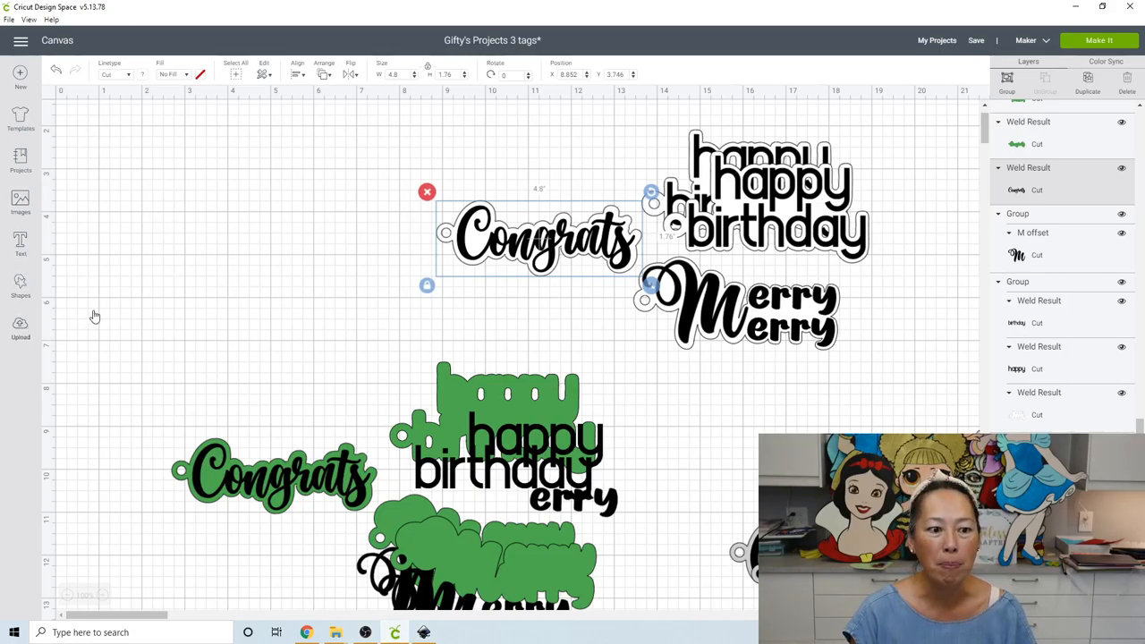
{"action": "left_click", "coordinate": [20, 329]}
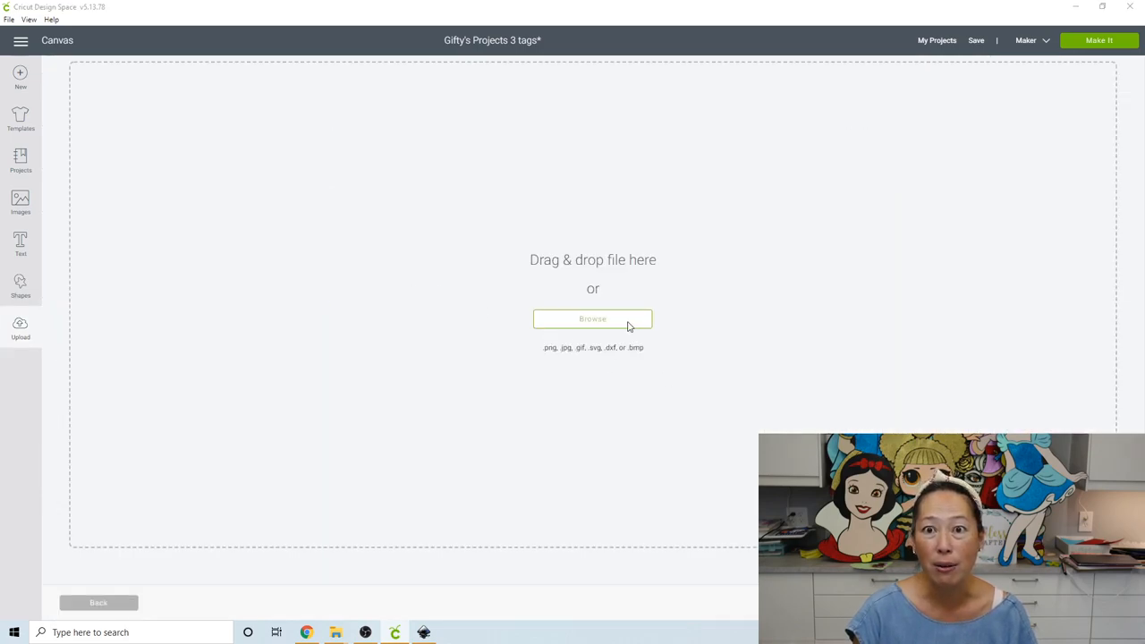
{"action": "left_click", "coordinate": [592, 318]}
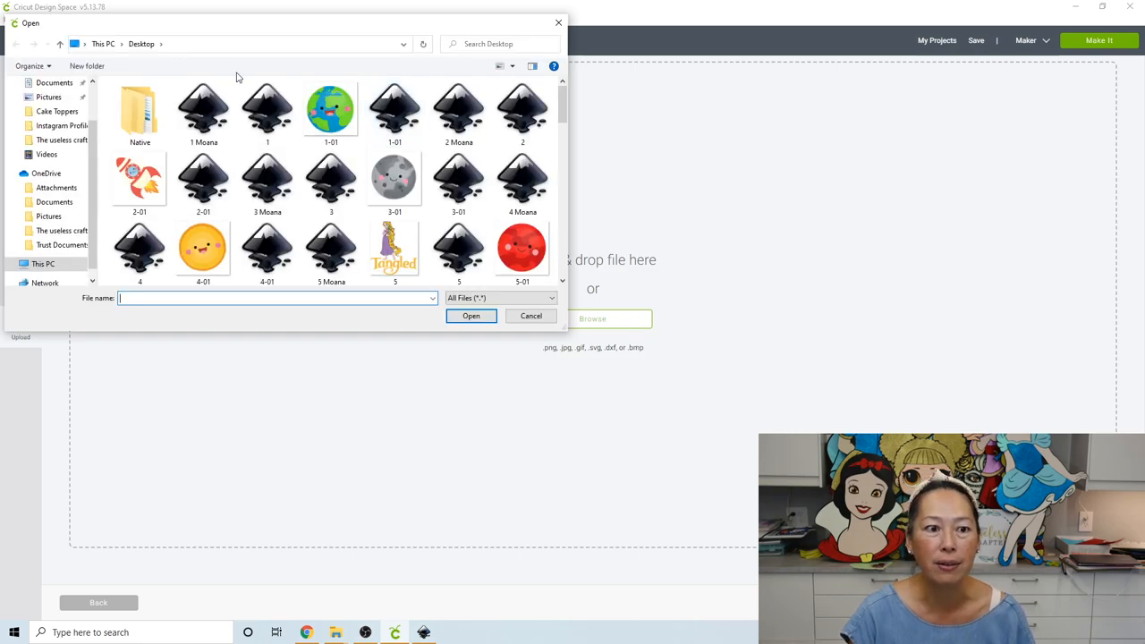
{"action": "scroll", "scroll_direction": "down", "scroll_amount": 3}
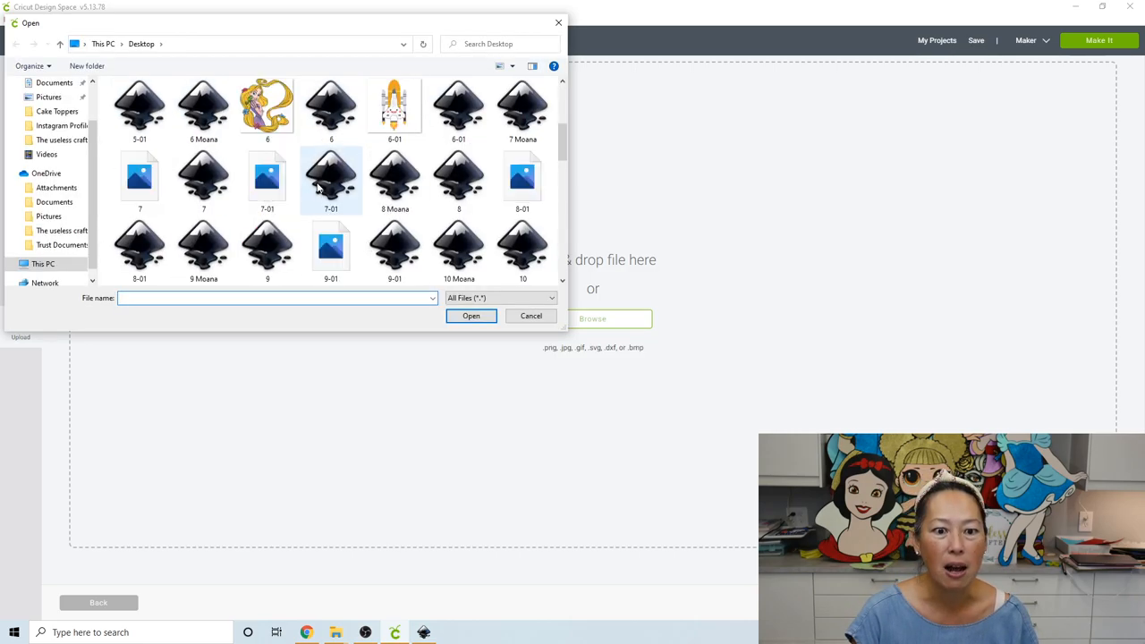
{"action": "scroll", "scroll_direction": "up", "scroll_amount": 3}
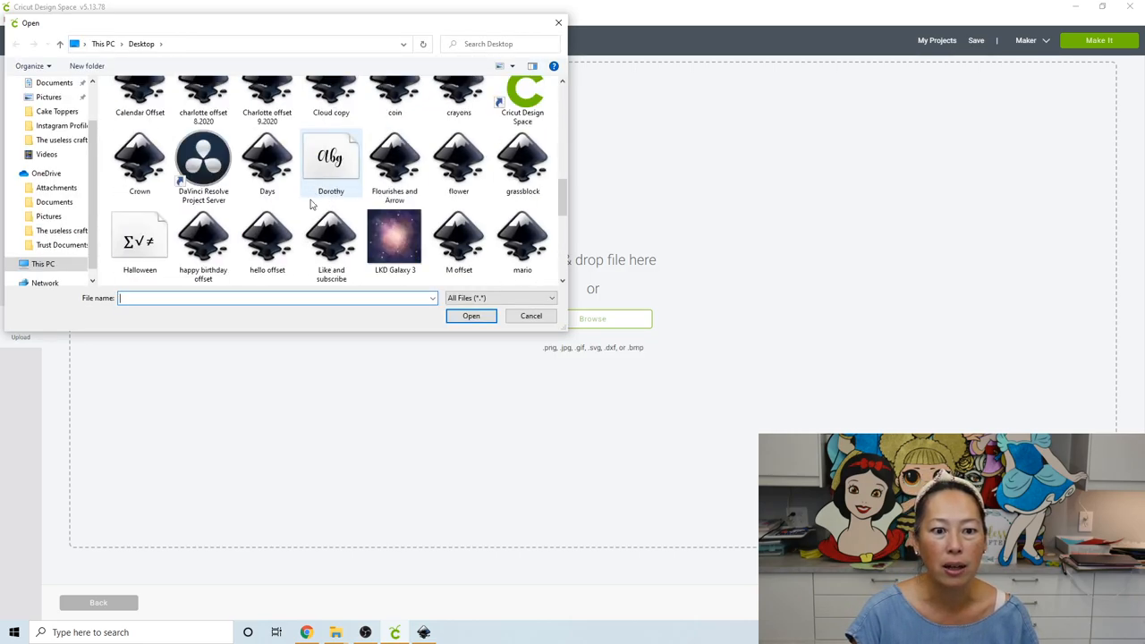
{"action": "left_click", "coordinate": [530, 314]}
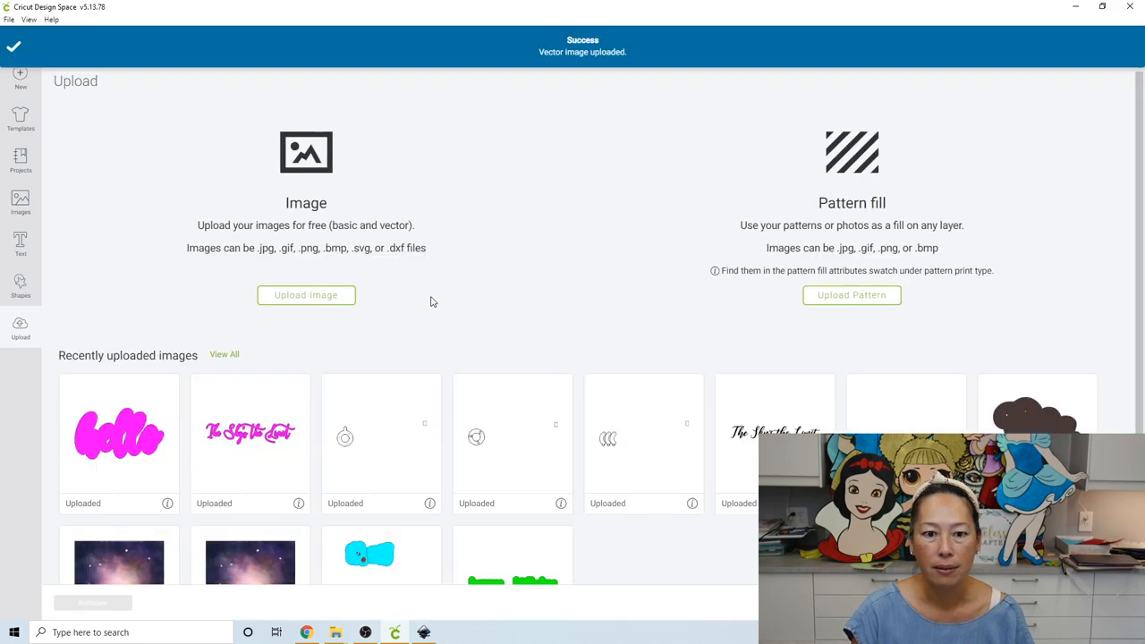
Add the uploaded aqua and magenta hello layers to the canvas
{"action": "left_click", "coordinate": [119, 435]}
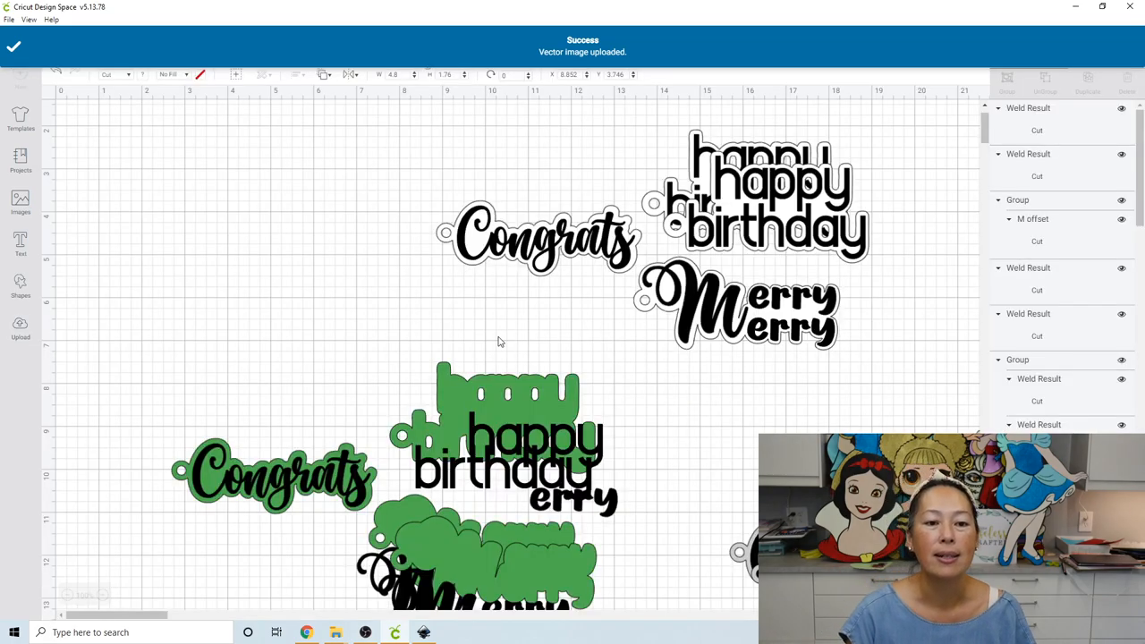
{"action": "left_click", "coordinate": [541, 237]}
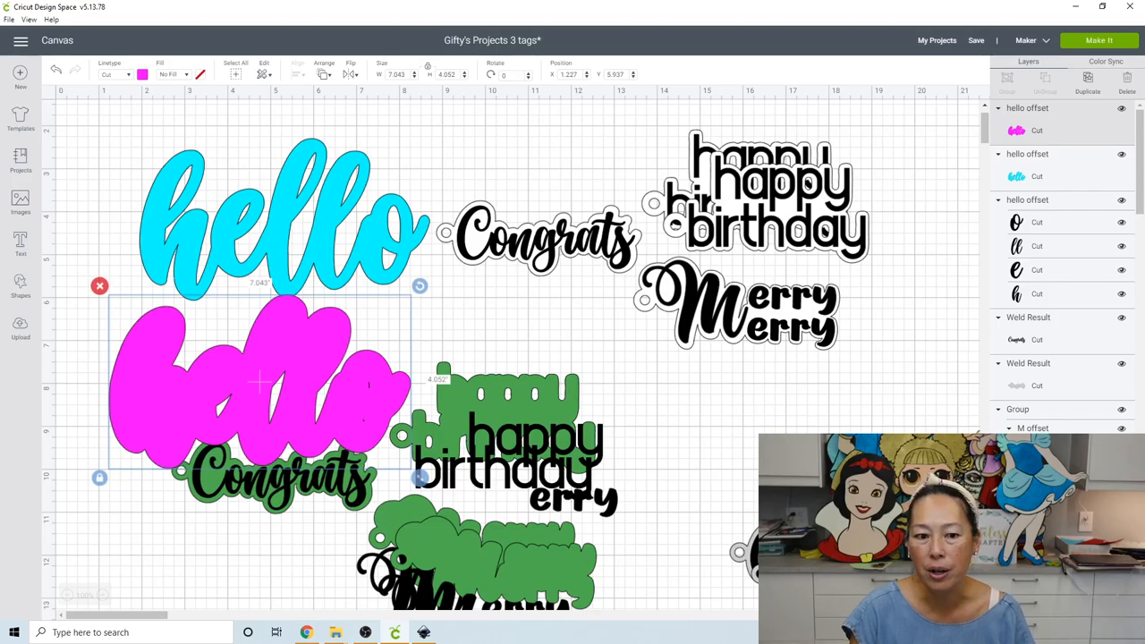
Hide all inner contours of the pink hello
{"action": "left_click", "coordinate": [264, 74]}
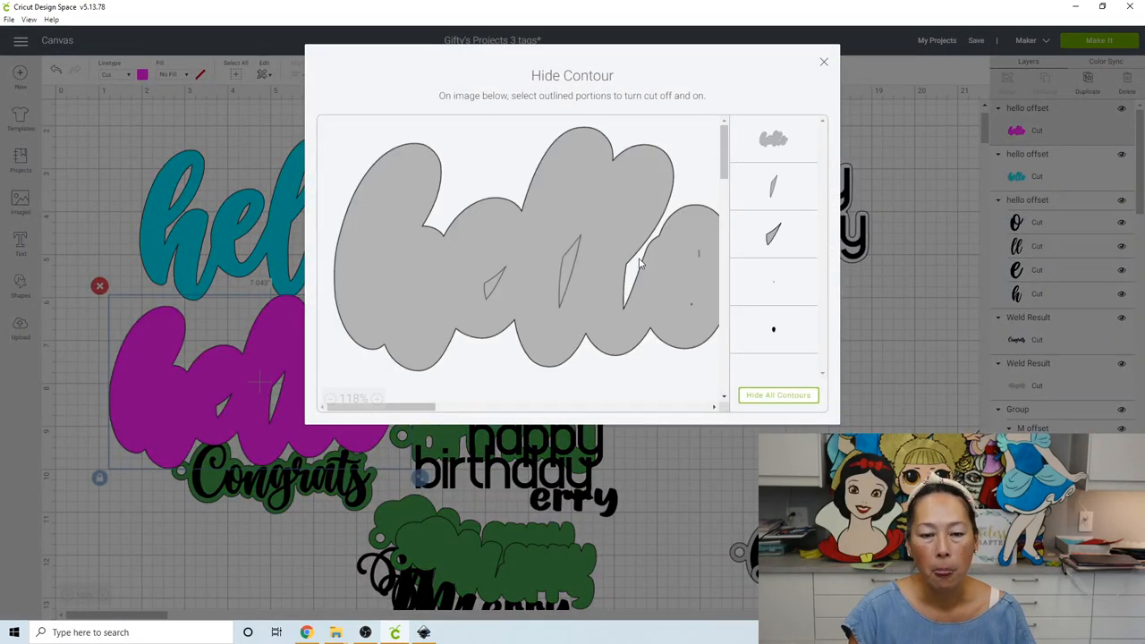
{"action": "left_click", "coordinate": [777, 395]}
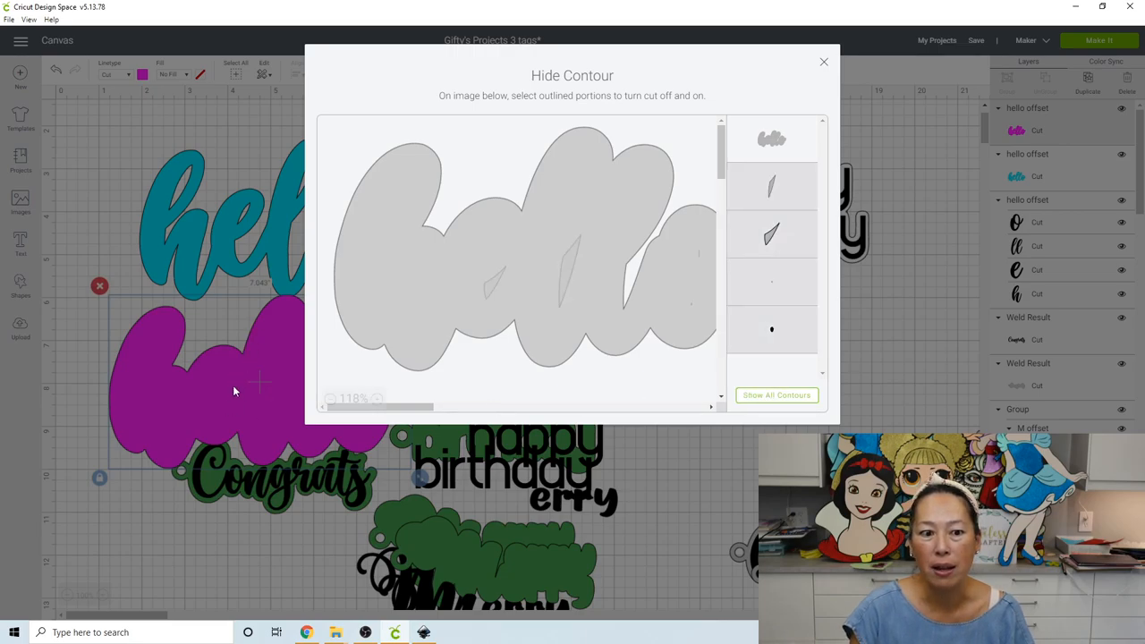
{"action": "left_click", "coordinate": [577, 264]}
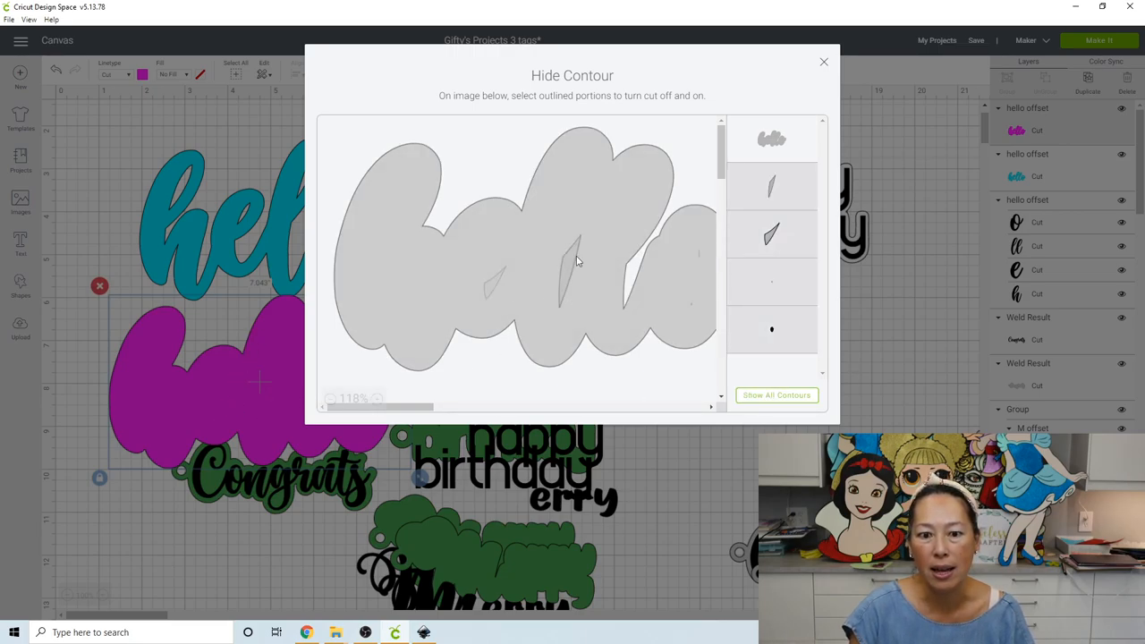
{"action": "left_click", "coordinate": [577, 259]}
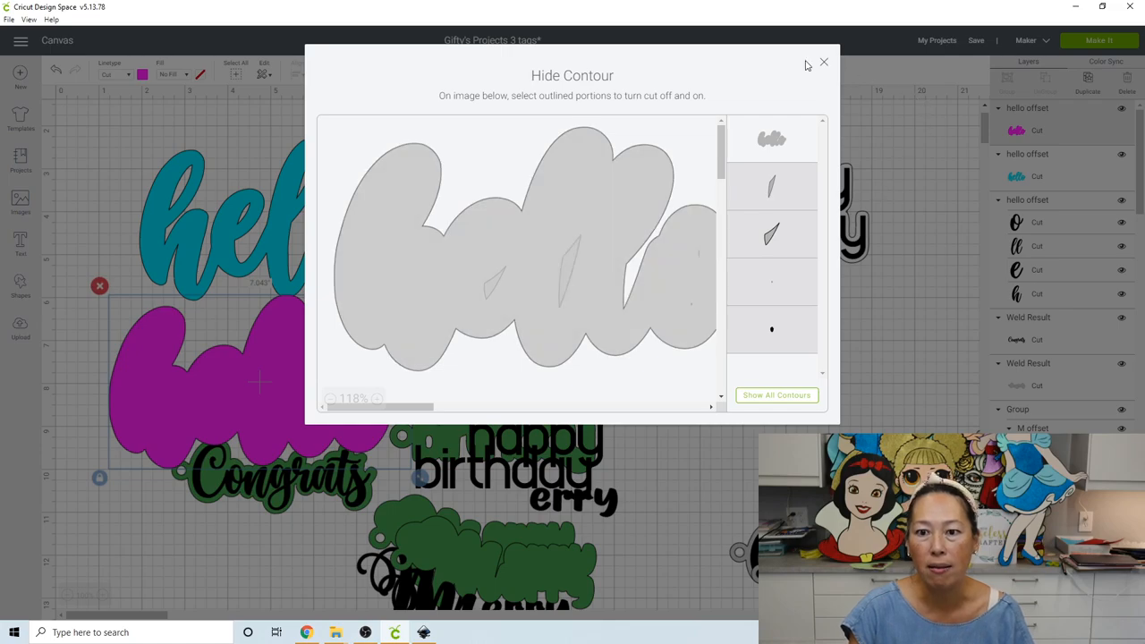
{"action": "left_click", "coordinate": [823, 62]}
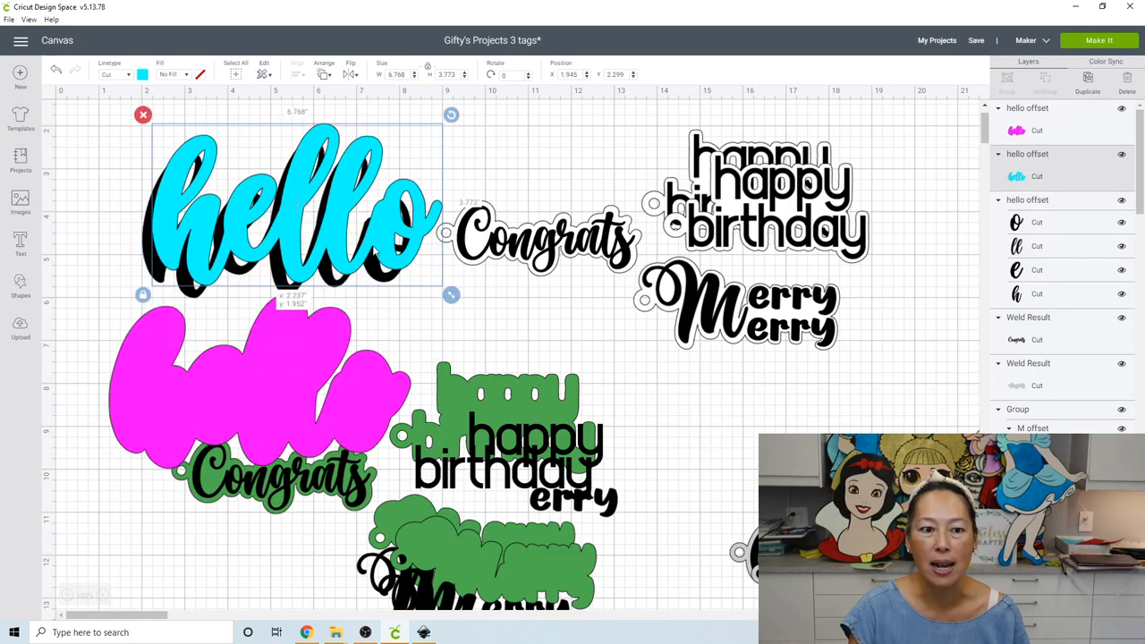
Bring the blue hello forward onto the pink backing and re-hide the backing's contours
{"action": "left_click", "coordinate": [325, 69]}
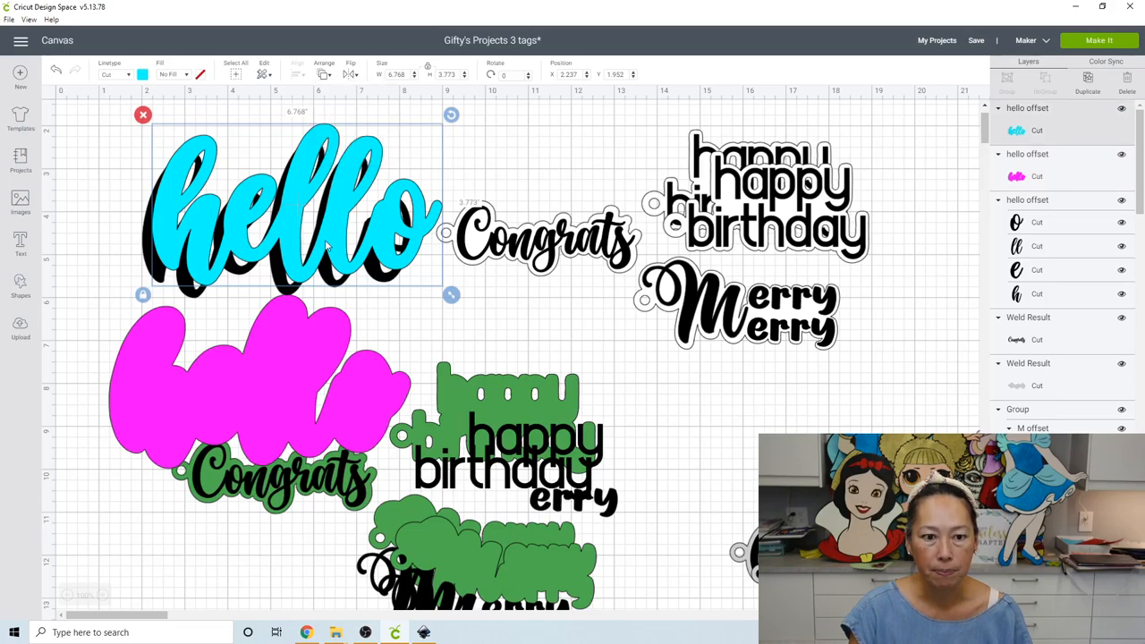
{"action": "left_click_drag", "start_coordinate": [295, 206], "coordinate": [259, 393]}
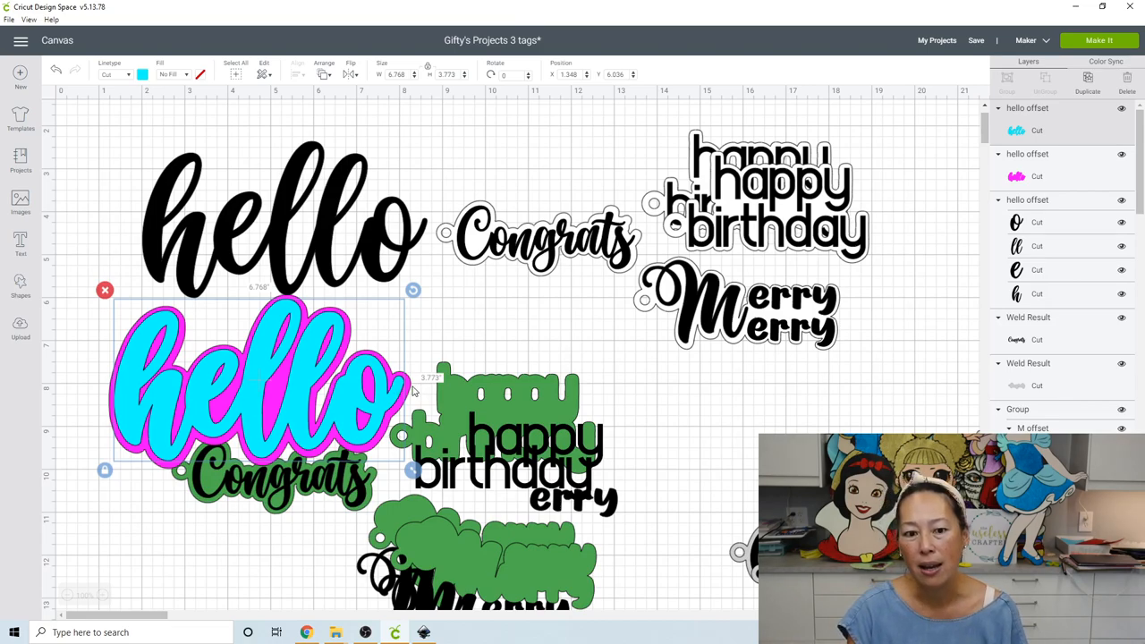
{"action": "mouse_move", "coordinate": [1099, 179]}
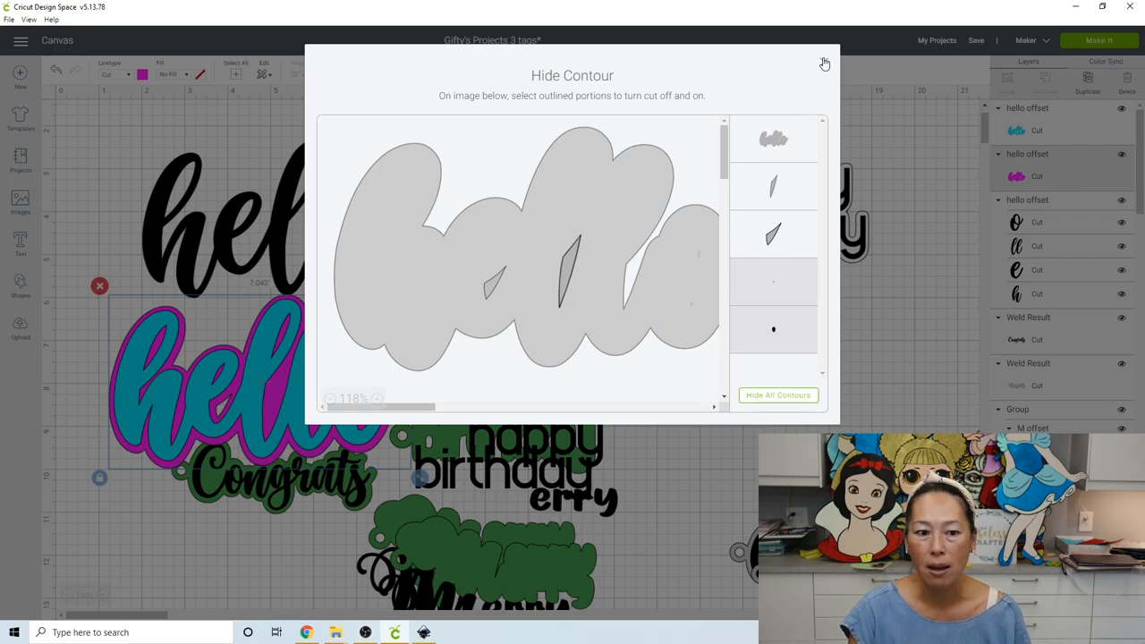
{"action": "left_click", "coordinate": [824, 64]}
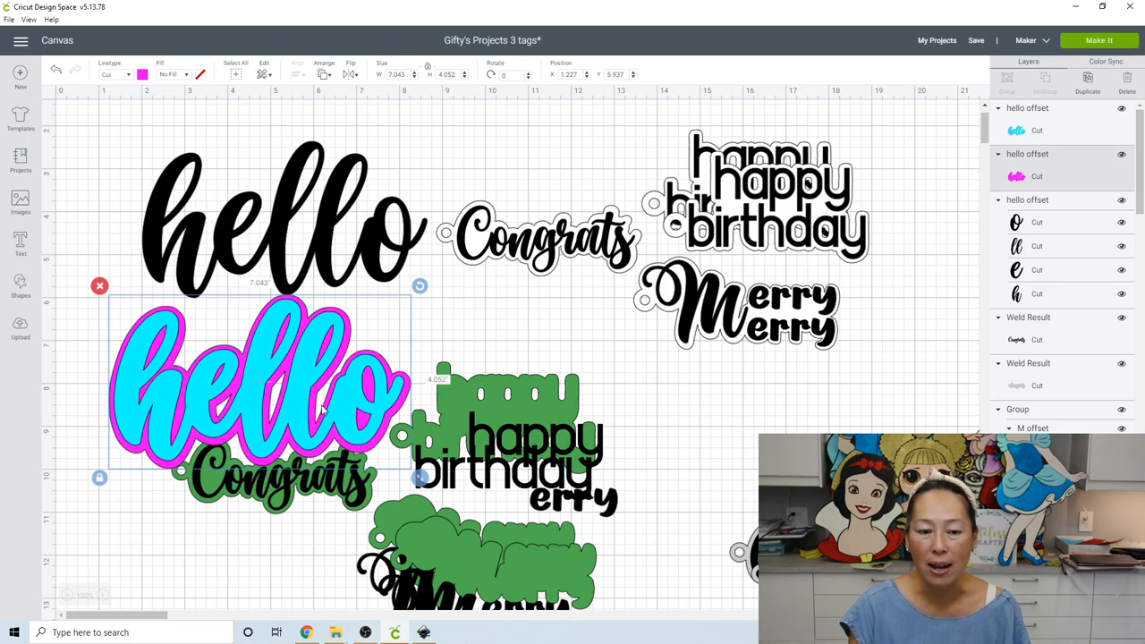
{"action": "mouse_move", "coordinate": [268, 407]}
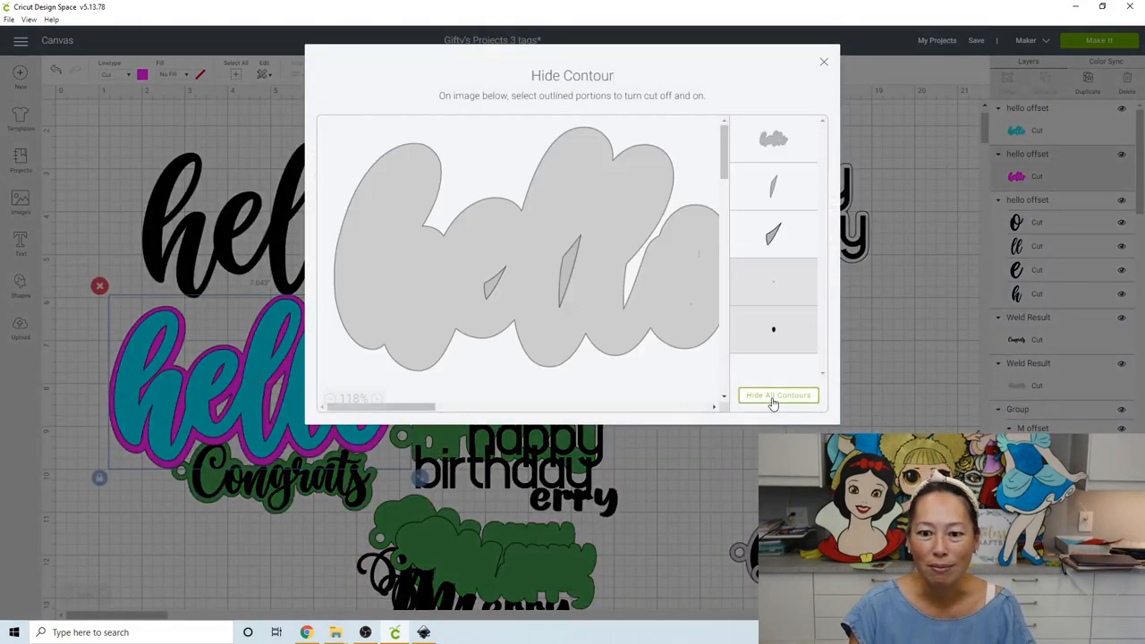
{"action": "left_click", "coordinate": [777, 395]}
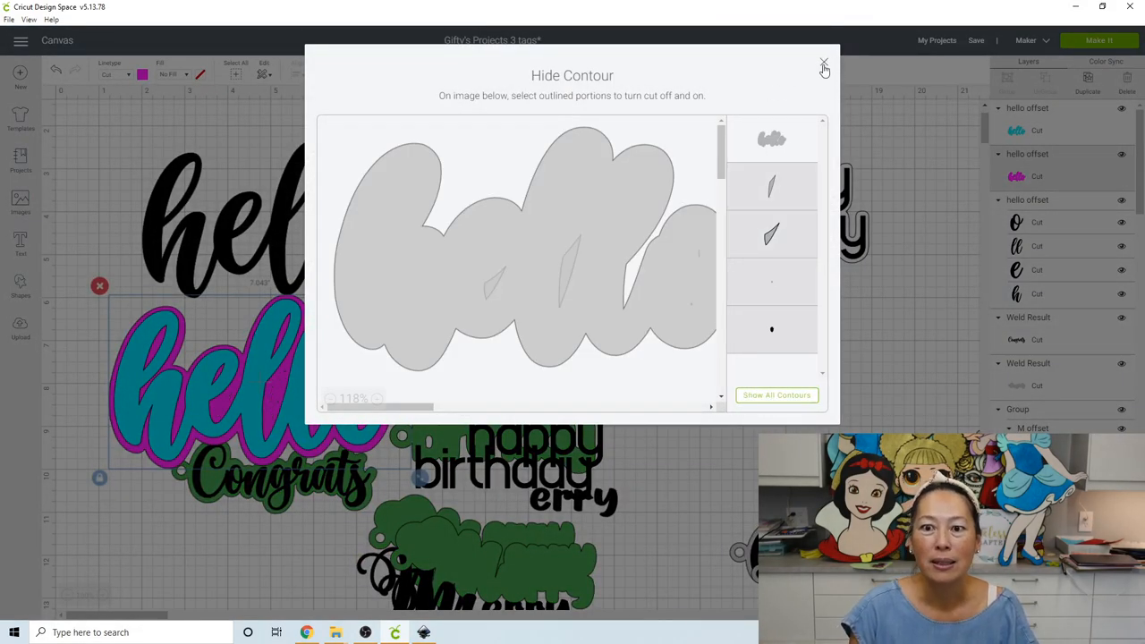
{"action": "left_click", "coordinate": [823, 67]}
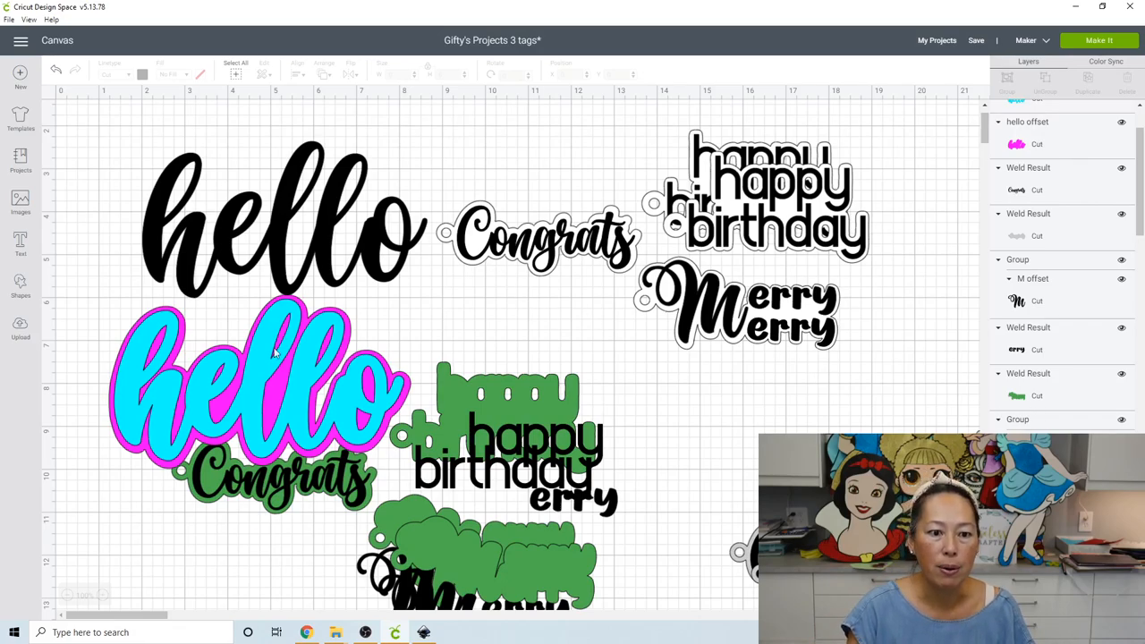
Select the black hello lettering, recolour the blue layer white and the pink backing brown
{"action": "left_click", "coordinate": [260, 384]}
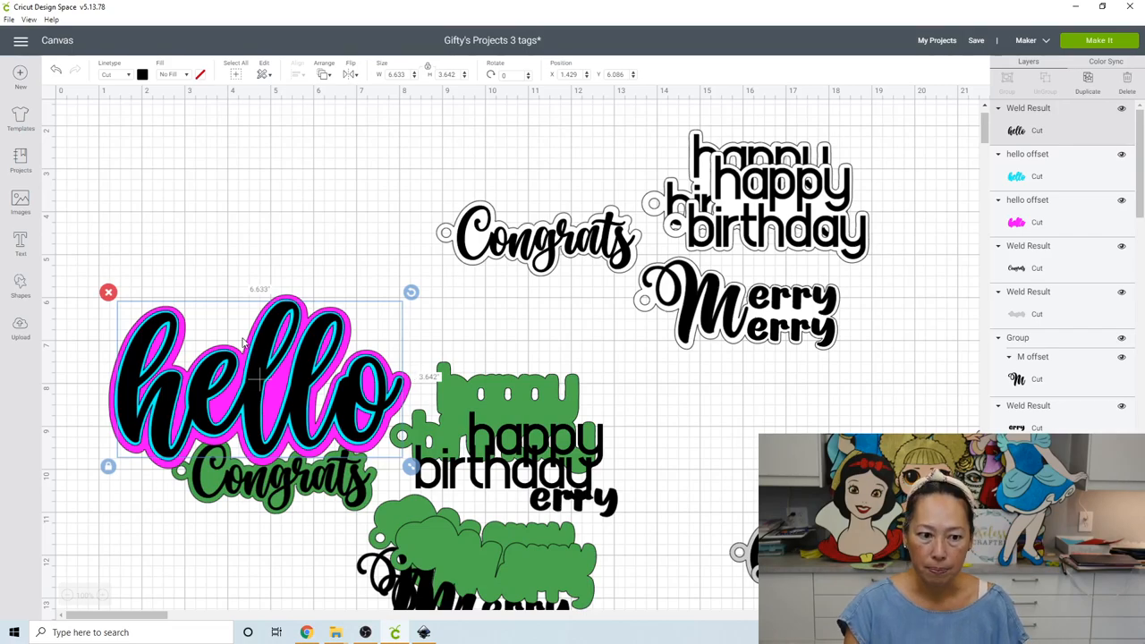
{"action": "mouse_move", "coordinate": [249, 338]}
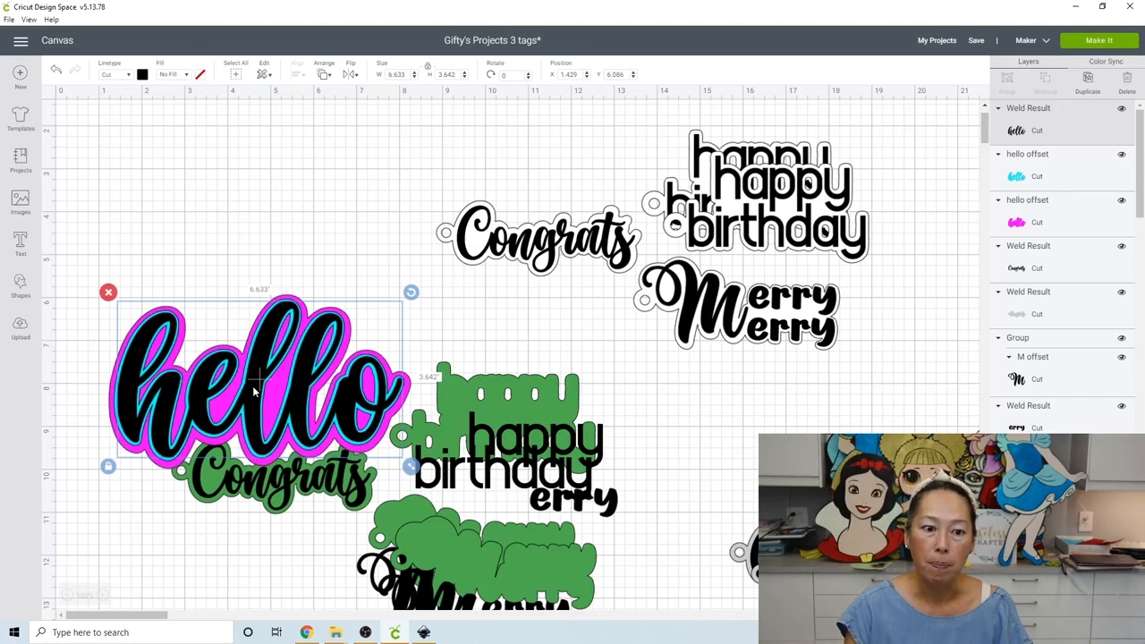
{"action": "mouse_move", "coordinate": [257, 353]}
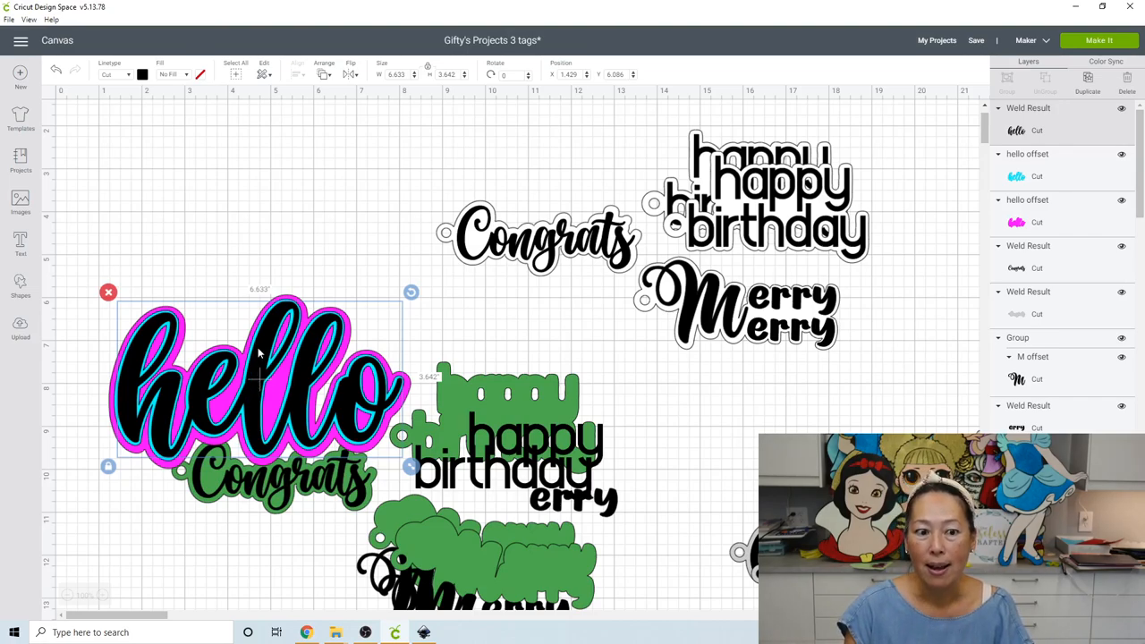
{"action": "mouse_move", "coordinate": [273, 327]}
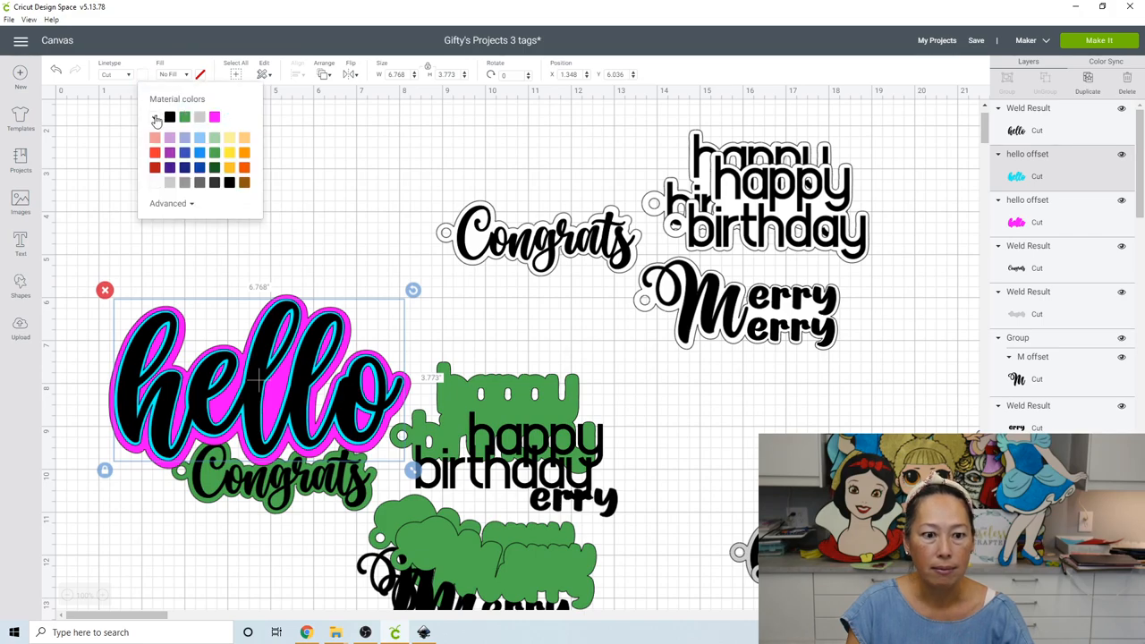
{"action": "left_click", "coordinate": [155, 118]}
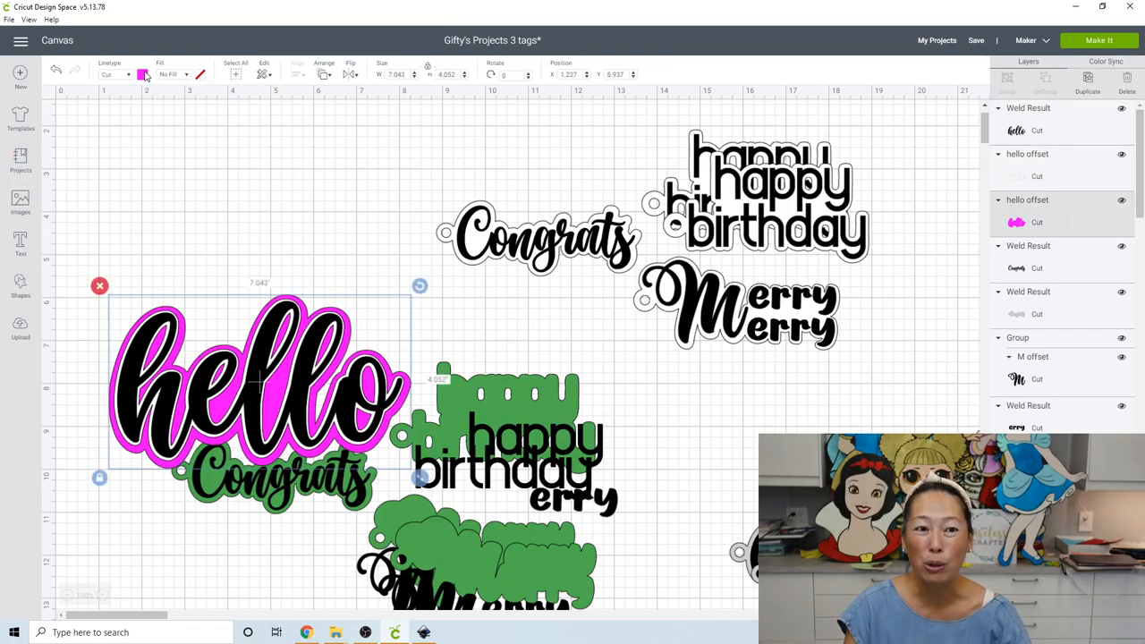
{"action": "left_click", "coordinate": [143, 74]}
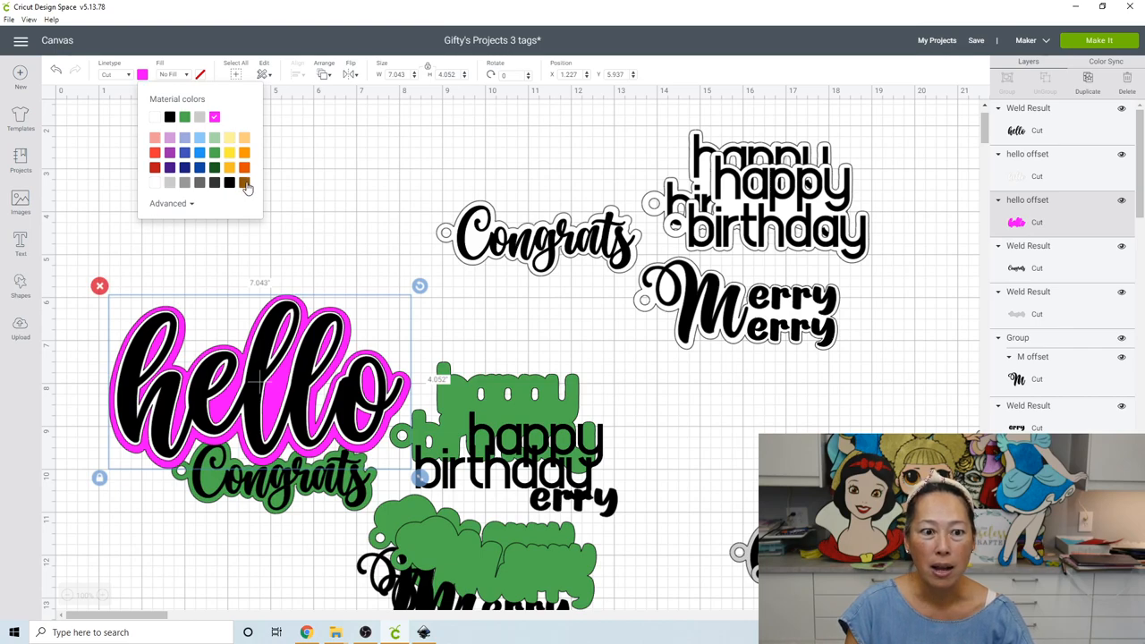
{"action": "left_click", "coordinate": [244, 181]}
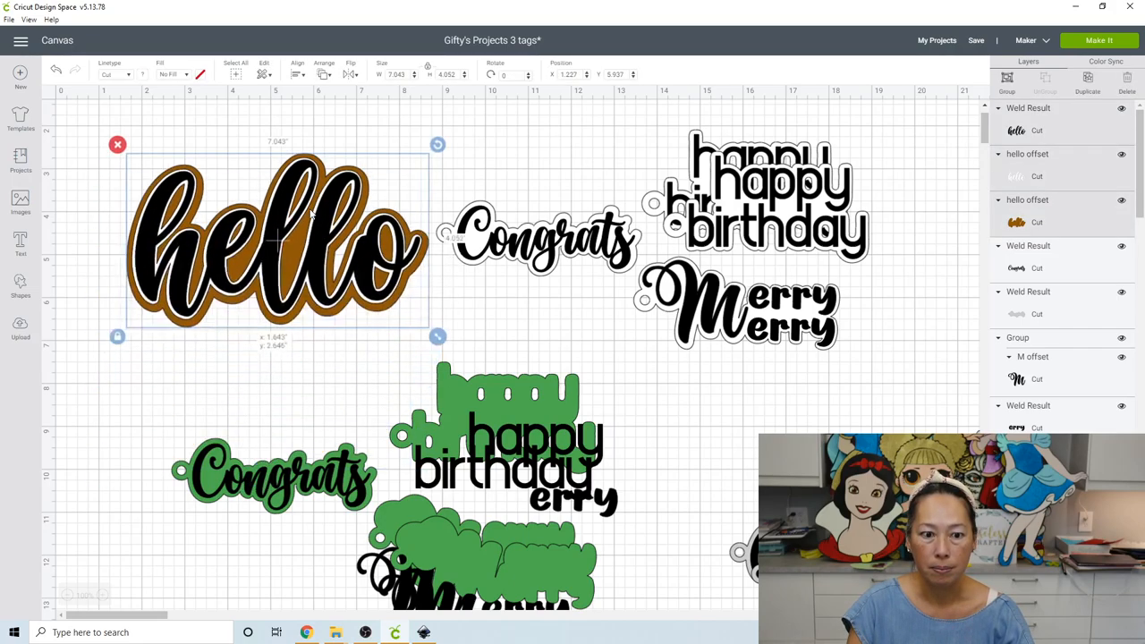
Move the hello tag up, add a circle, duplicate it, shrink the copy to one inch, select both
{"action": "left_click_drag", "start_coordinate": [277, 241], "coordinate": [288, 212]}
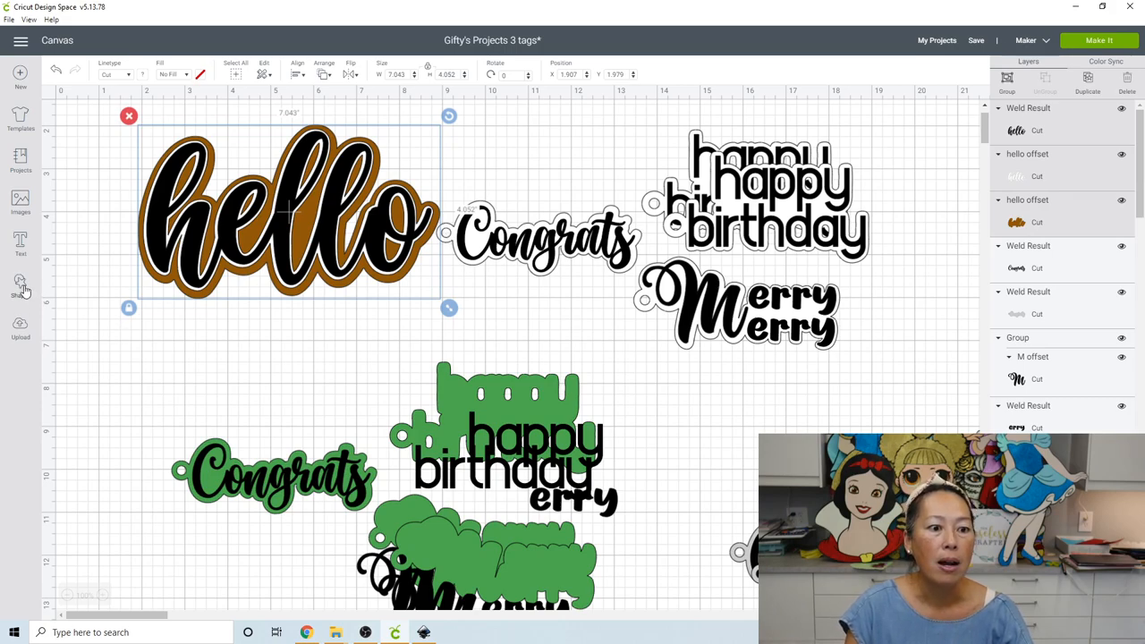
{"action": "left_click", "coordinate": [20, 286]}
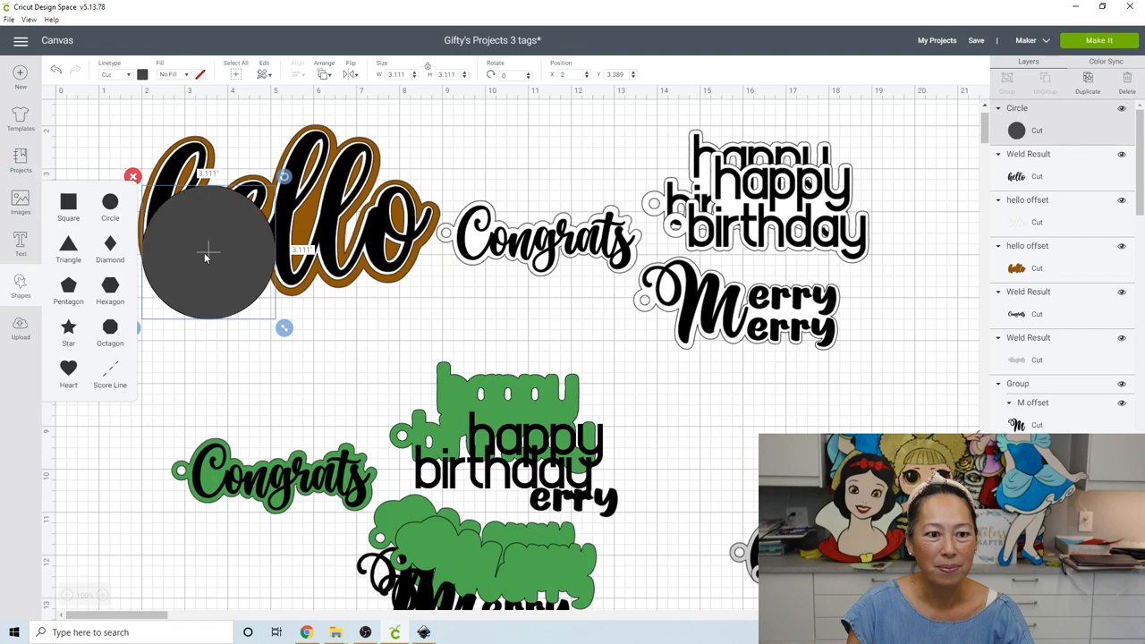
{"action": "left_click_drag", "start_coordinate": [211, 255], "coordinate": [250, 282]}
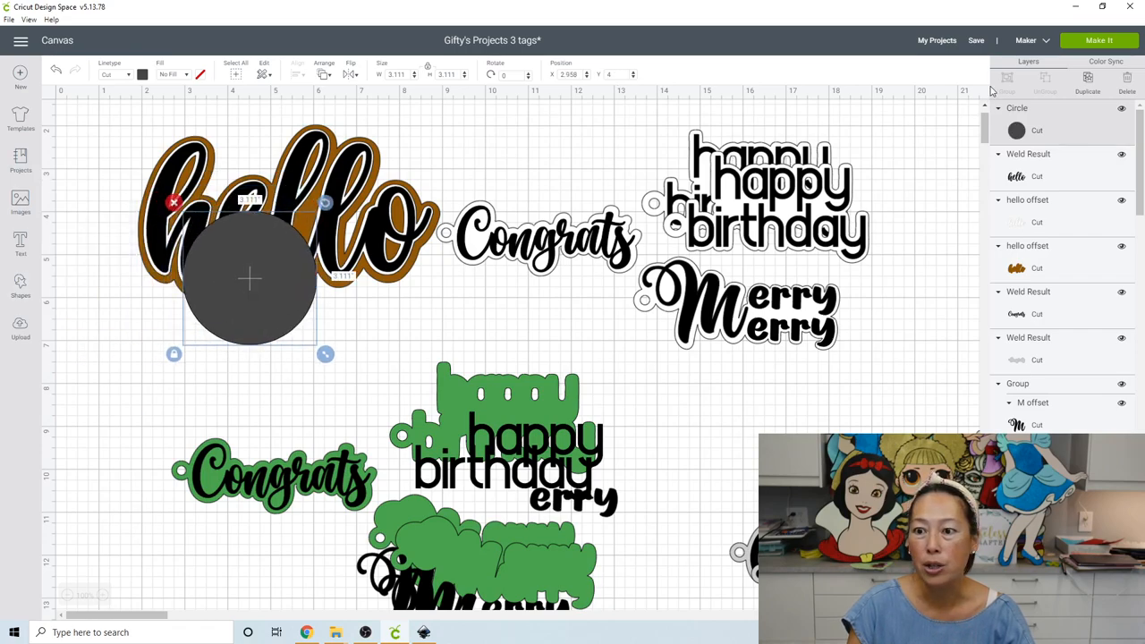
{"action": "left_click_drag", "start_coordinate": [251, 277], "coordinate": [271, 300]}
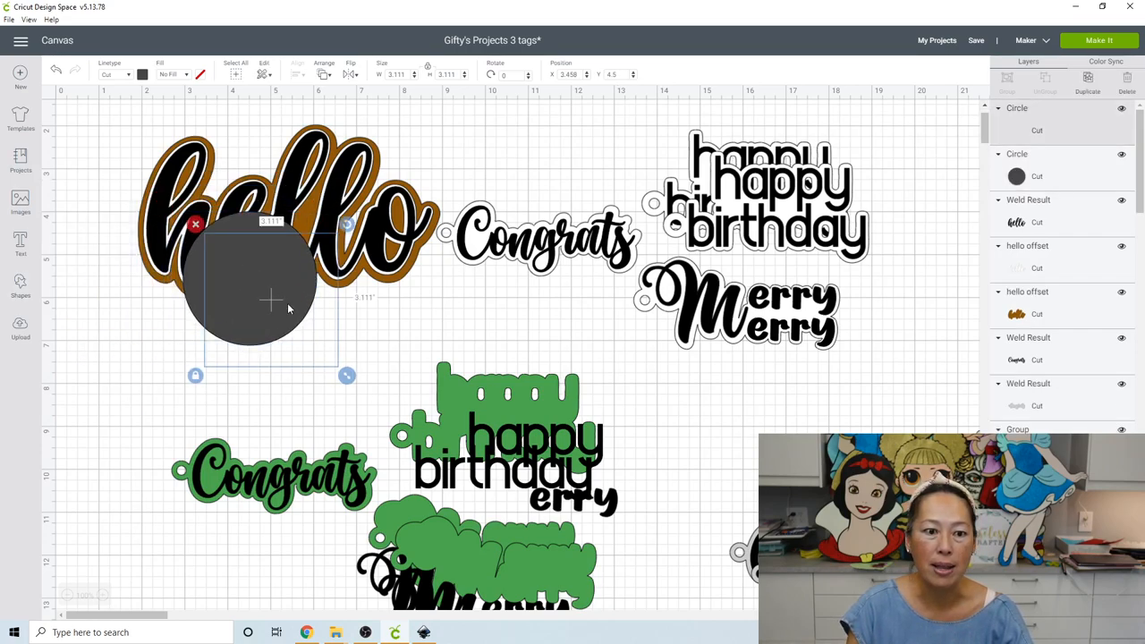
{"action": "left_click_drag", "start_coordinate": [347, 375], "coordinate": [304, 332]}
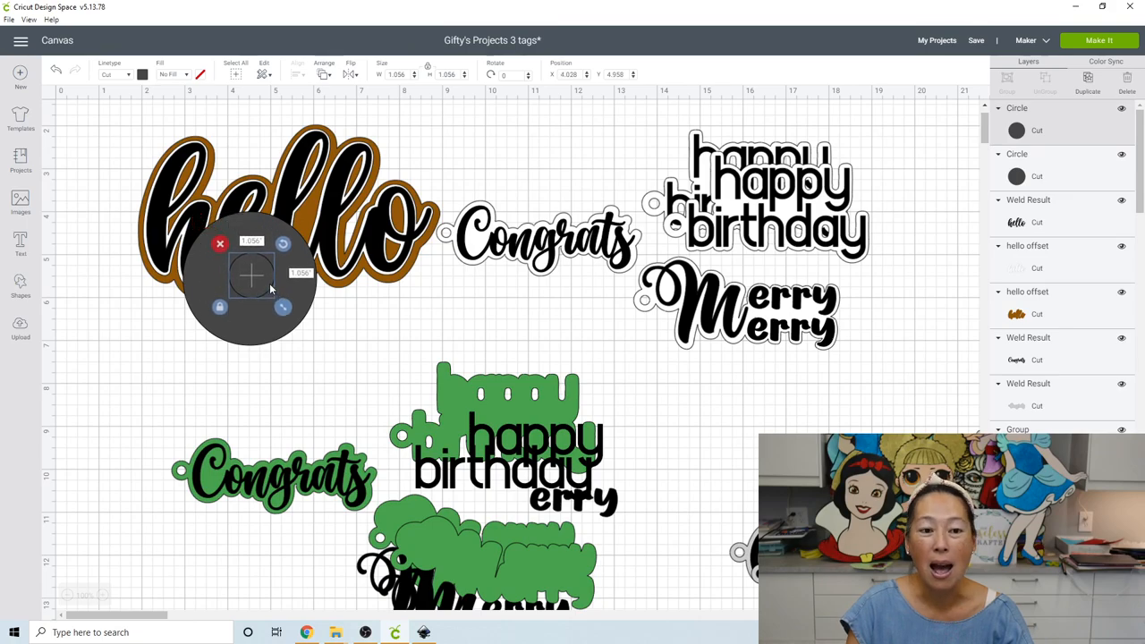
{"action": "left_click", "coordinate": [304, 377]}
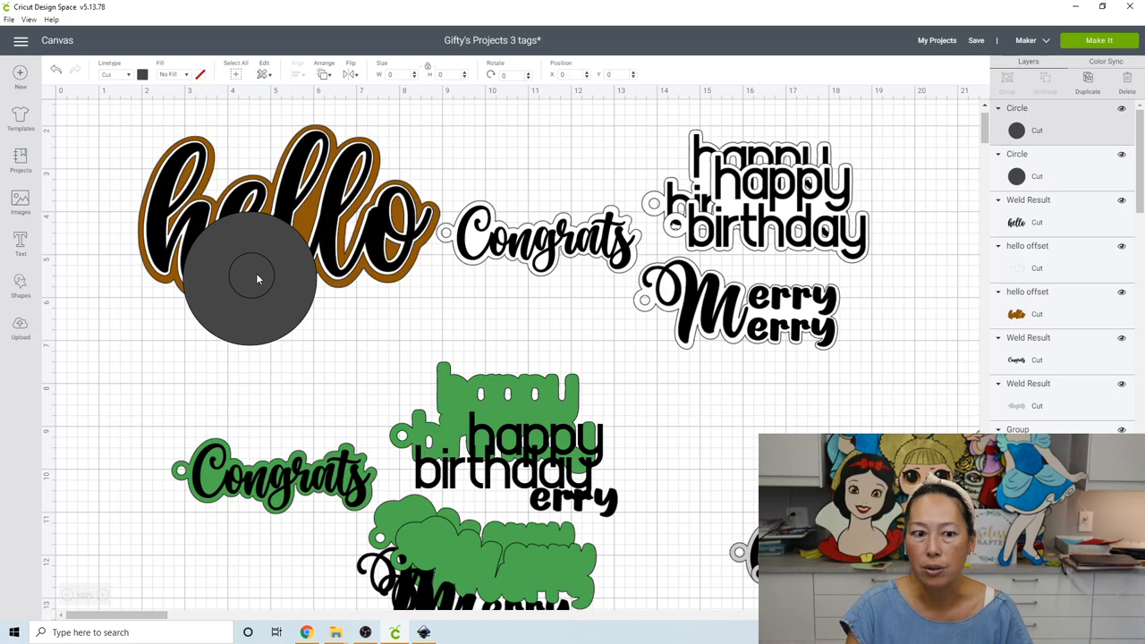
{"action": "left_click", "coordinate": [251, 277]}
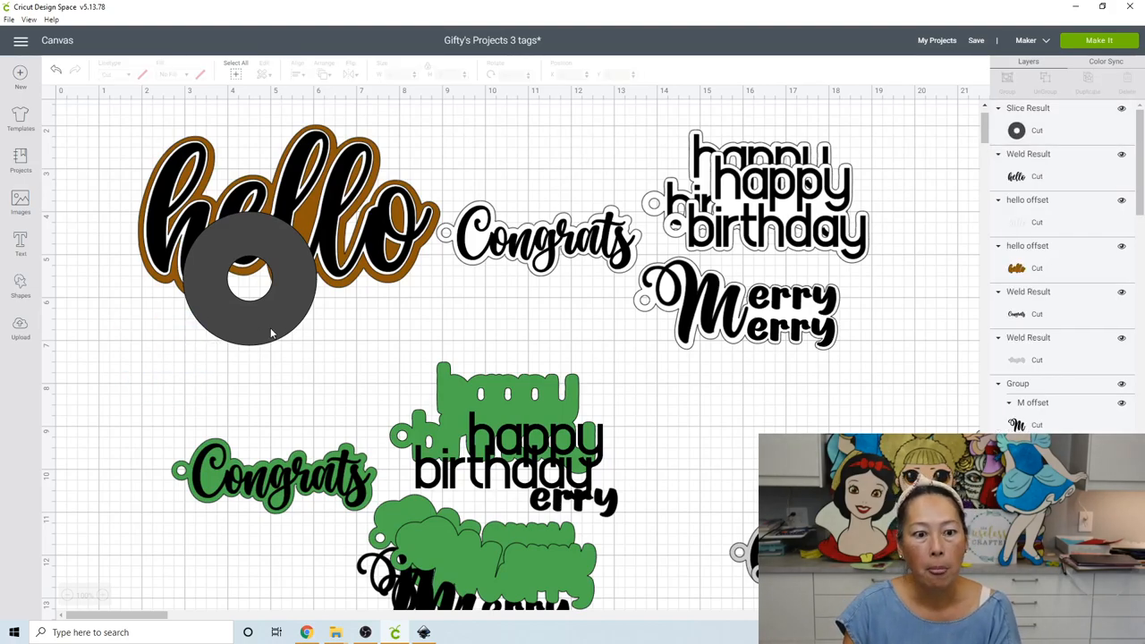
Weld the ring onto the hello tag's brown backing and send the backing behind the lettering
{"action": "left_click", "coordinate": [250, 269]}
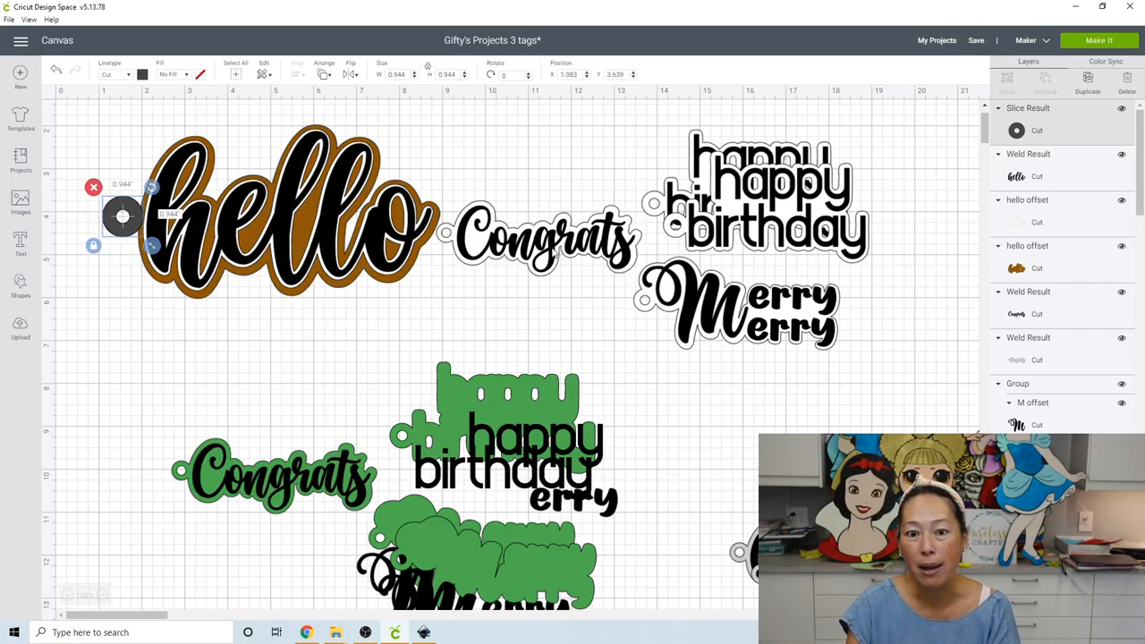
{"action": "mouse_move", "coordinate": [696, 373]}
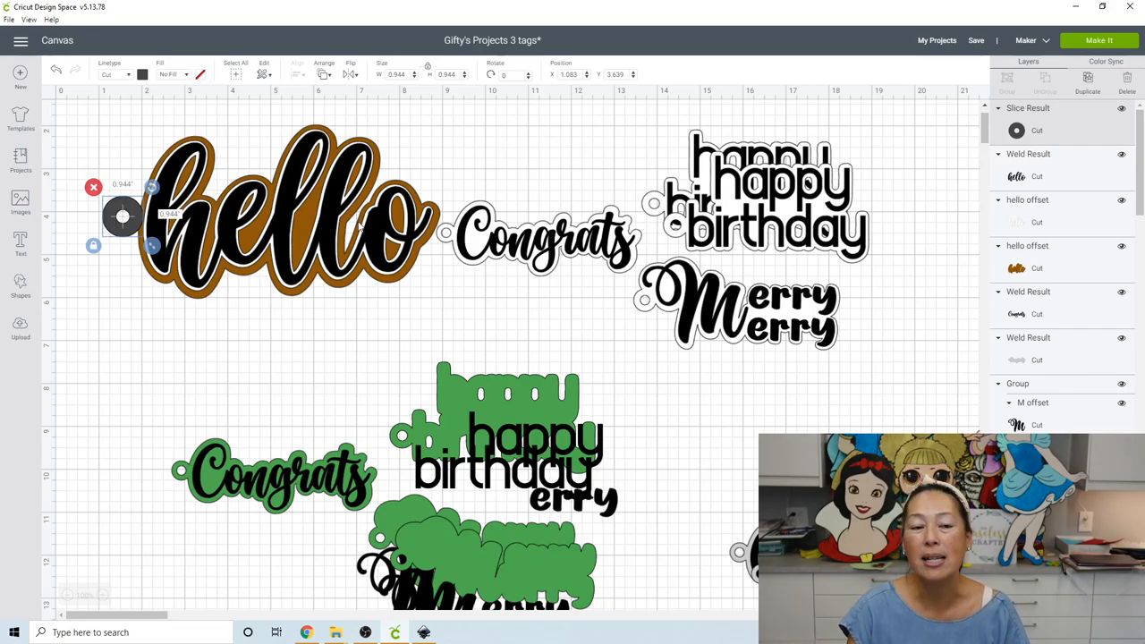
{"action": "mouse_move", "coordinate": [206, 315]}
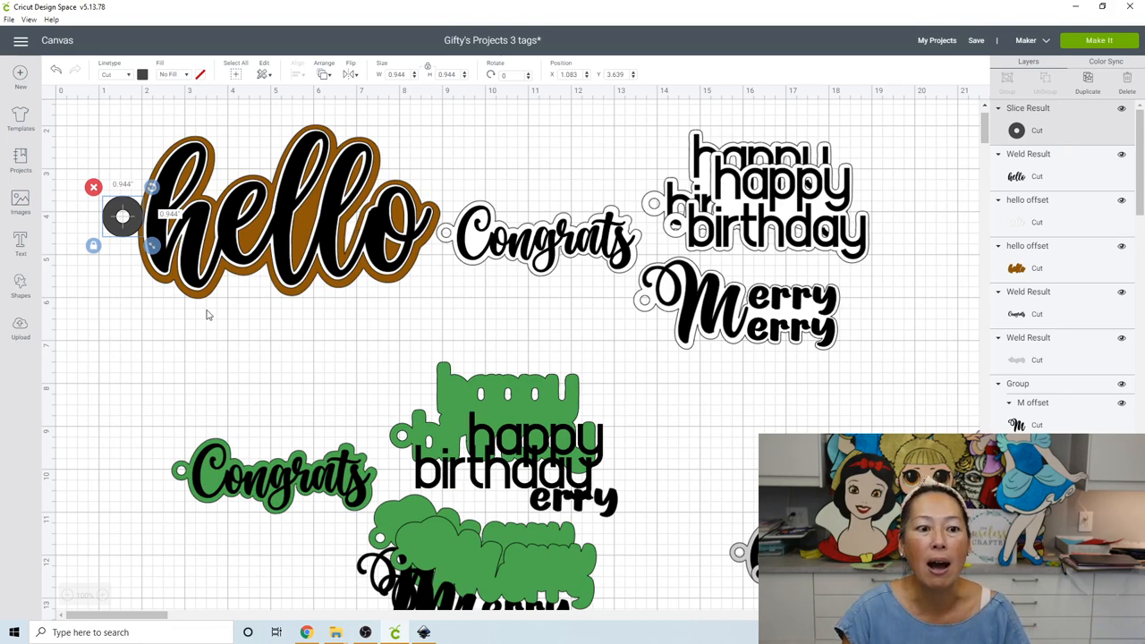
{"action": "left_click", "coordinate": [205, 314]}
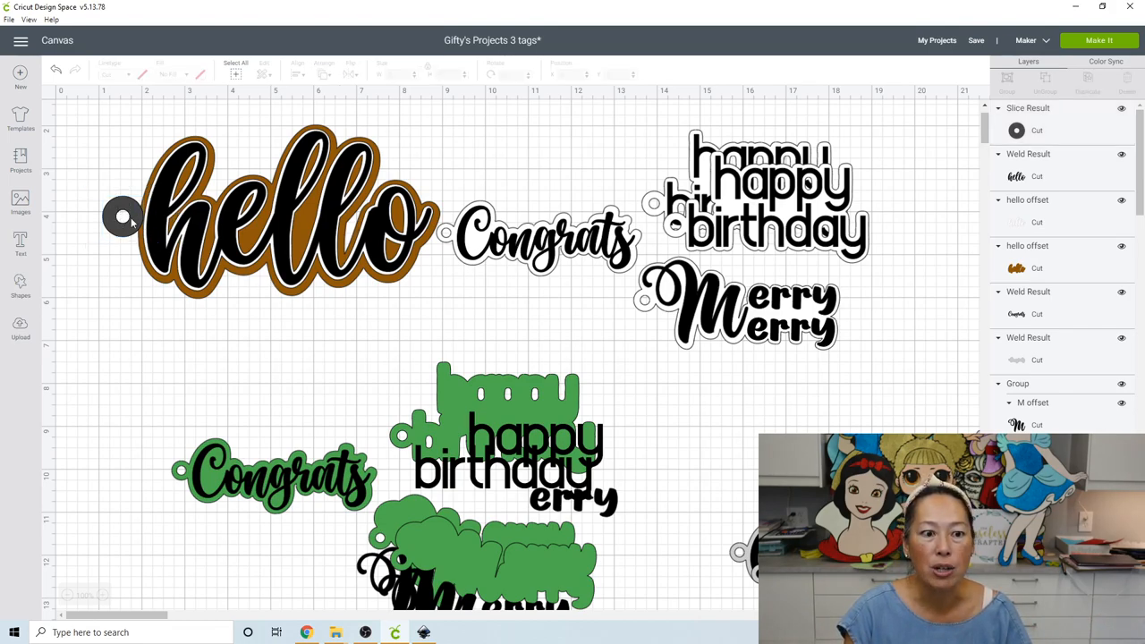
{"action": "mouse_move", "coordinate": [161, 170]}
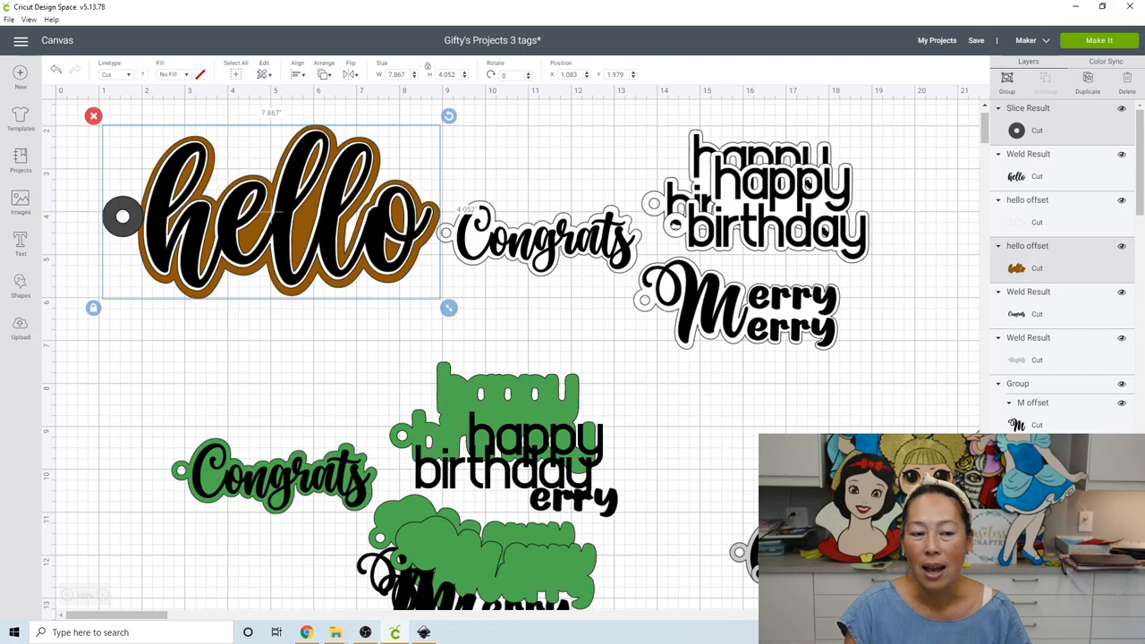
{"action": "left_click", "coordinate": [474, 304]}
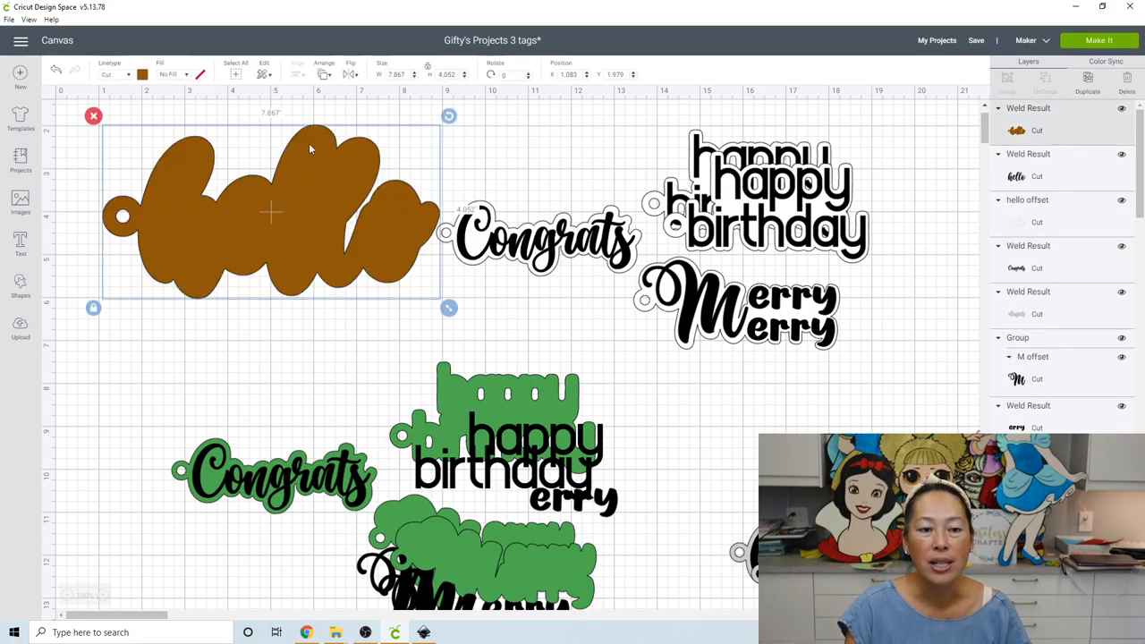
{"action": "left_click", "coordinate": [324, 74]}
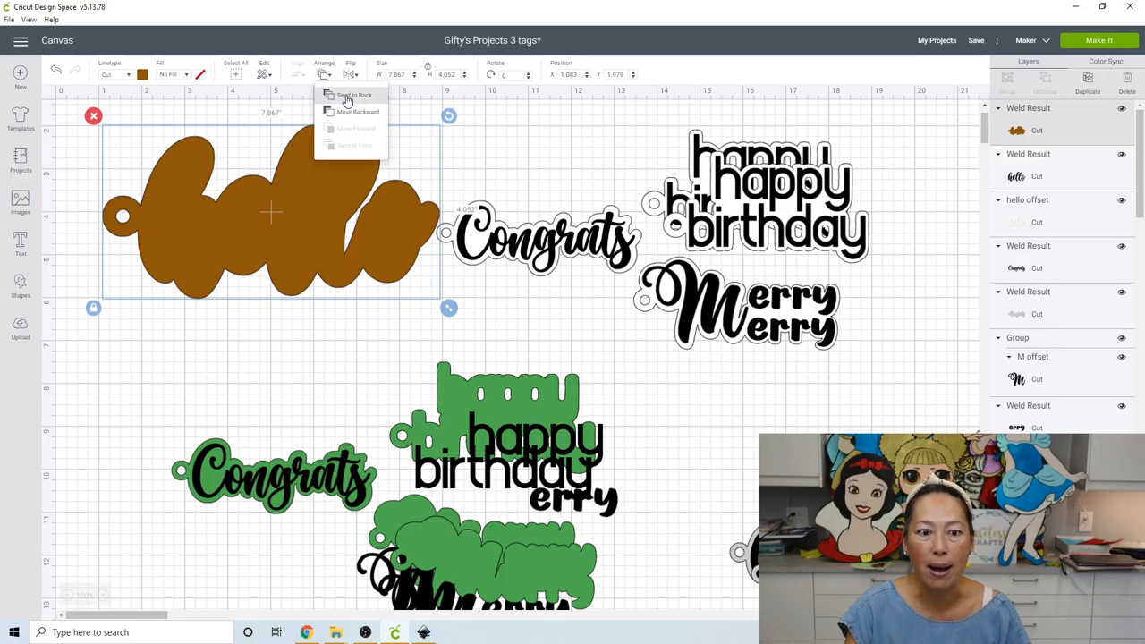
{"action": "left_click", "coordinate": [354, 95]}
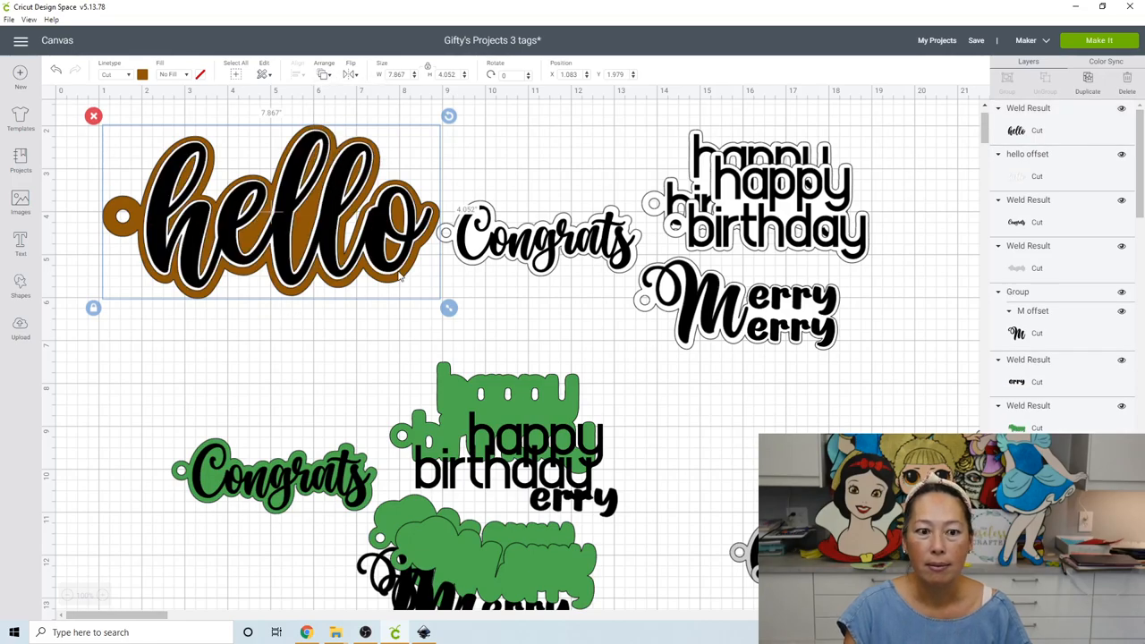
{"action": "left_click", "coordinate": [304, 338]}
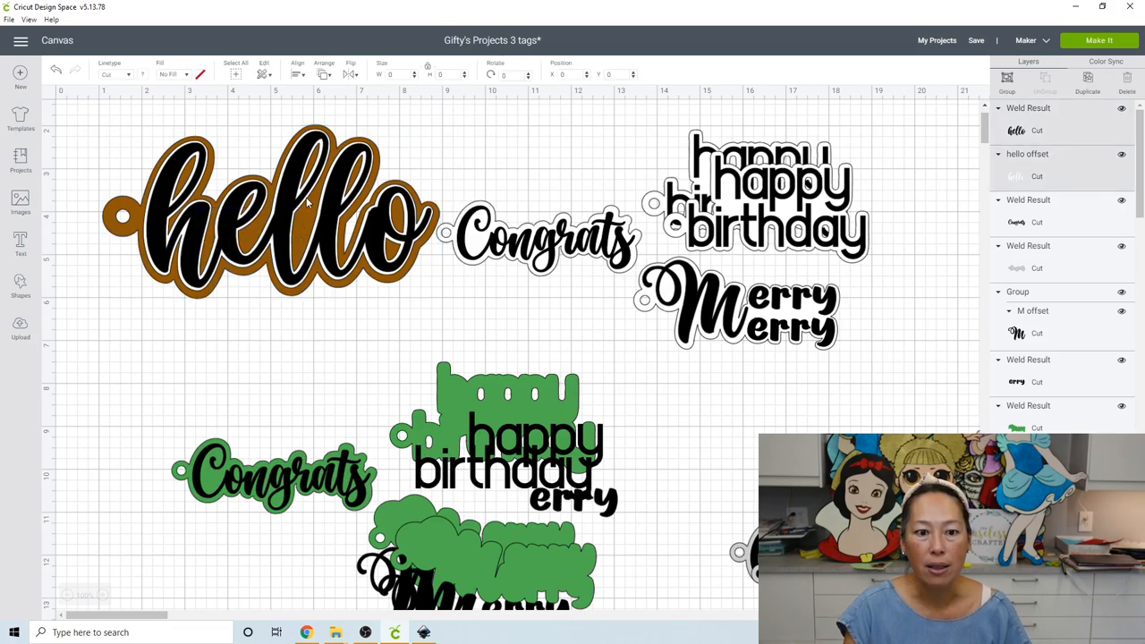
Scale the whole hello tag down to about 4.45 inches wide
{"action": "left_click", "coordinate": [268, 210]}
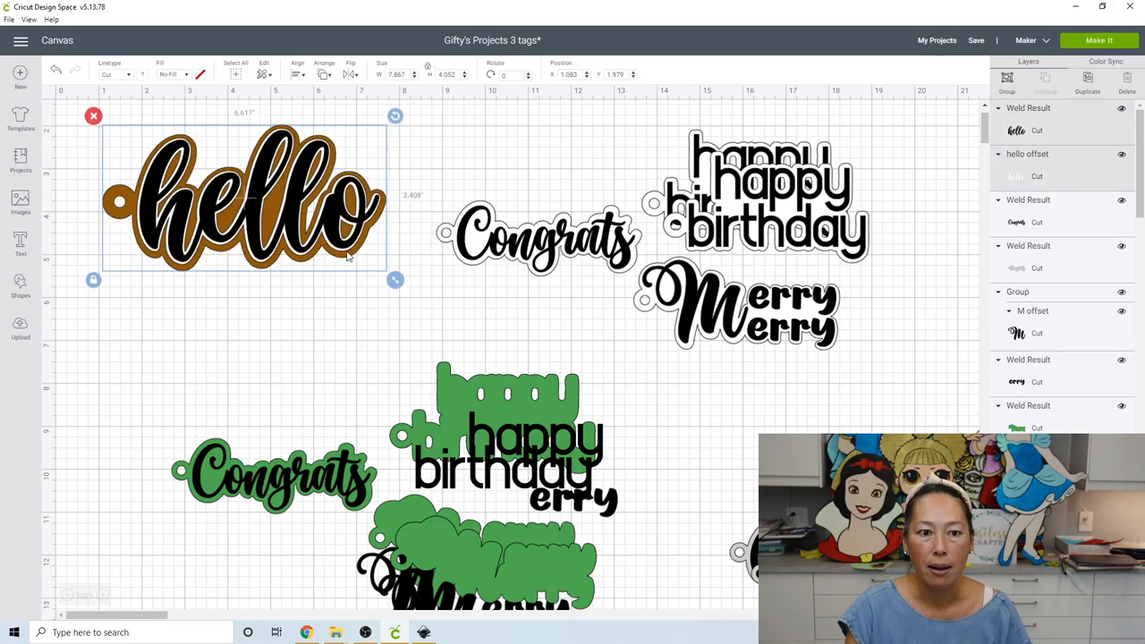
{"action": "left_click_drag", "start_coordinate": [395, 280], "coordinate": [301, 230]}
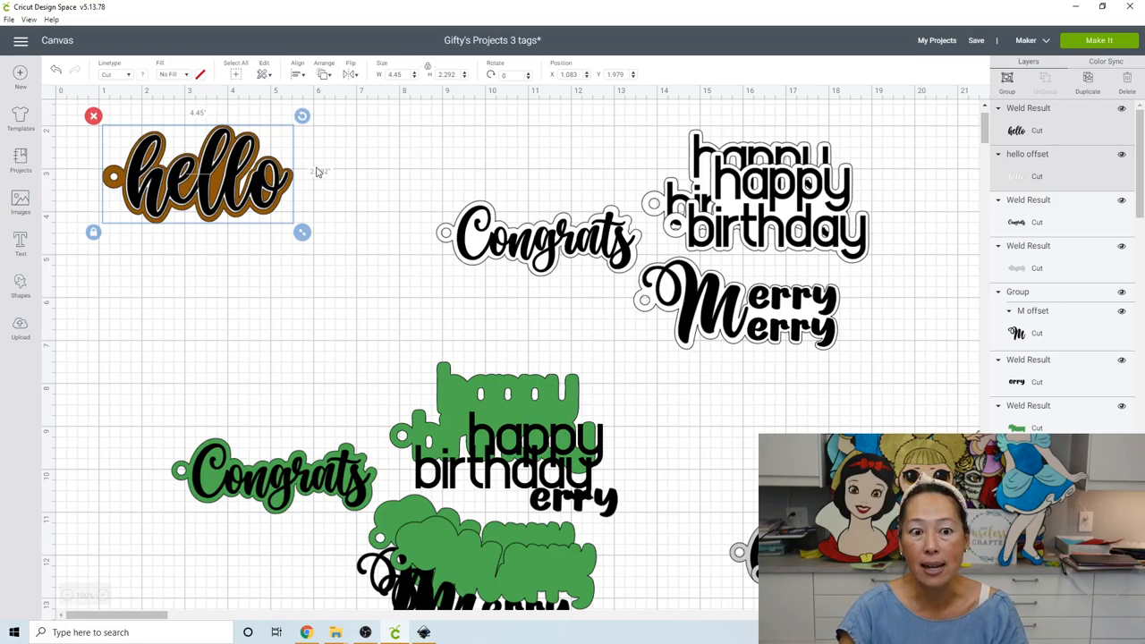
{"action": "left_click", "coordinate": [414, 319]}
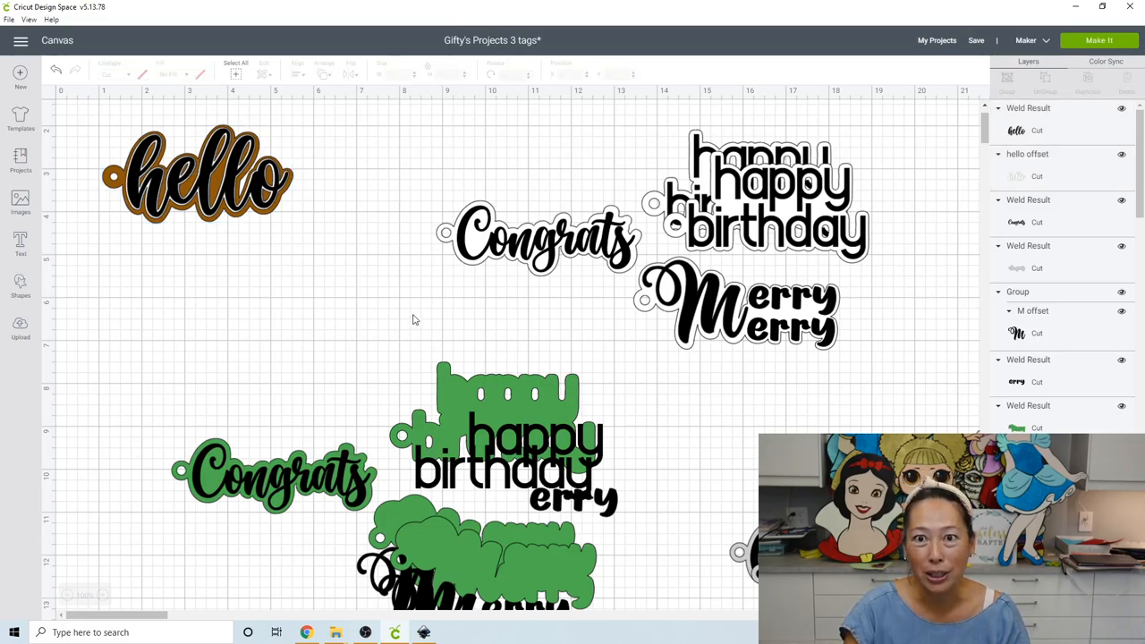
{"action": "mouse_move", "coordinate": [204, 225]}
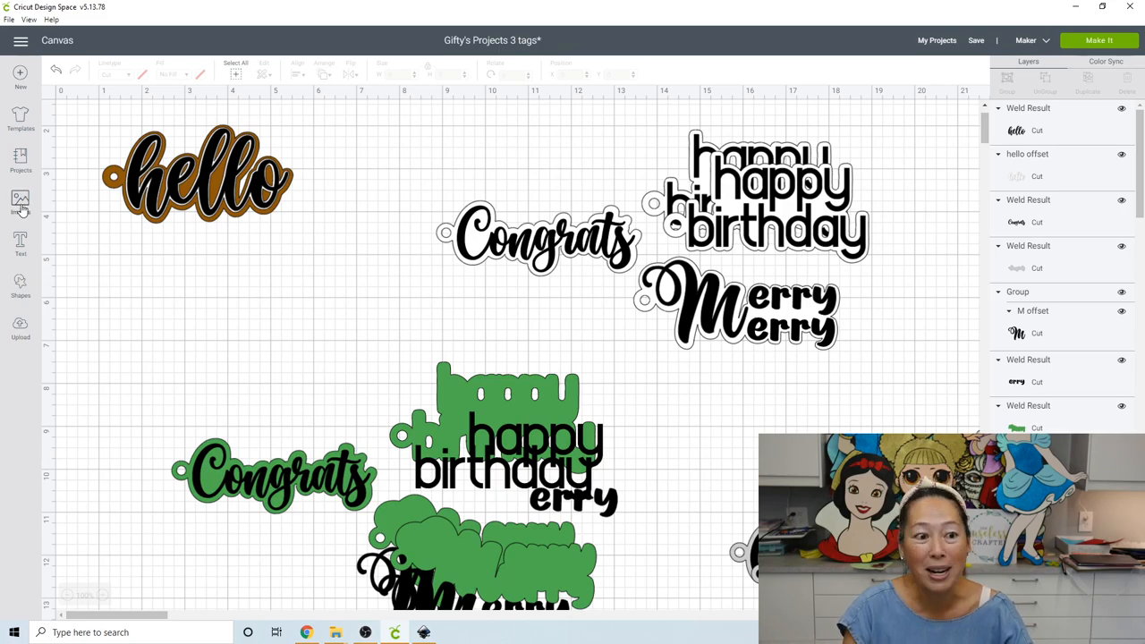
Search the image library for 'ice cream'
{"action": "left_click", "coordinate": [21, 204]}
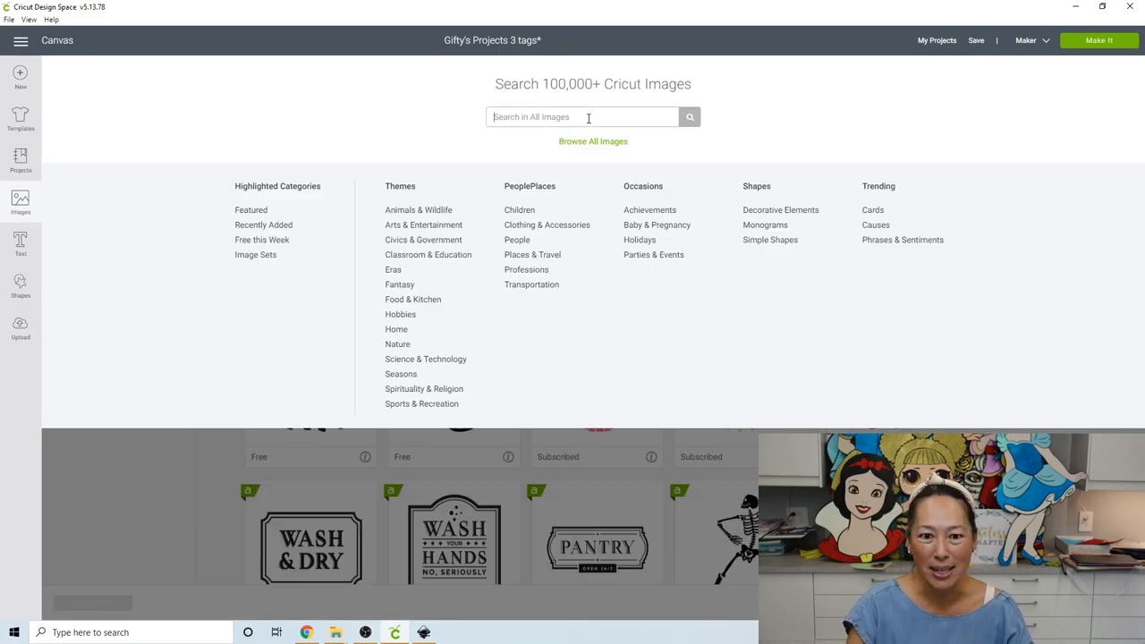
{"action": "type", "text": "ice cream"}
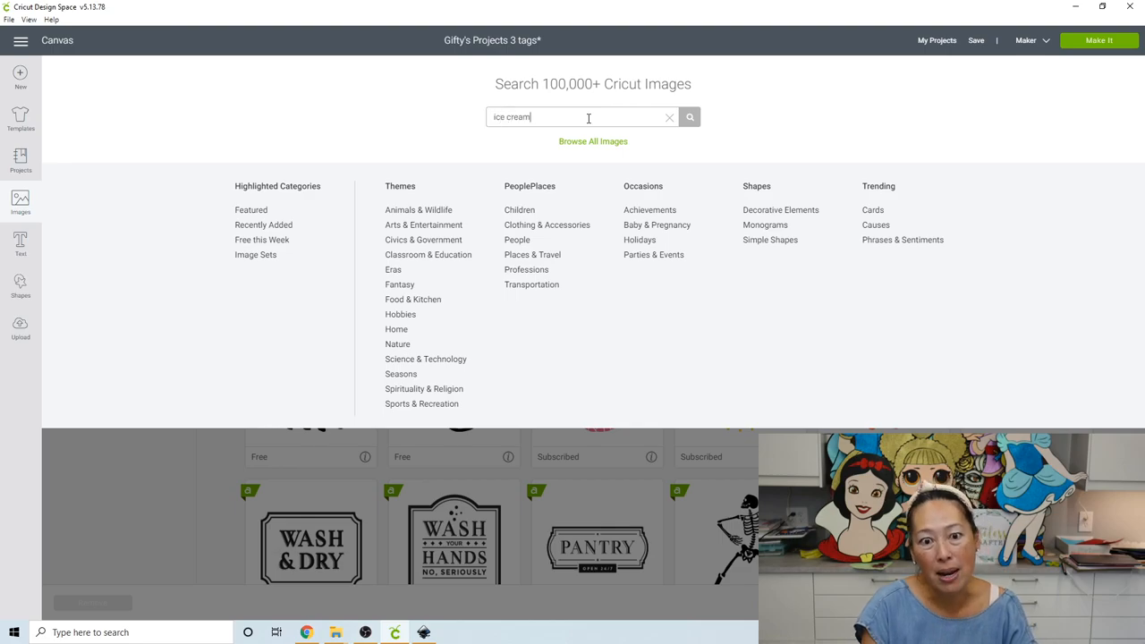
{"action": "left_click", "coordinate": [689, 117]}
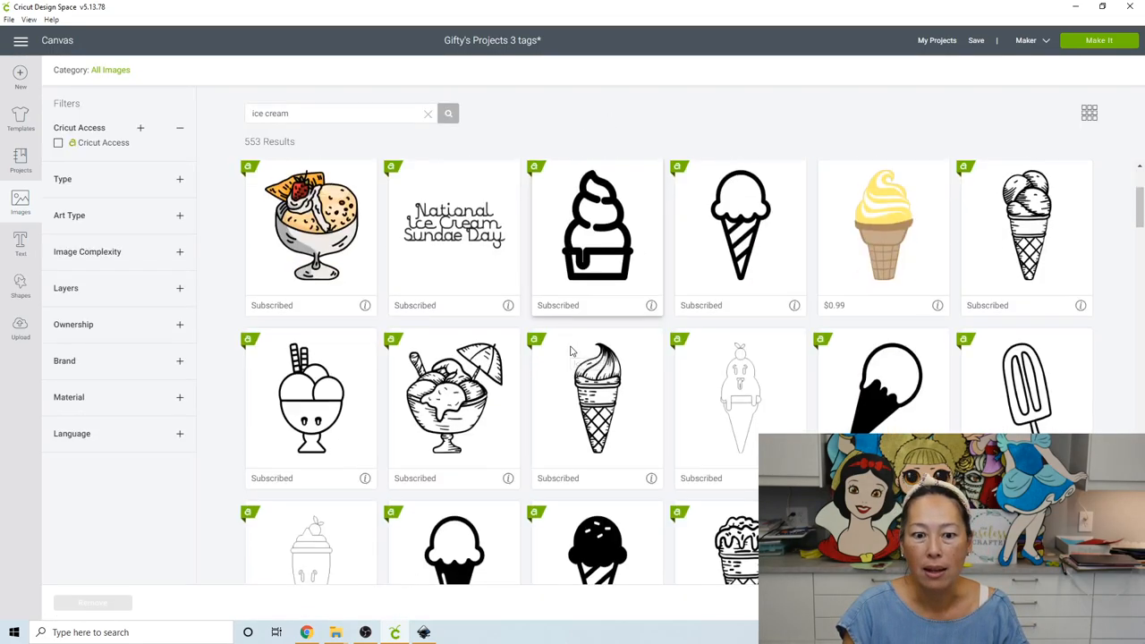
Browse the ice cream results and pick the heart-topped chocolate Valentine Ice Cream Cone image
{"action": "scroll", "scroll_direction": "down", "scroll_amount": 3}
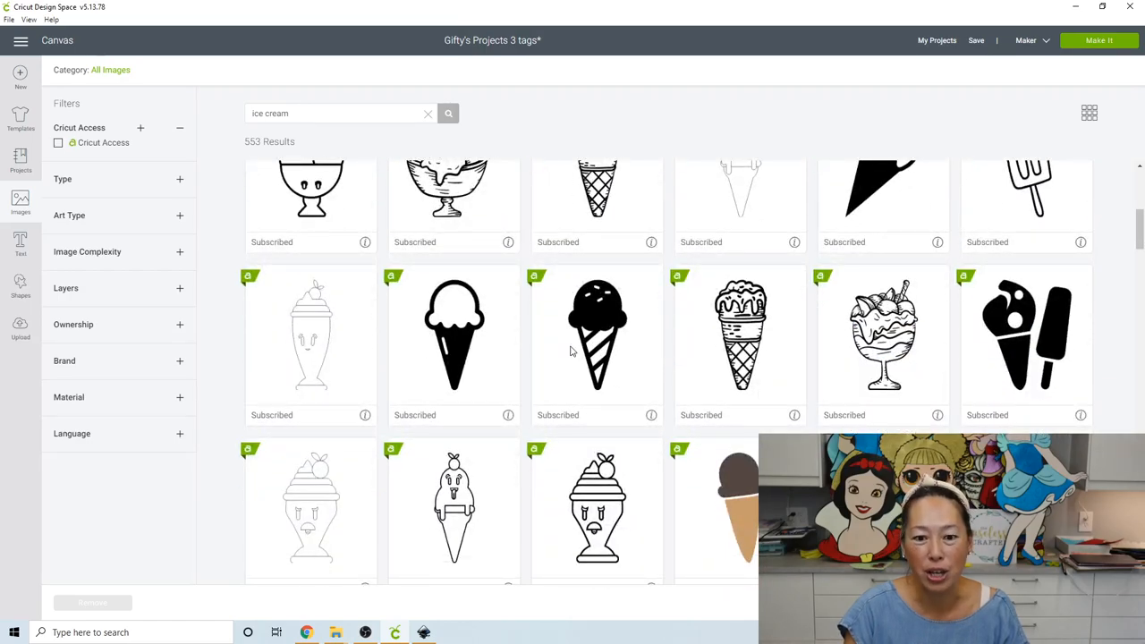
{"action": "scroll", "scroll_direction": "down", "scroll_amount": 3}
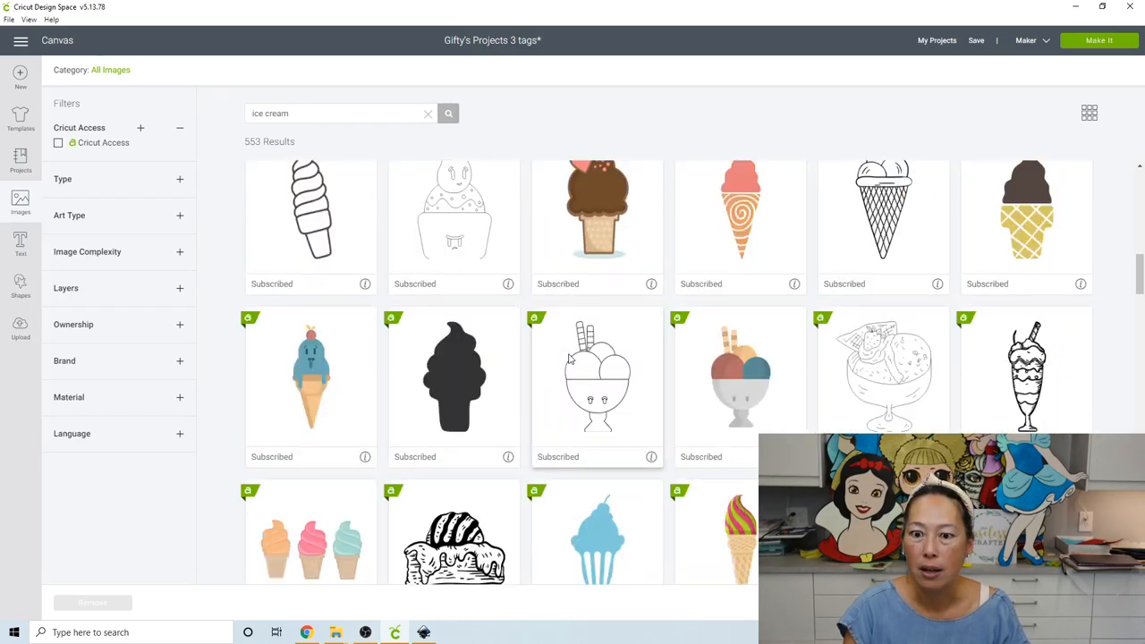
{"action": "scroll", "scroll_direction": "down", "scroll_amount": 3}
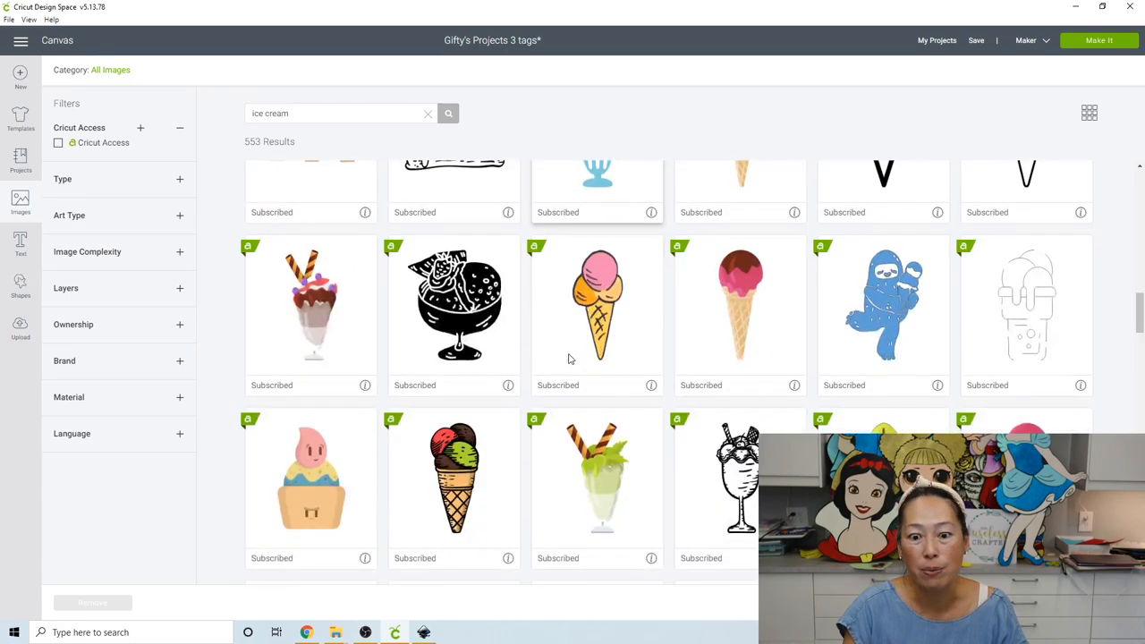
{"action": "scroll", "scroll_direction": "down", "scroll_amount": 3}
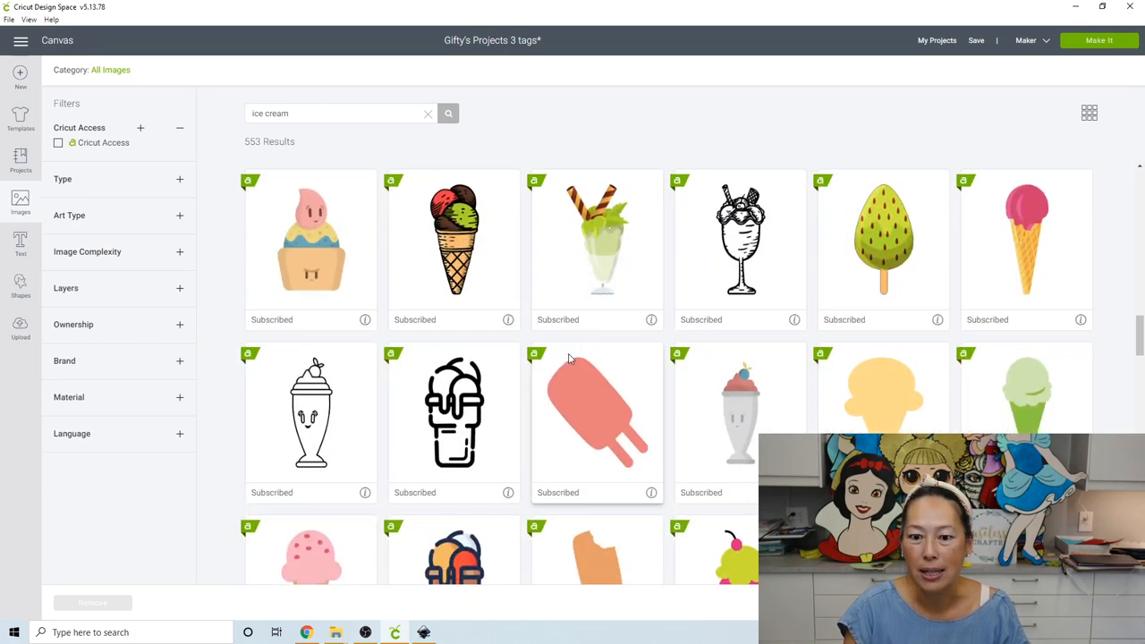
{"action": "scroll", "scroll_direction": "down", "scroll_amount": 3}
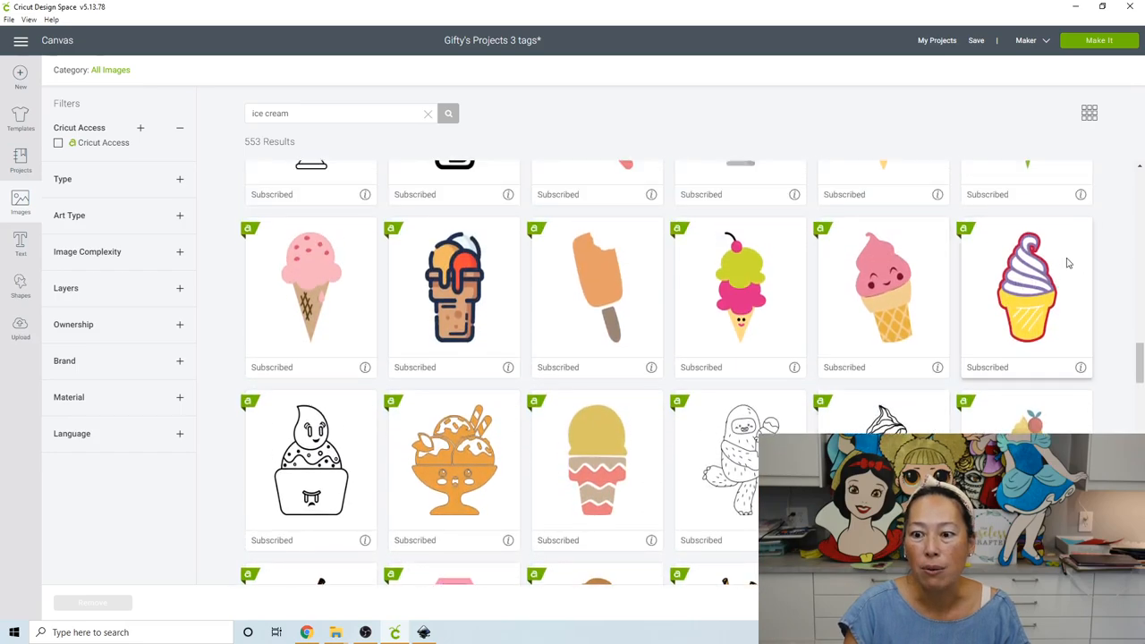
{"action": "mouse_move", "coordinate": [534, 389]}
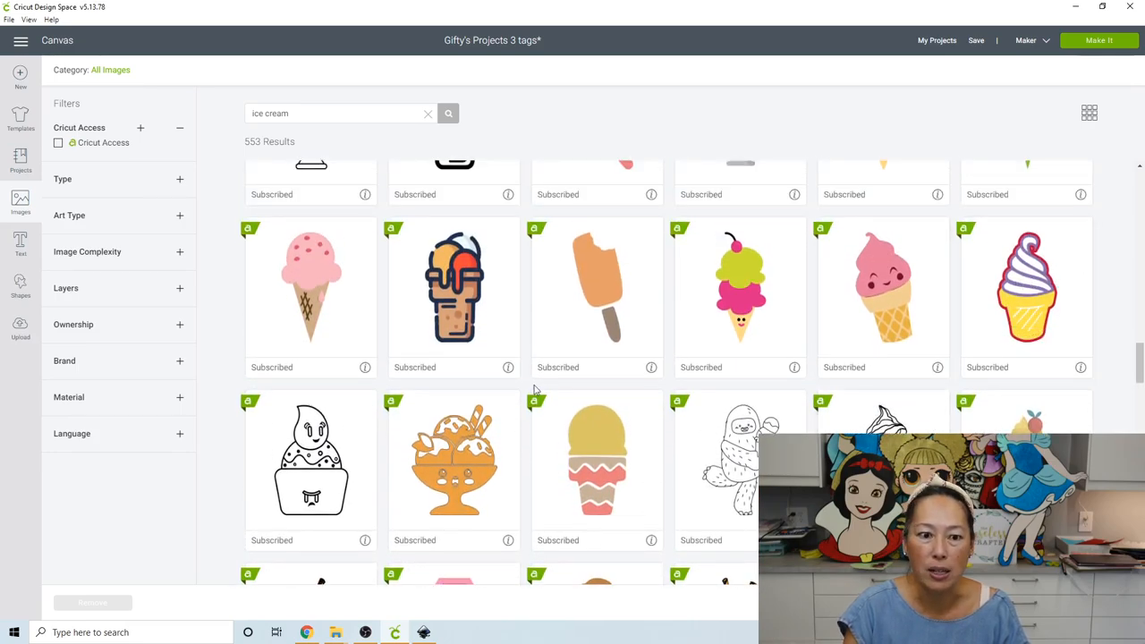
{"action": "scroll", "scroll_direction": "down", "scroll_amount": 3}
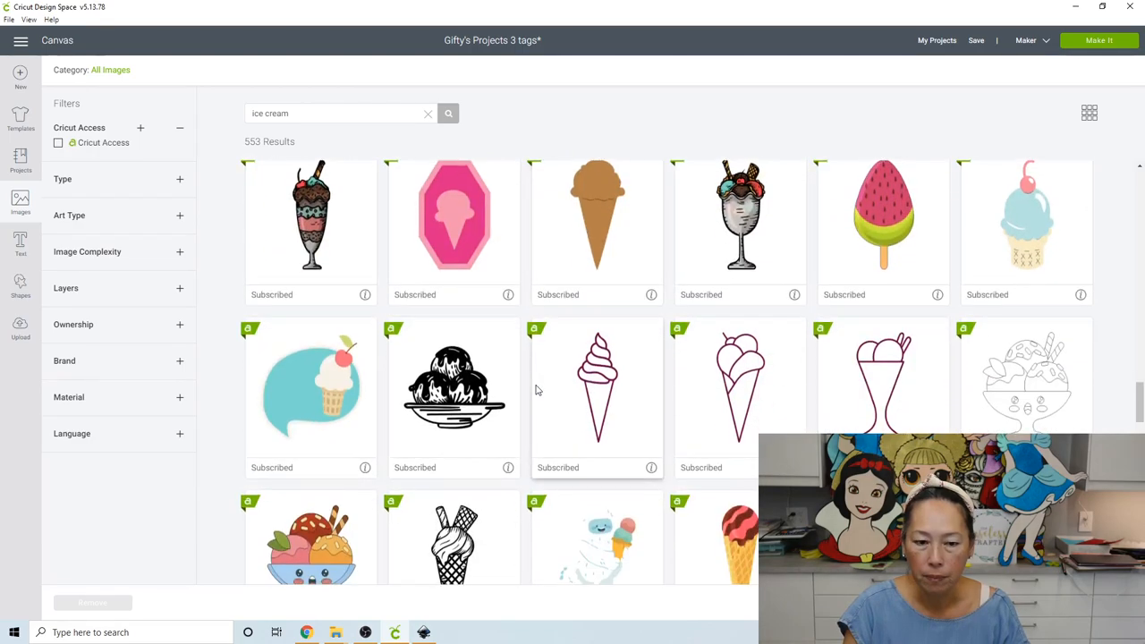
{"action": "scroll", "scroll_direction": "down", "scroll_amount": 3}
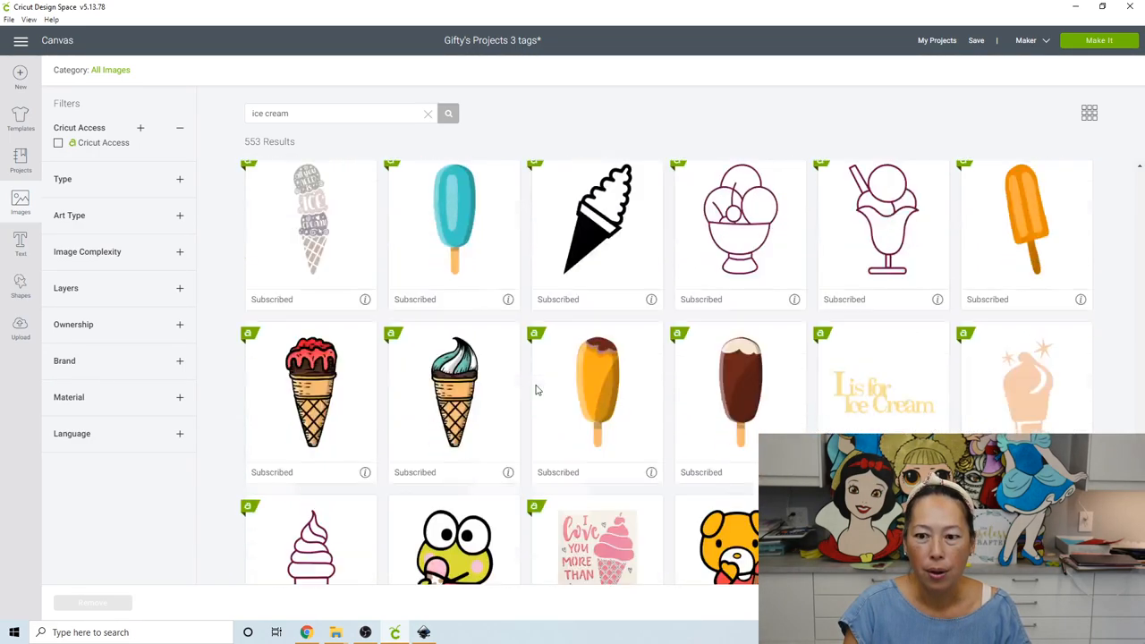
{"action": "scroll", "scroll_direction": "down", "scroll_amount": 3}
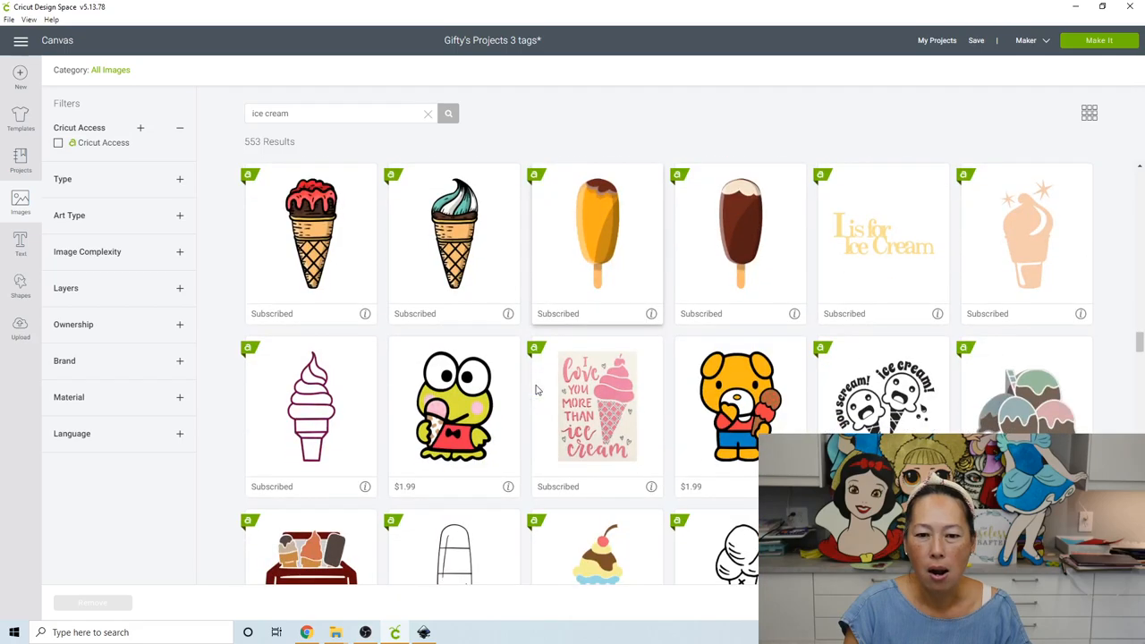
{"action": "scroll", "scroll_direction": "down", "scroll_amount": 3}
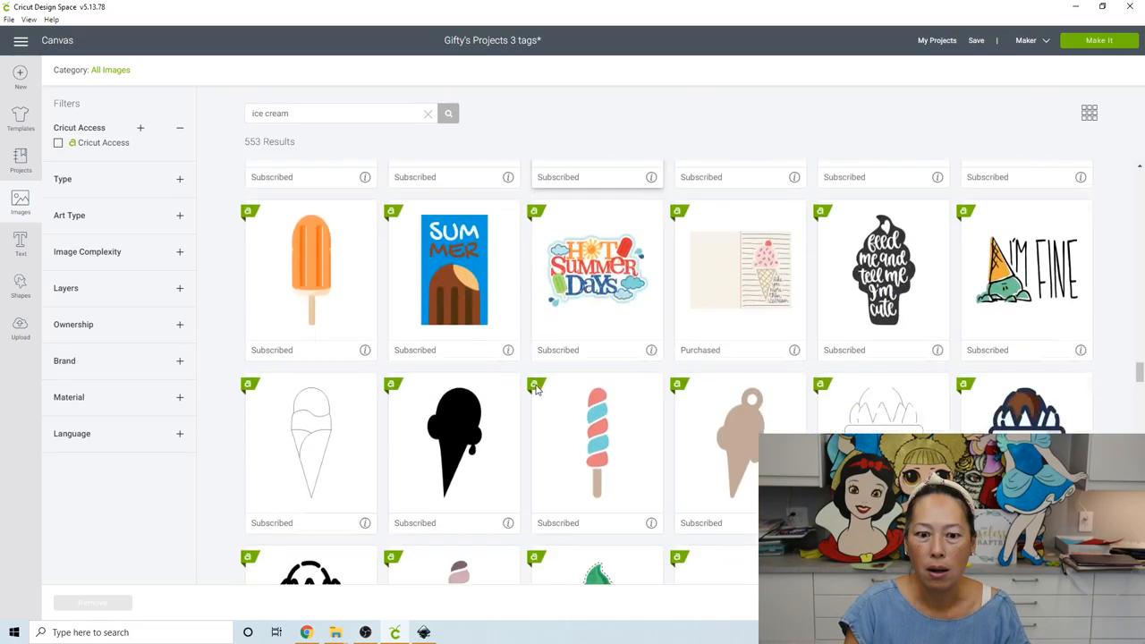
{"action": "scroll", "scroll_direction": "down", "scroll_amount": 3}
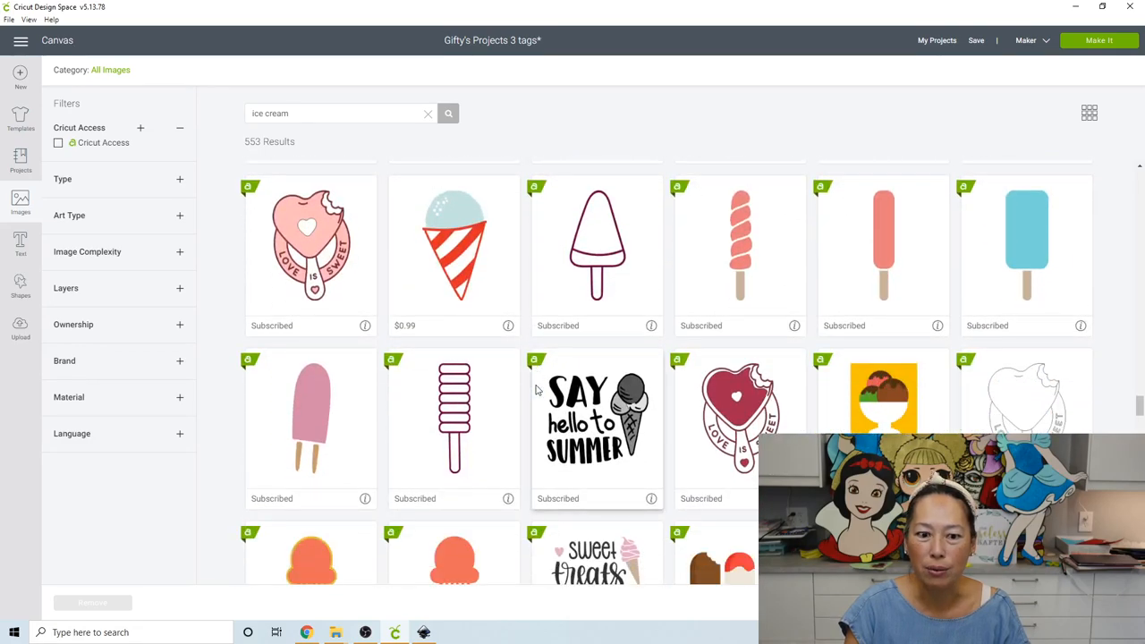
{"action": "scroll", "scroll_direction": "down", "scroll_amount": 3}
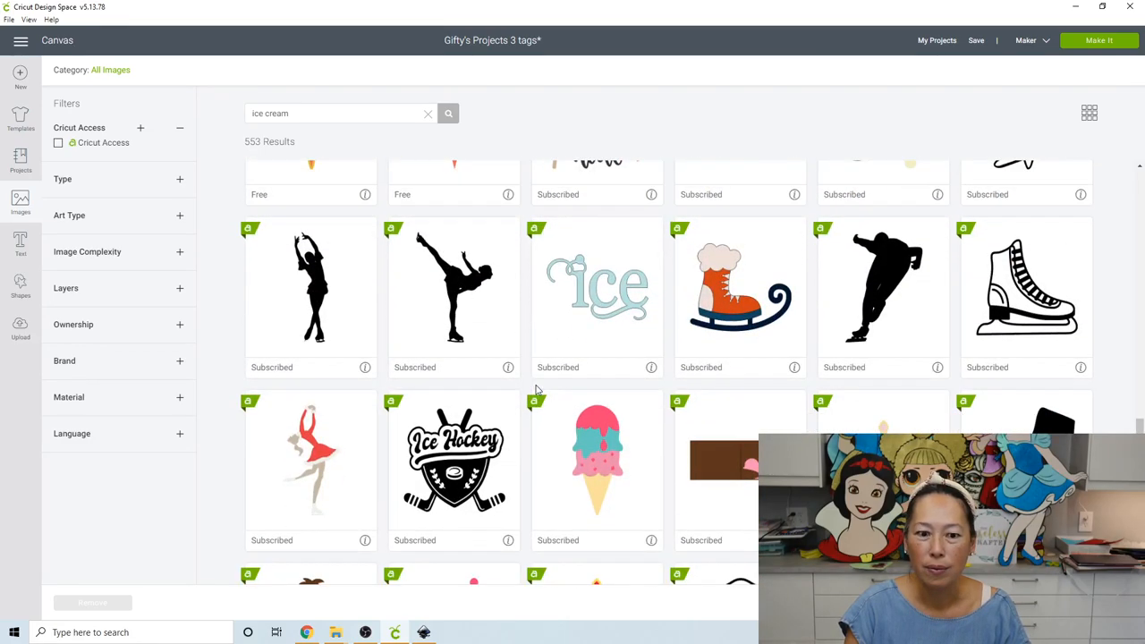
{"action": "scroll", "scroll_direction": "down", "scroll_amount": 3}
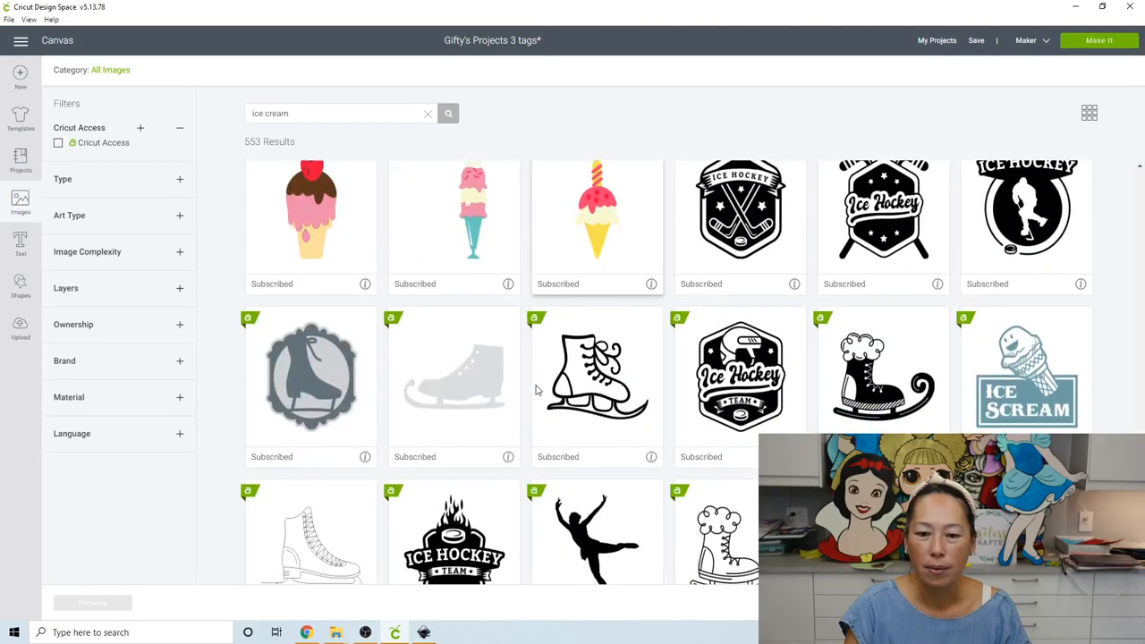
{"action": "scroll", "scroll_direction": "down", "scroll_amount": 3}
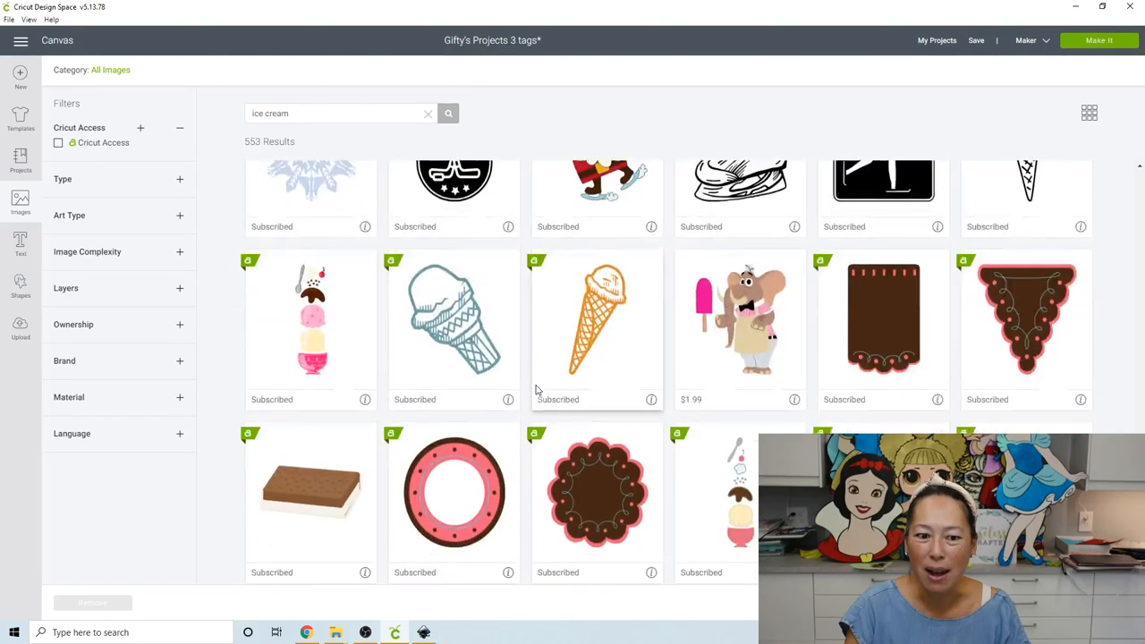
{"action": "scroll", "scroll_direction": "down", "scroll_amount": 3}
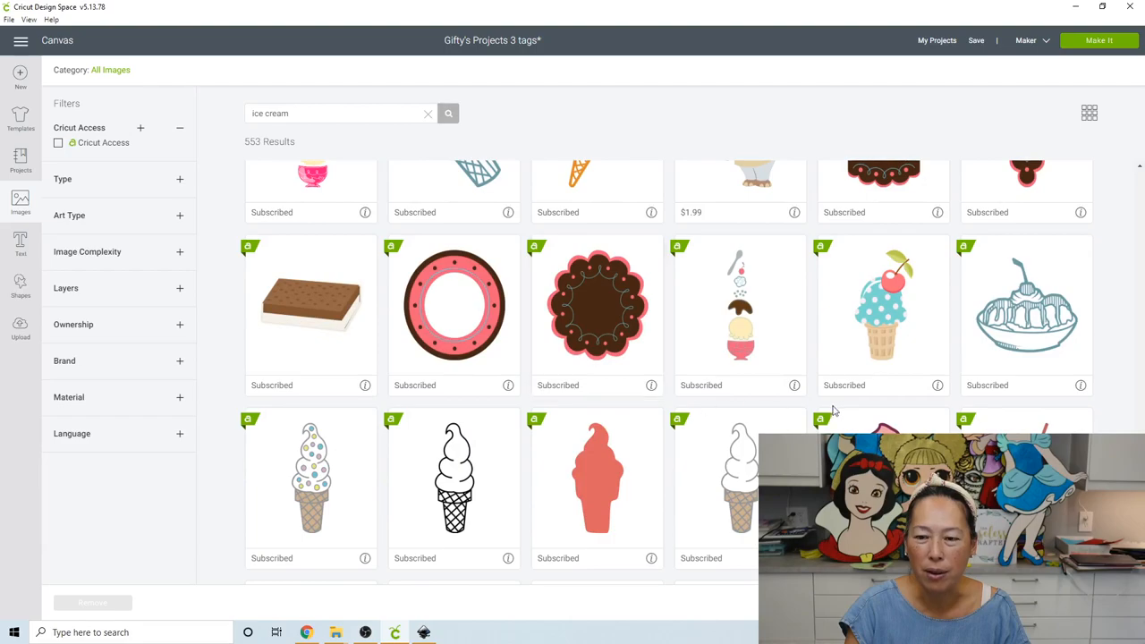
{"action": "scroll", "scroll_direction": "down", "scroll_amount": 3}
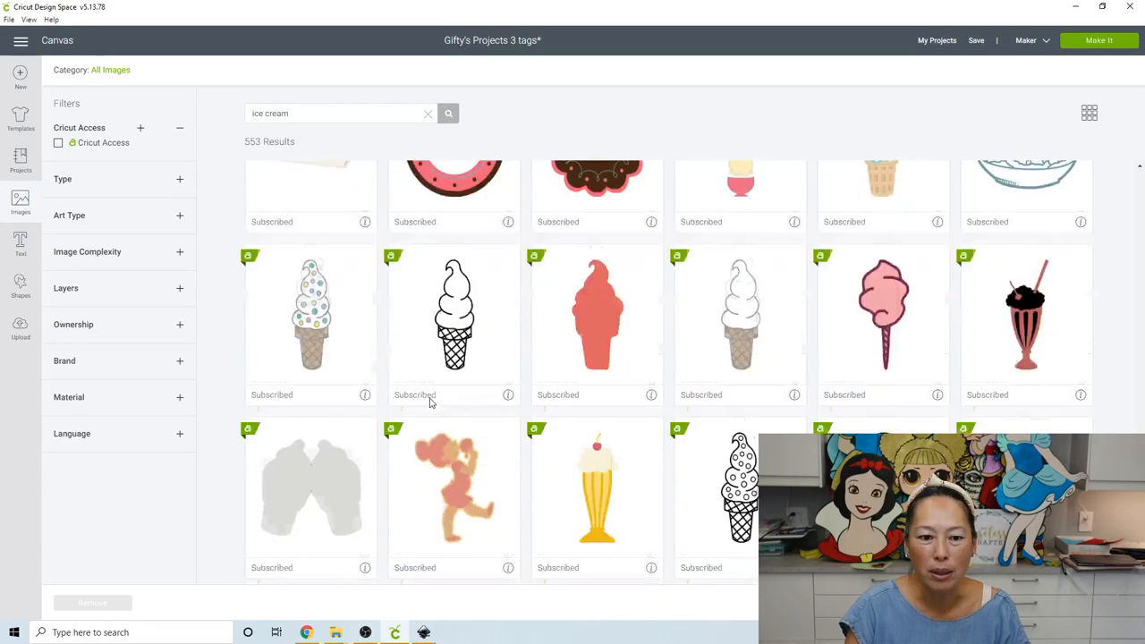
{"action": "scroll", "scroll_direction": "down", "scroll_amount": 3}
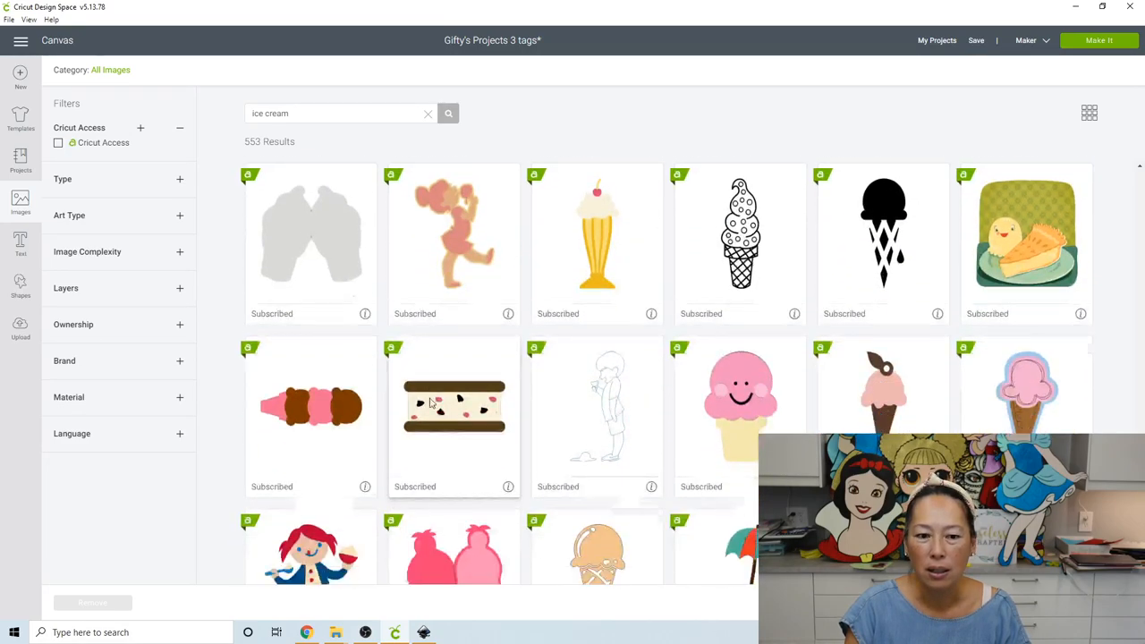
{"action": "scroll", "scroll_direction": "down", "scroll_amount": 3}
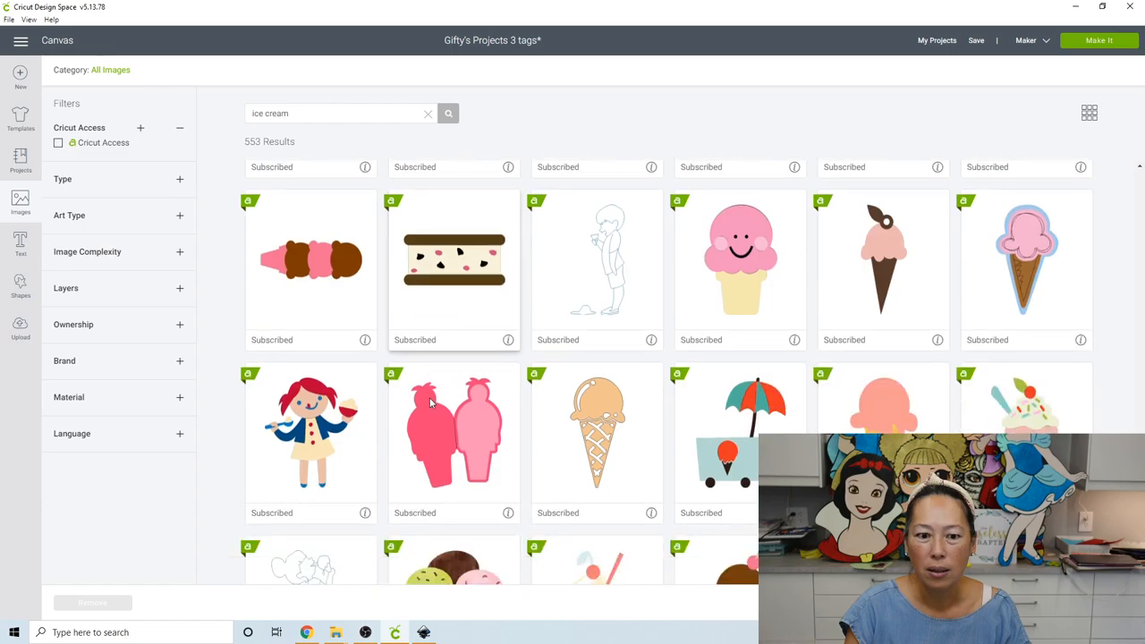
{"action": "scroll", "scroll_direction": "down", "scroll_amount": 3}
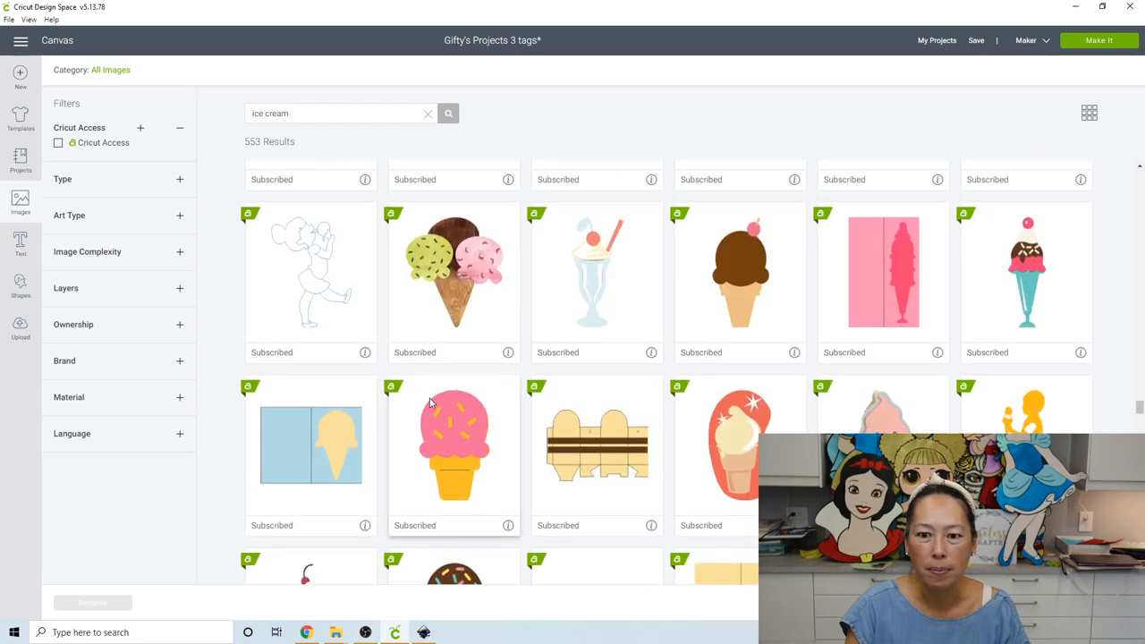
{"action": "scroll", "scroll_direction": "down", "scroll_amount": 3}
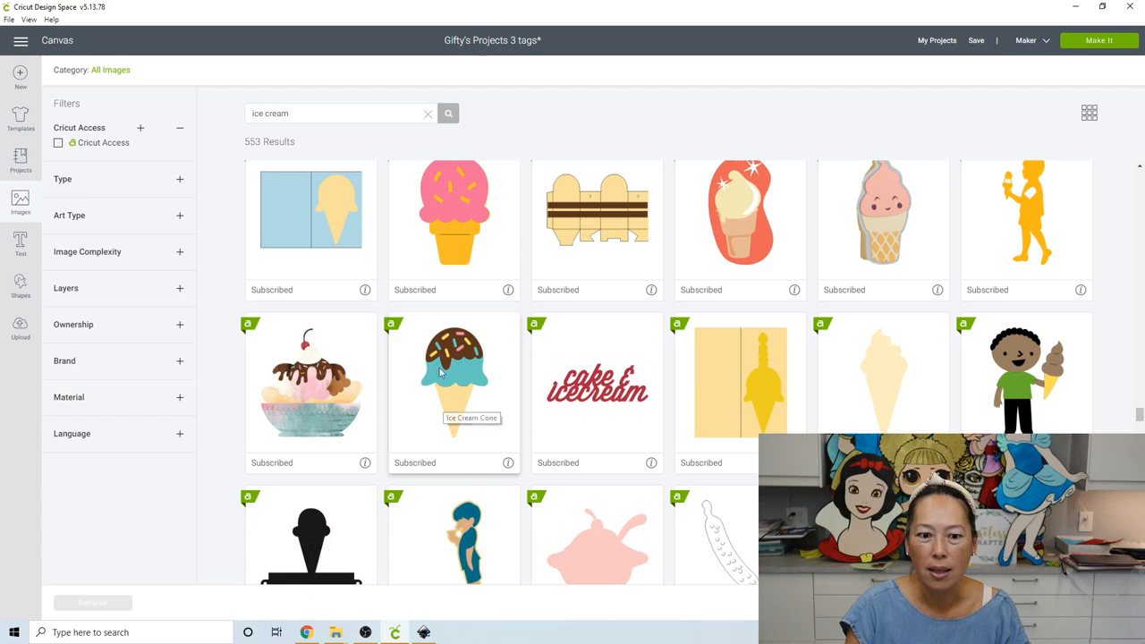
{"action": "scroll", "scroll_direction": "down", "scroll_amount": 3}
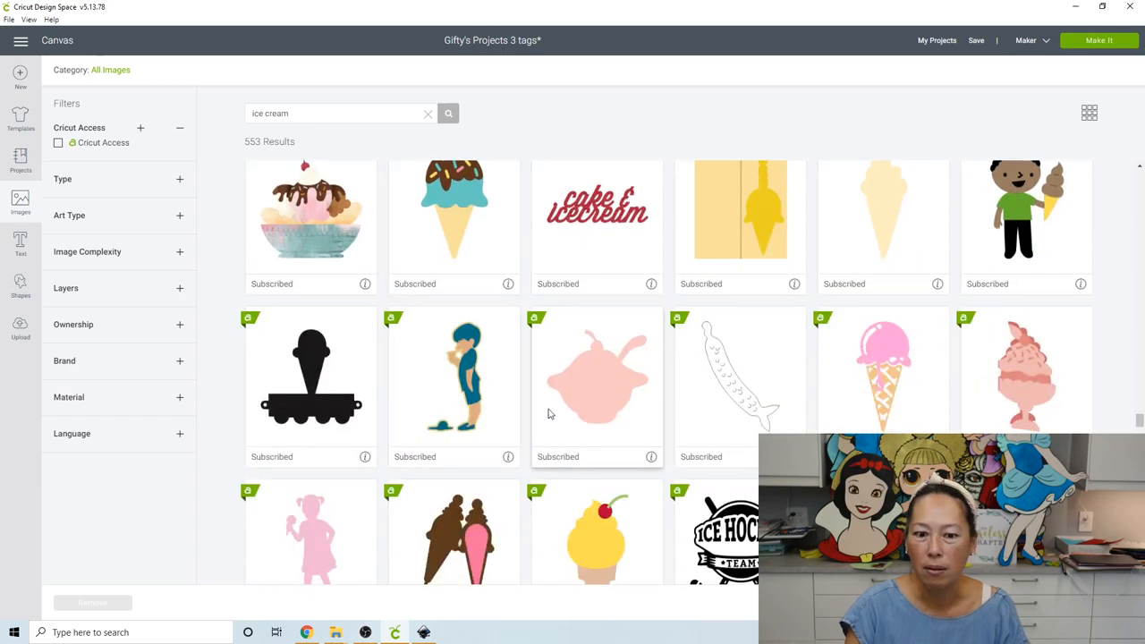
{"action": "scroll", "scroll_direction": "down", "scroll_amount": 3}
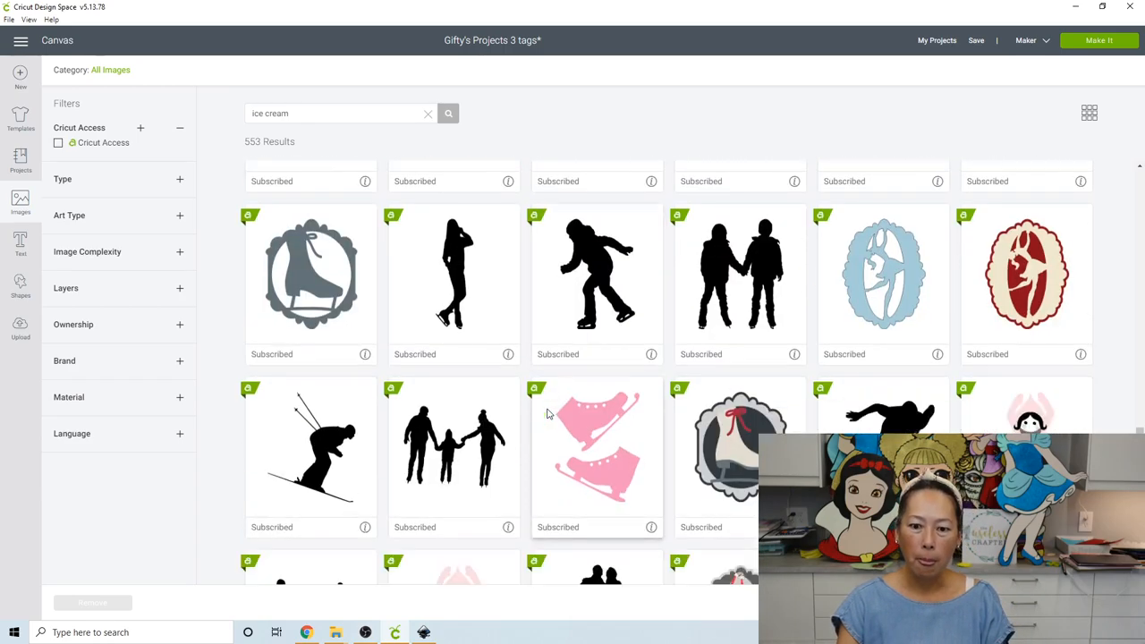
{"action": "scroll", "scroll_direction": "down", "scroll_amount": 3}
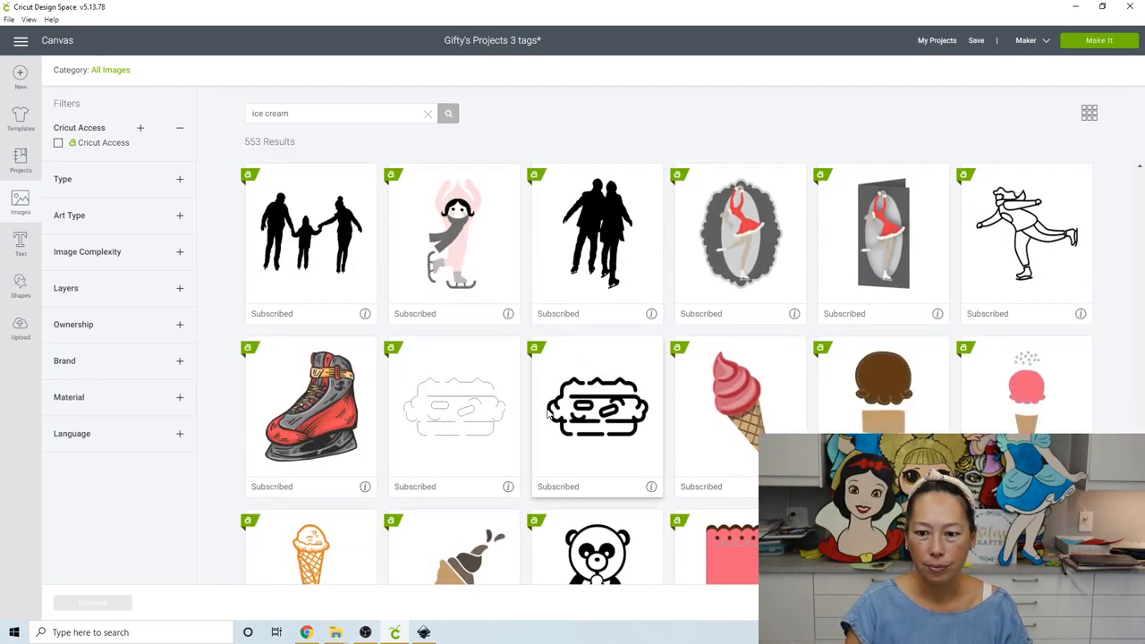
{"action": "scroll", "scroll_direction": "down", "scroll_amount": 3}
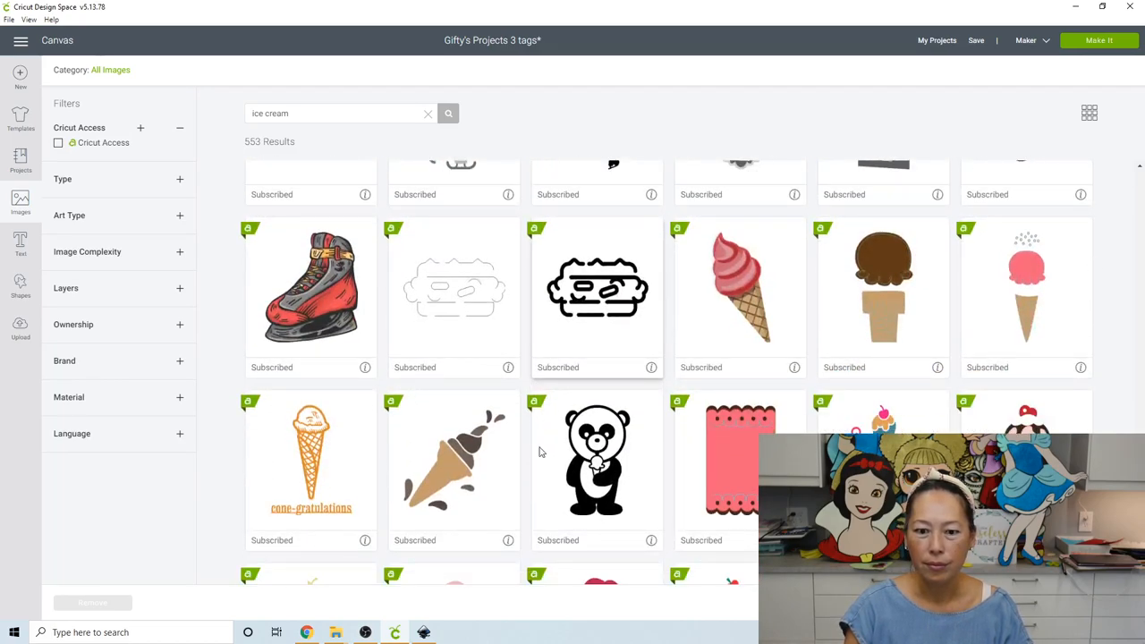
{"action": "scroll", "scroll_direction": "down", "scroll_amount": 3}
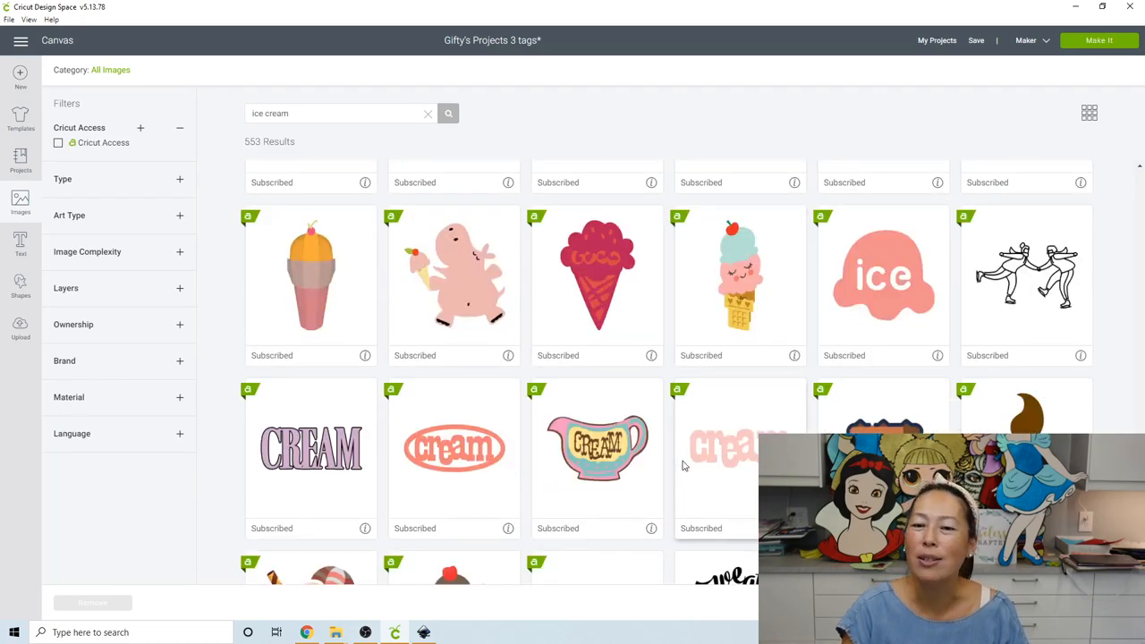
{"action": "scroll", "scroll_direction": "down", "scroll_amount": 3}
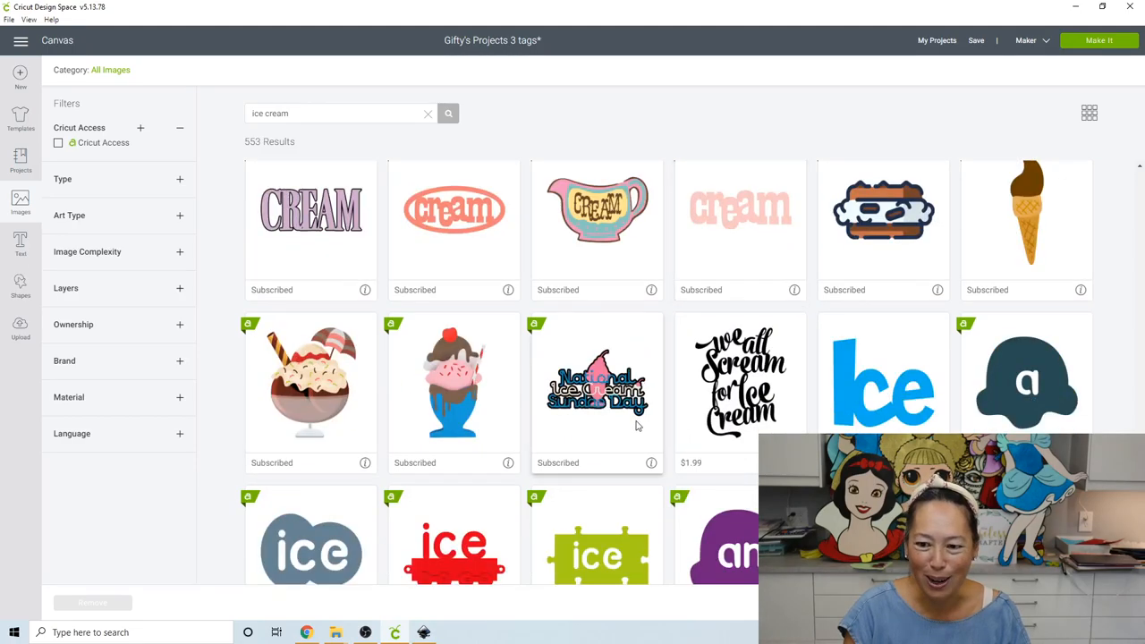
{"action": "scroll", "scroll_direction": "down", "scroll_amount": 3}
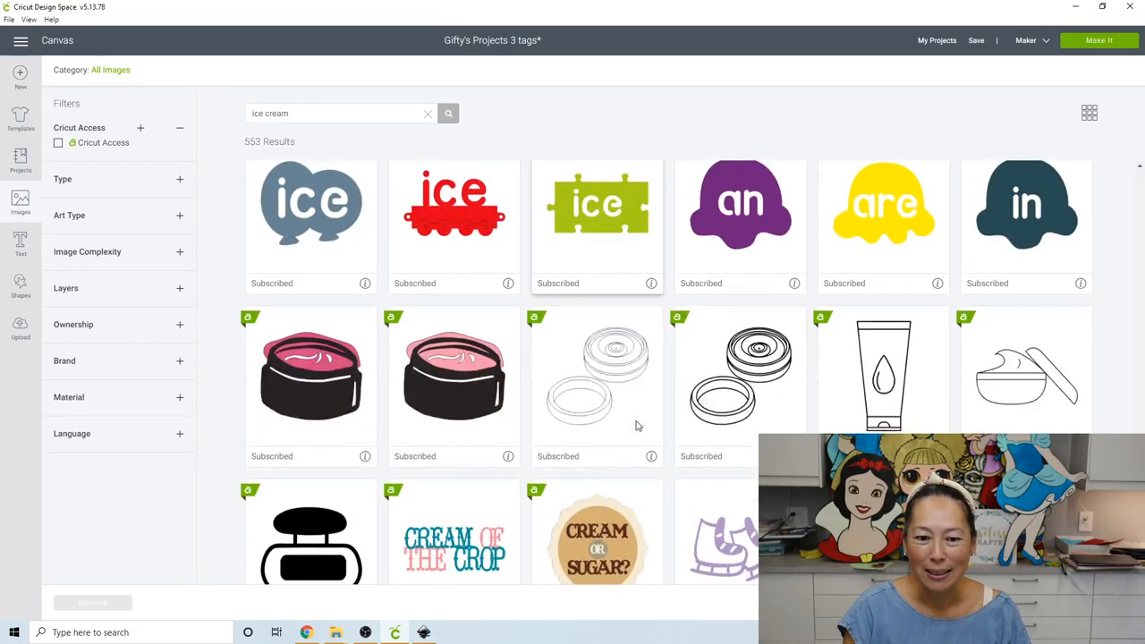
{"action": "scroll", "scroll_direction": "down", "scroll_amount": 3}
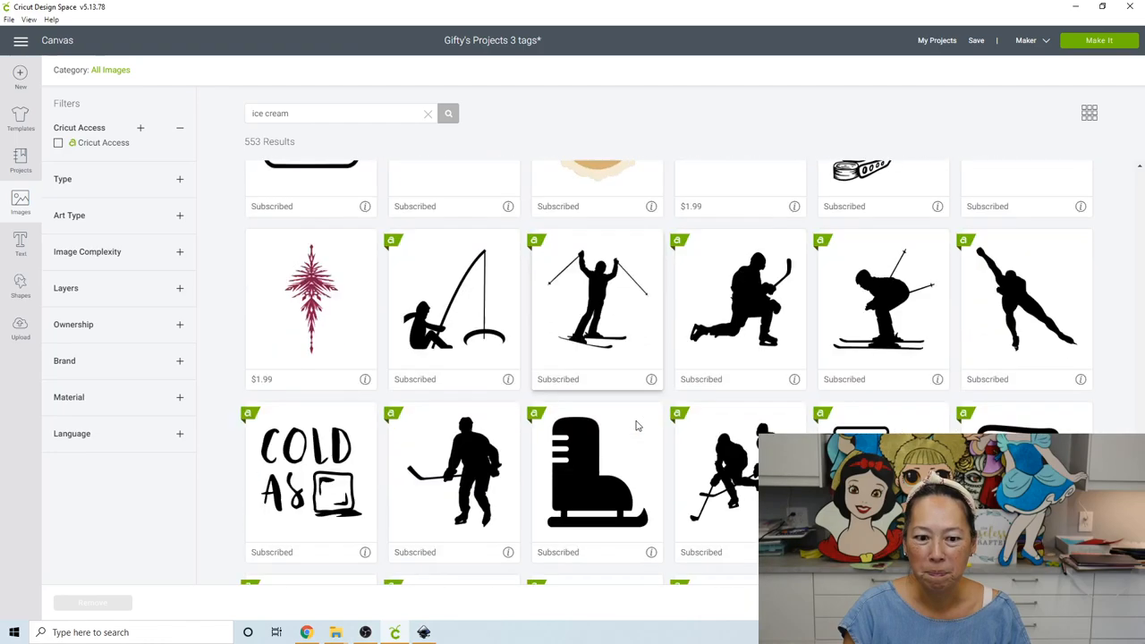
{"action": "scroll", "scroll_direction": "down", "scroll_amount": 3}
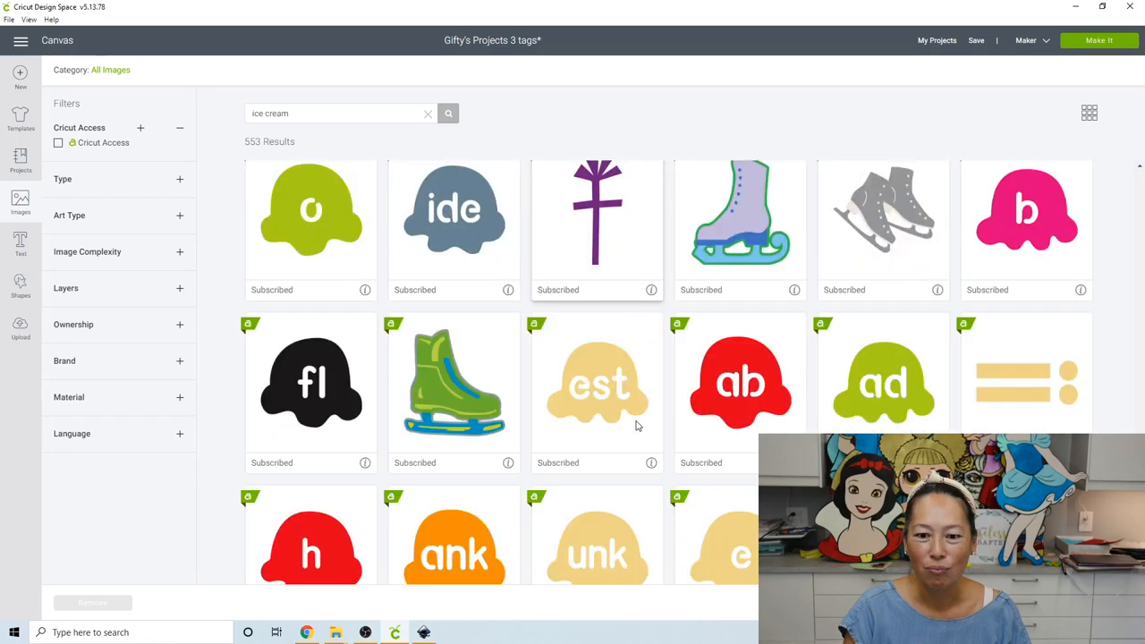
{"action": "scroll", "scroll_direction": "down", "scroll_amount": 3}
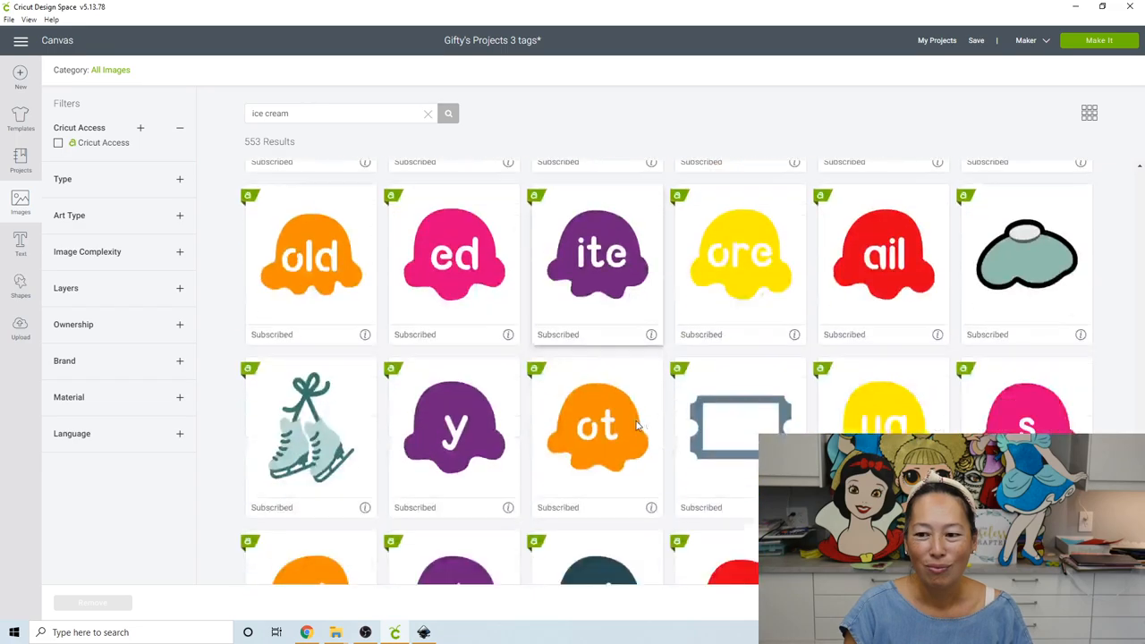
{"action": "scroll", "scroll_direction": "down", "scroll_amount": 3}
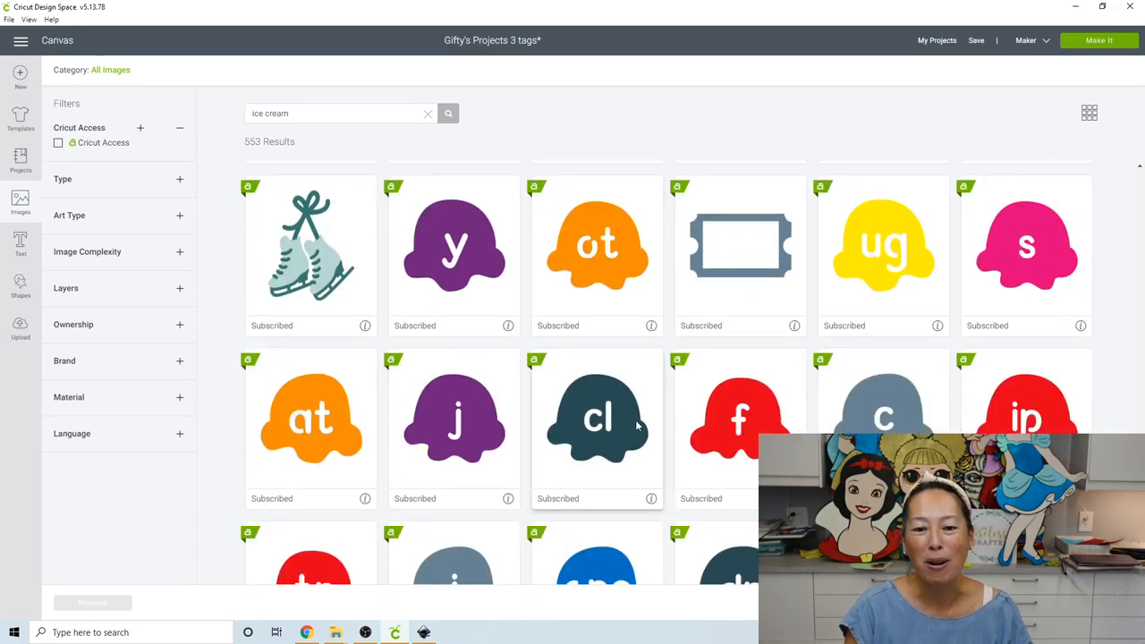
{"action": "scroll", "scroll_direction": "down", "scroll_amount": 3}
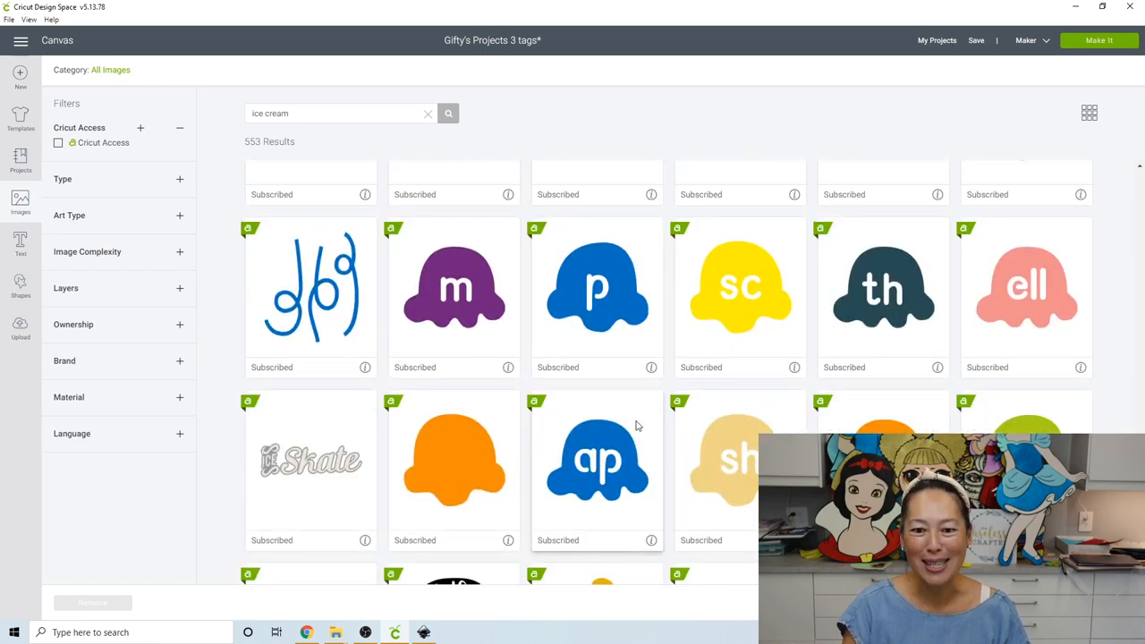
{"action": "scroll", "scroll_direction": "down", "scroll_amount": 3}
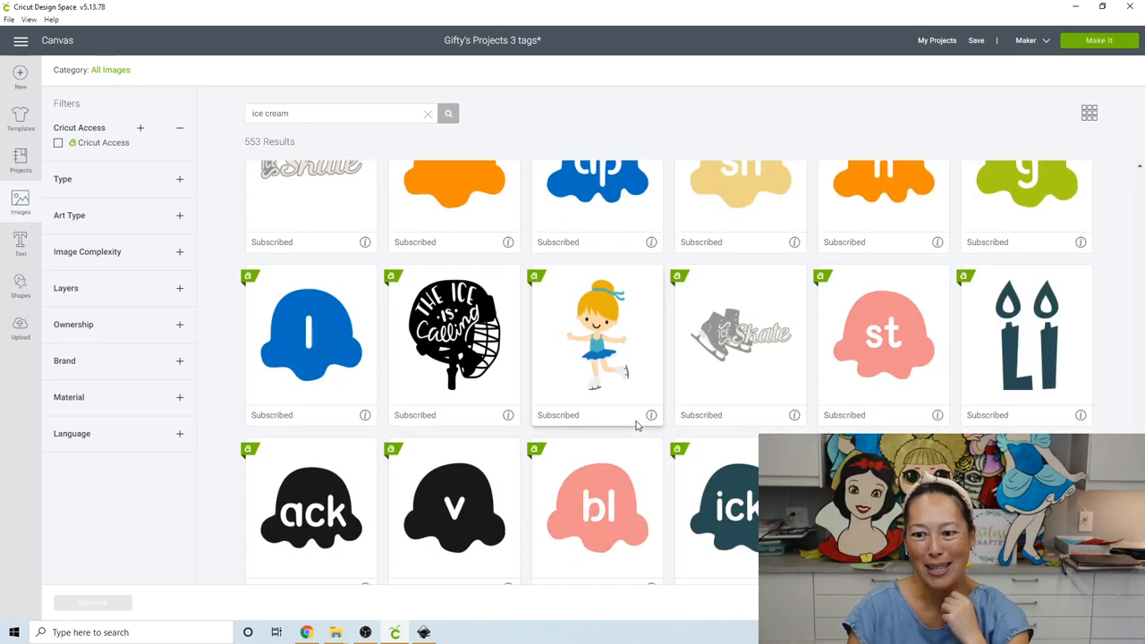
{"action": "scroll", "scroll_direction": "down", "scroll_amount": 3}
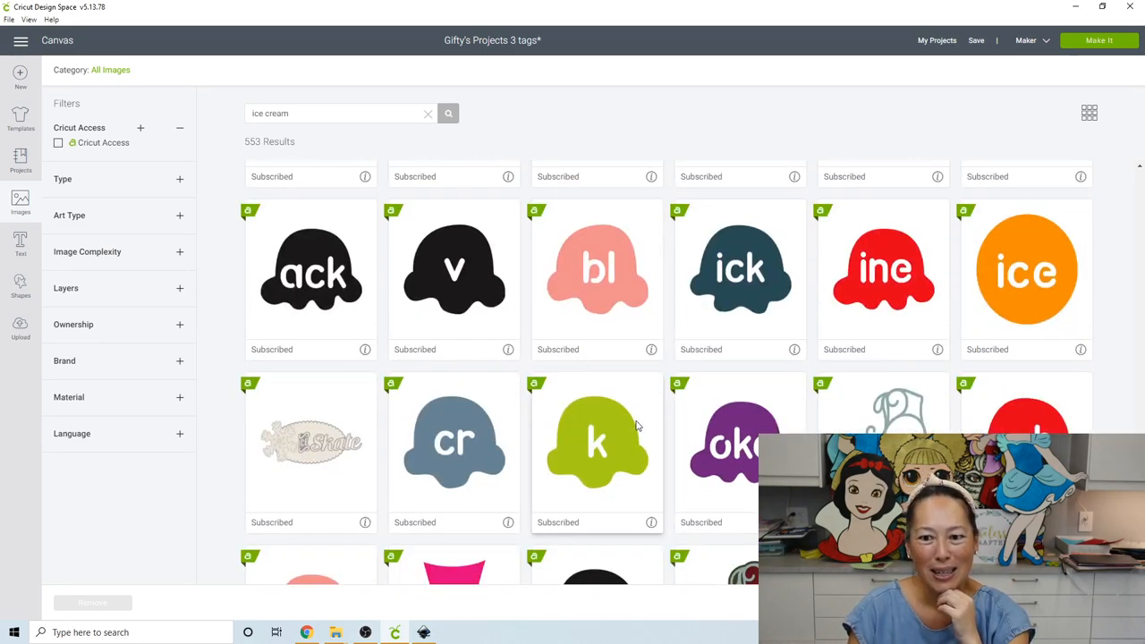
{"action": "scroll", "scroll_direction": "down", "scroll_amount": 3}
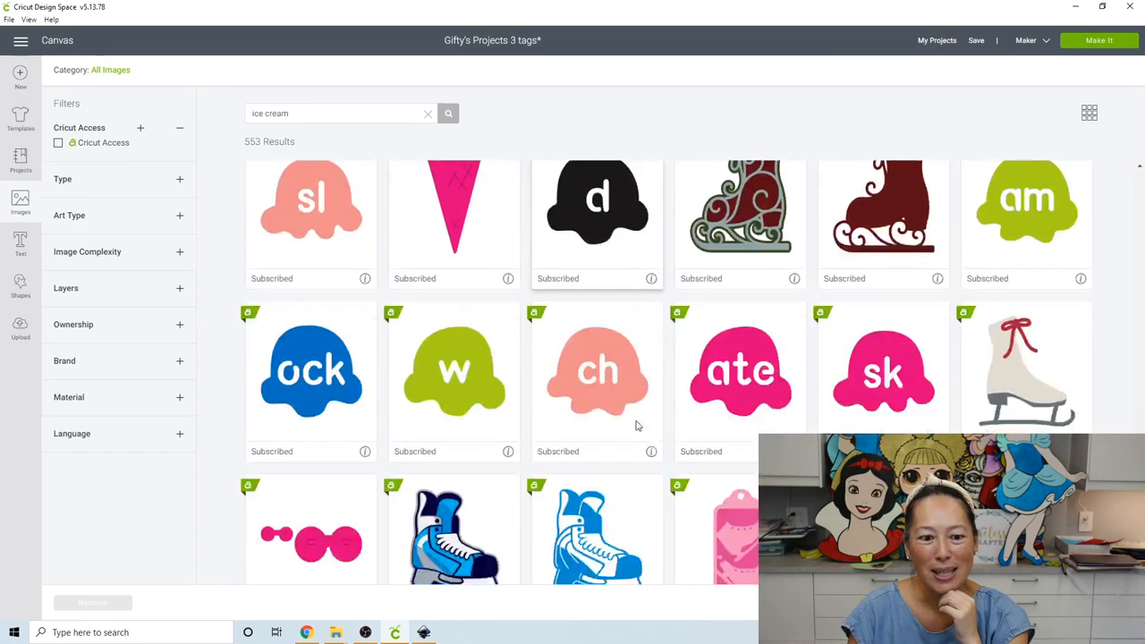
{"action": "scroll", "scroll_direction": "down", "scroll_amount": 3}
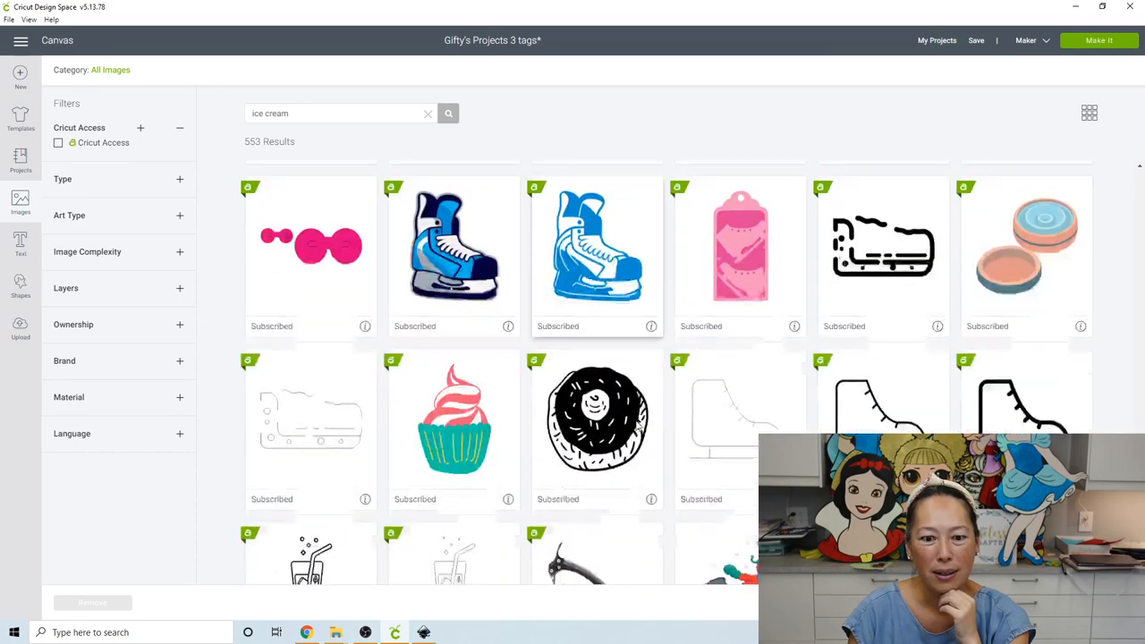
{"action": "scroll", "scroll_direction": "down", "scroll_amount": 3}
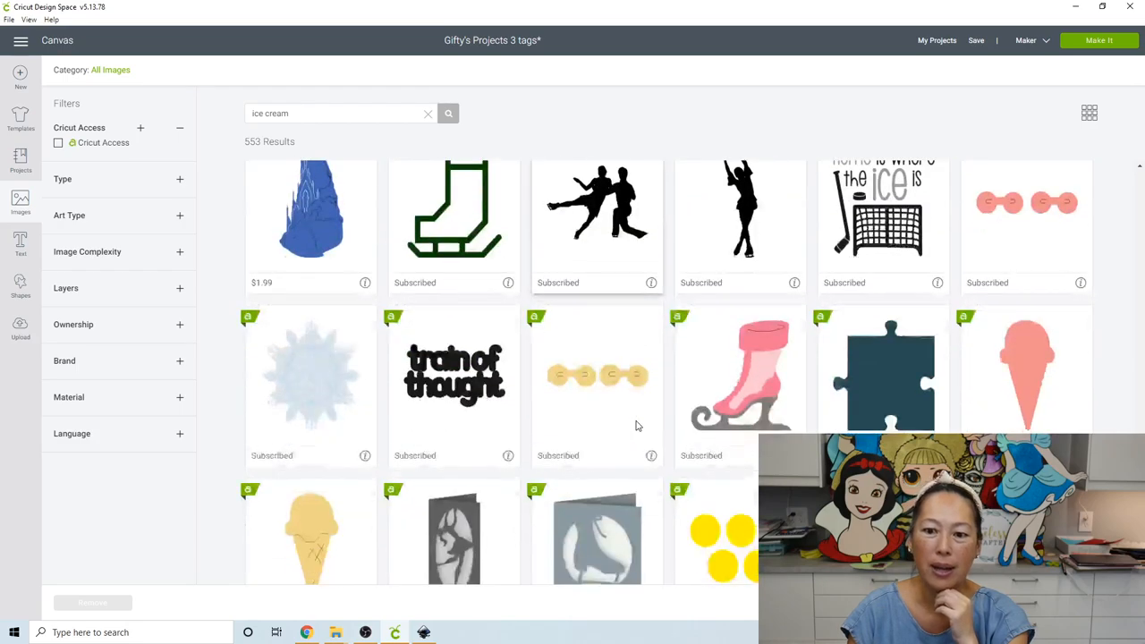
{"action": "scroll", "scroll_direction": "down", "scroll_amount": 3}
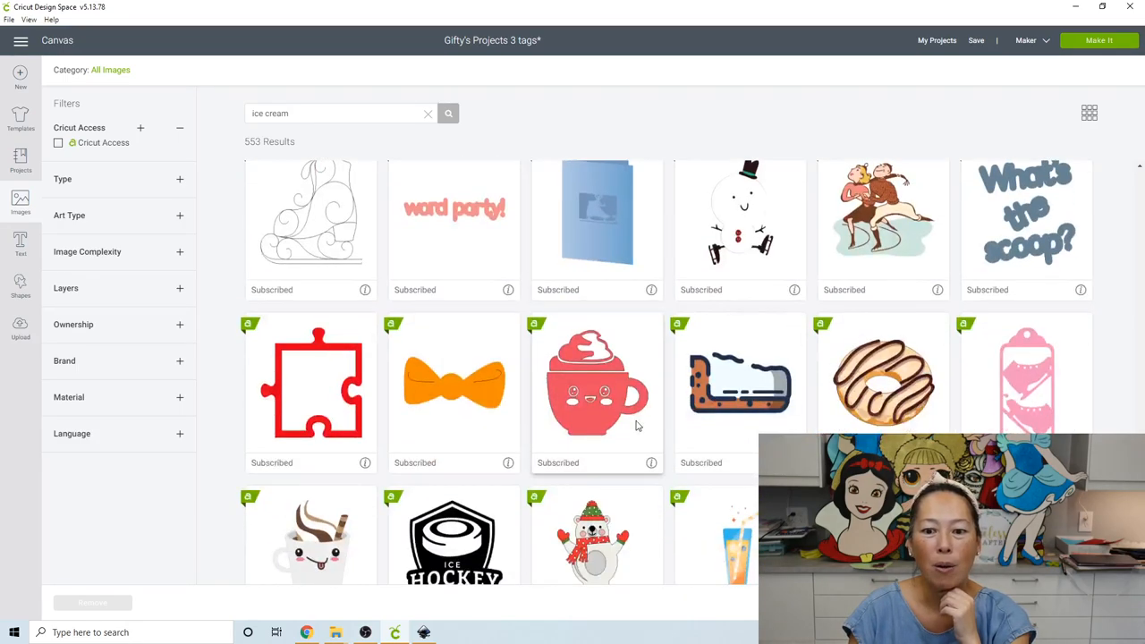
{"action": "scroll", "scroll_direction": "down", "scroll_amount": 3}
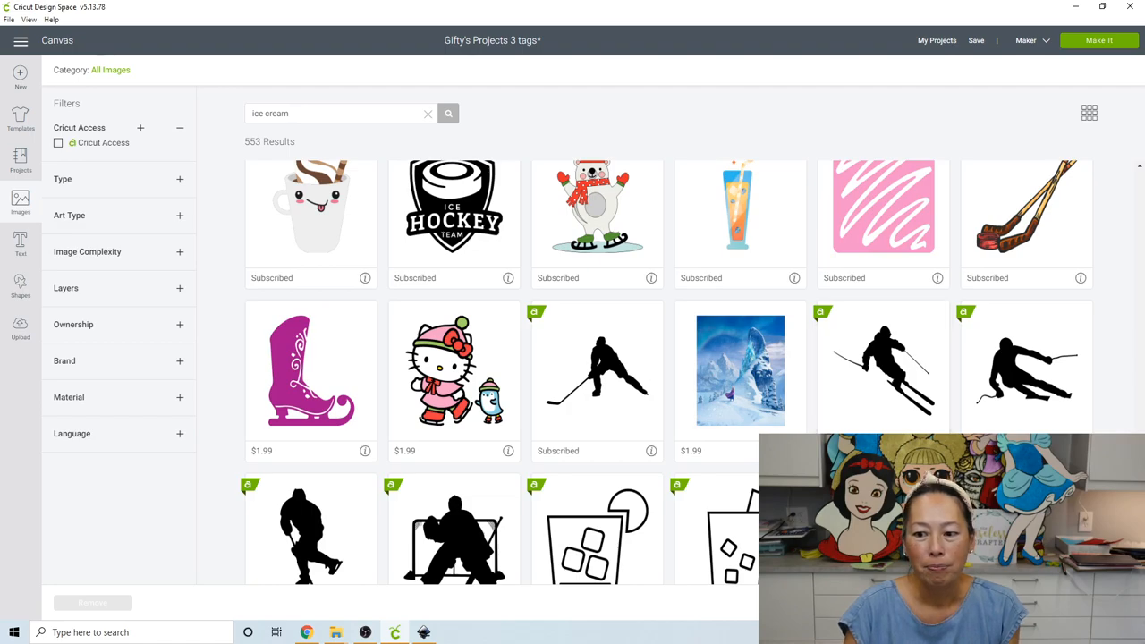
{"action": "scroll", "scroll_direction": "down", "scroll_amount": 3}
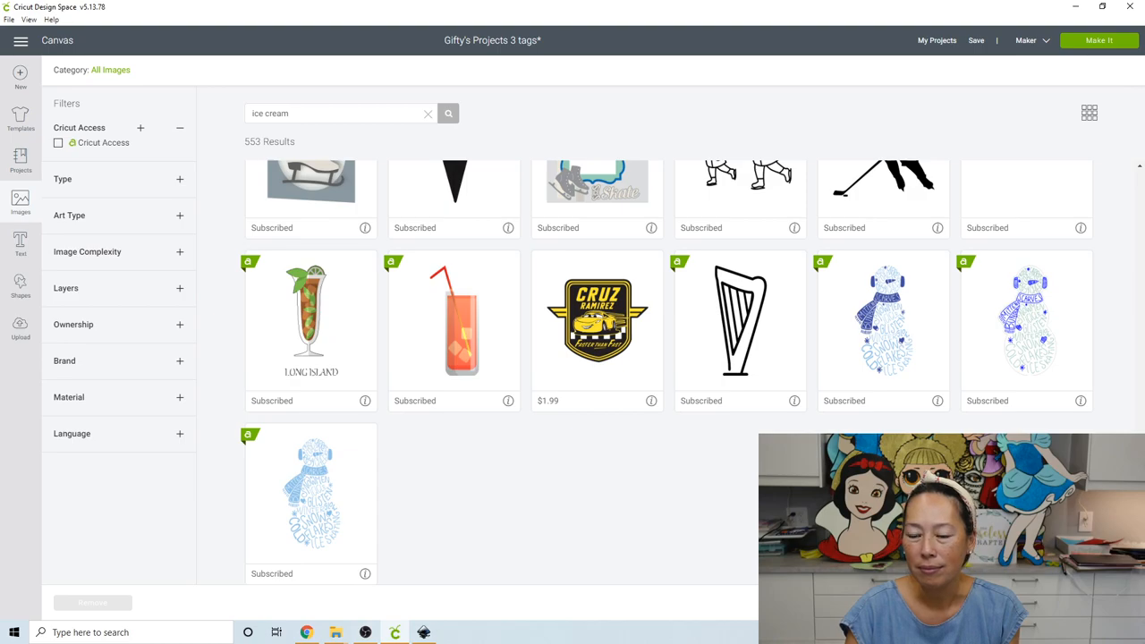
{"action": "scroll", "scroll_direction": "up", "scroll_amount": 3}
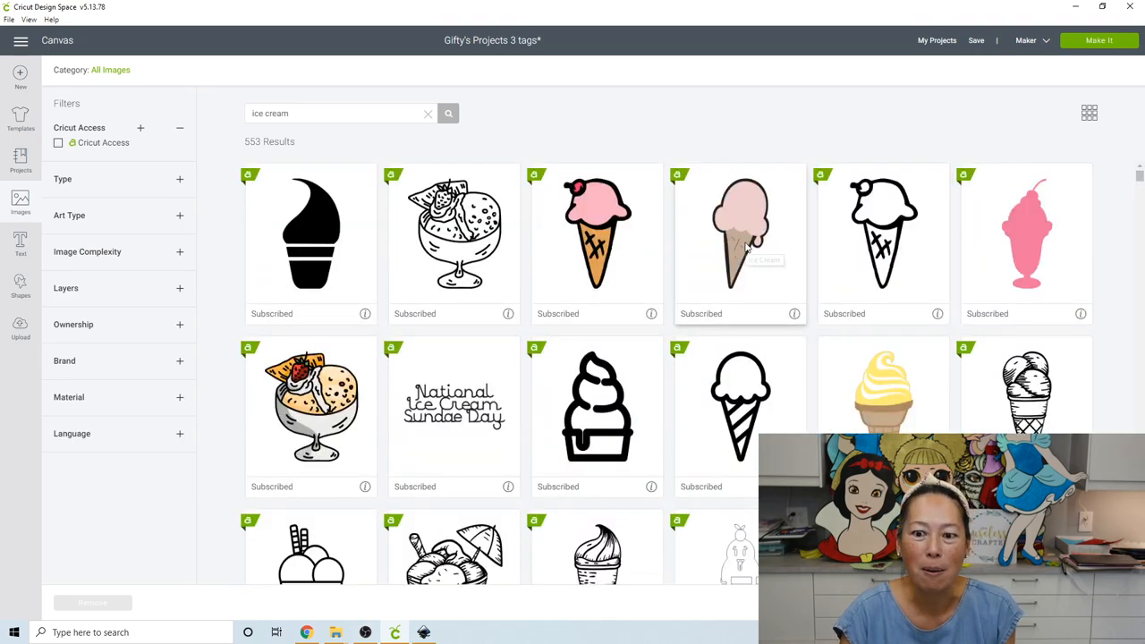
{"action": "scroll", "scroll_direction": "down", "scroll_amount": 3}
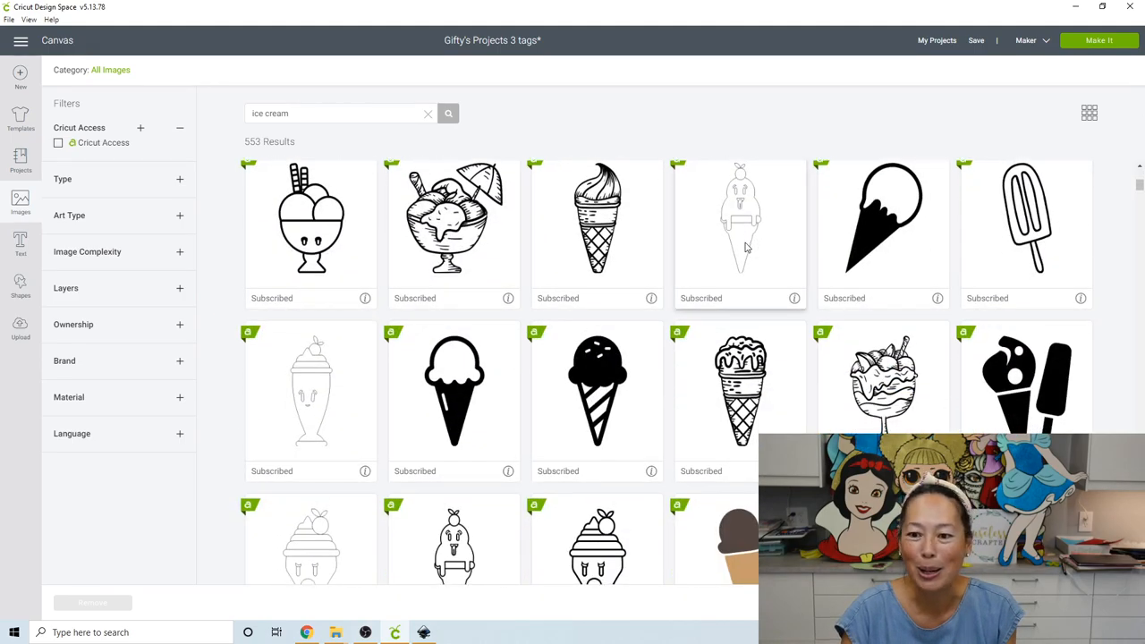
{"action": "scroll", "scroll_direction": "down", "scroll_amount": 3}
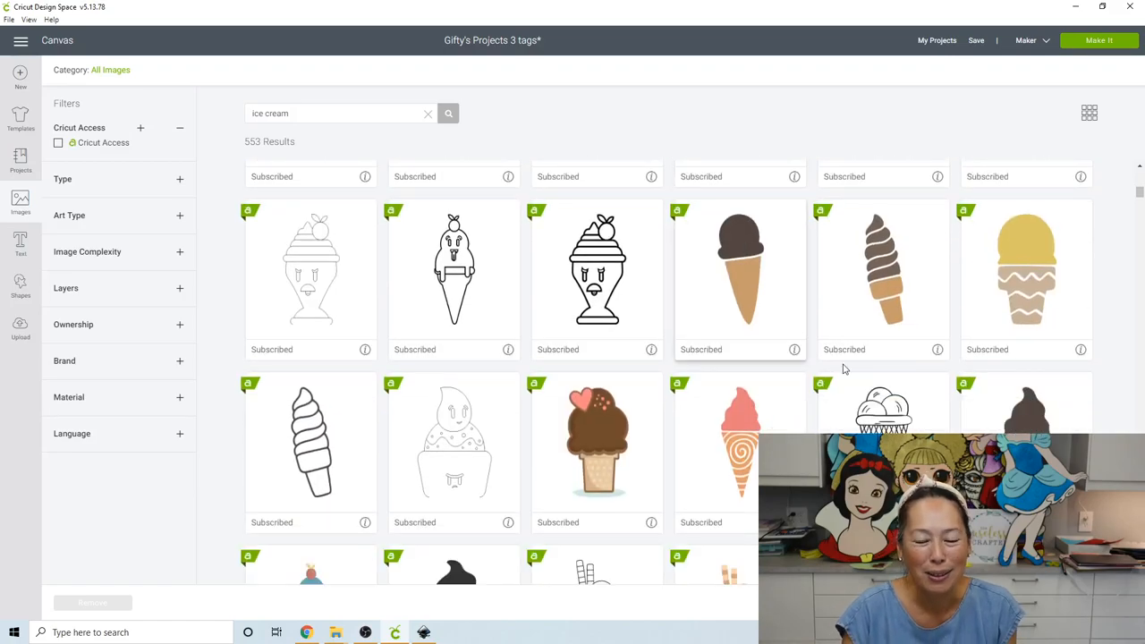
{"action": "left_click", "coordinate": [597, 438]}
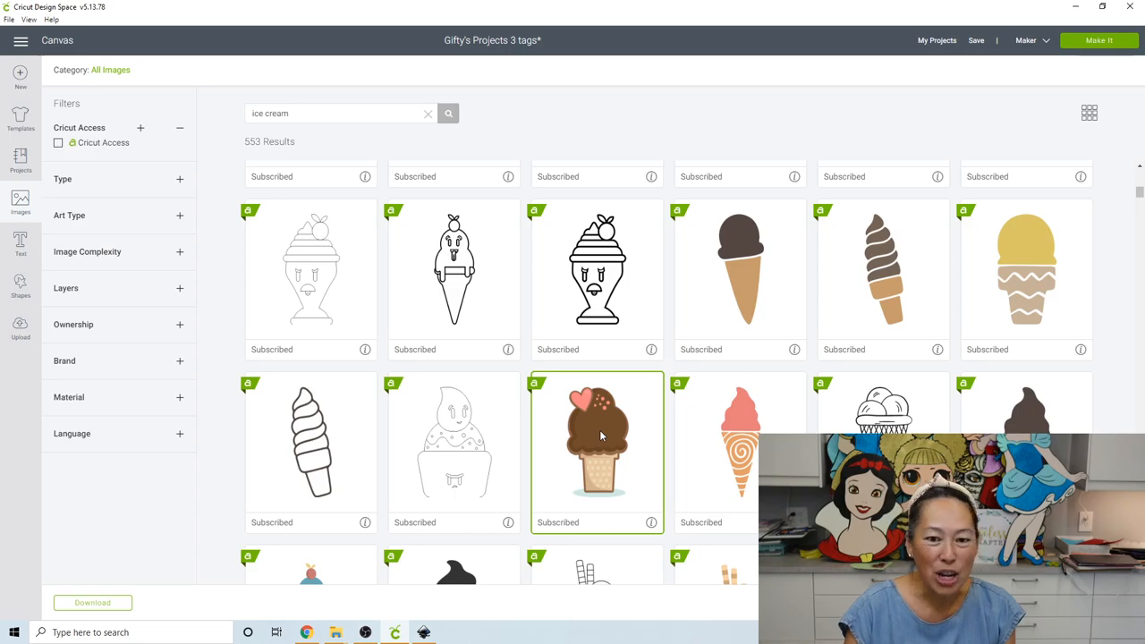
{"action": "mouse_move", "coordinate": [677, 445]}
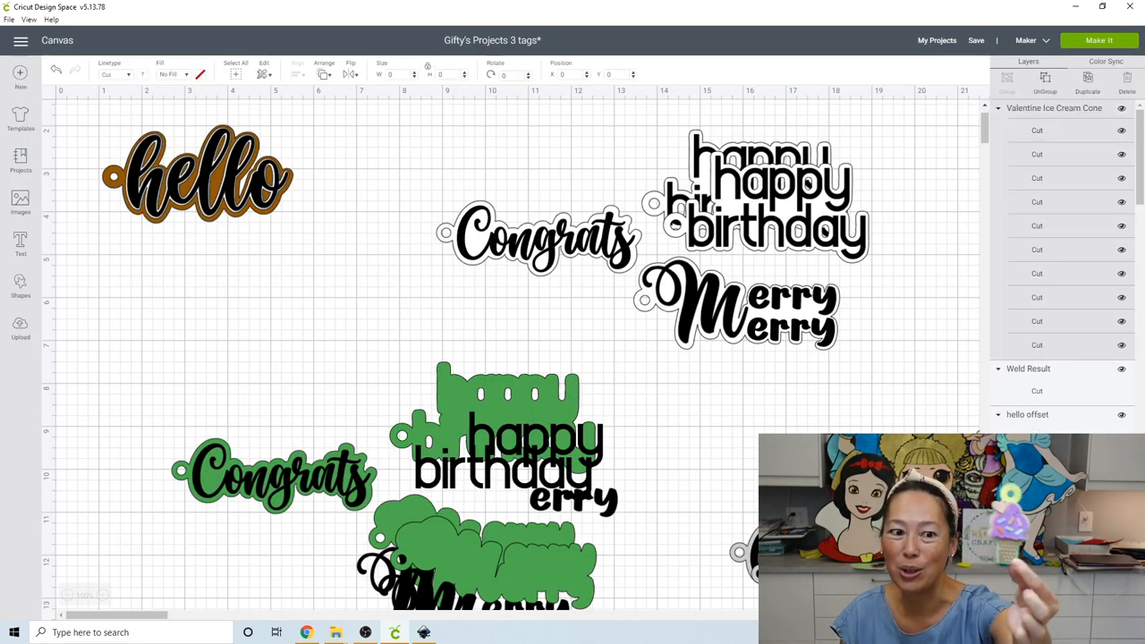
Recolour the cone layers: scoop edge pink, both scoop layers purple, backing light green
{"action": "left_click", "coordinate": [196, 174]}
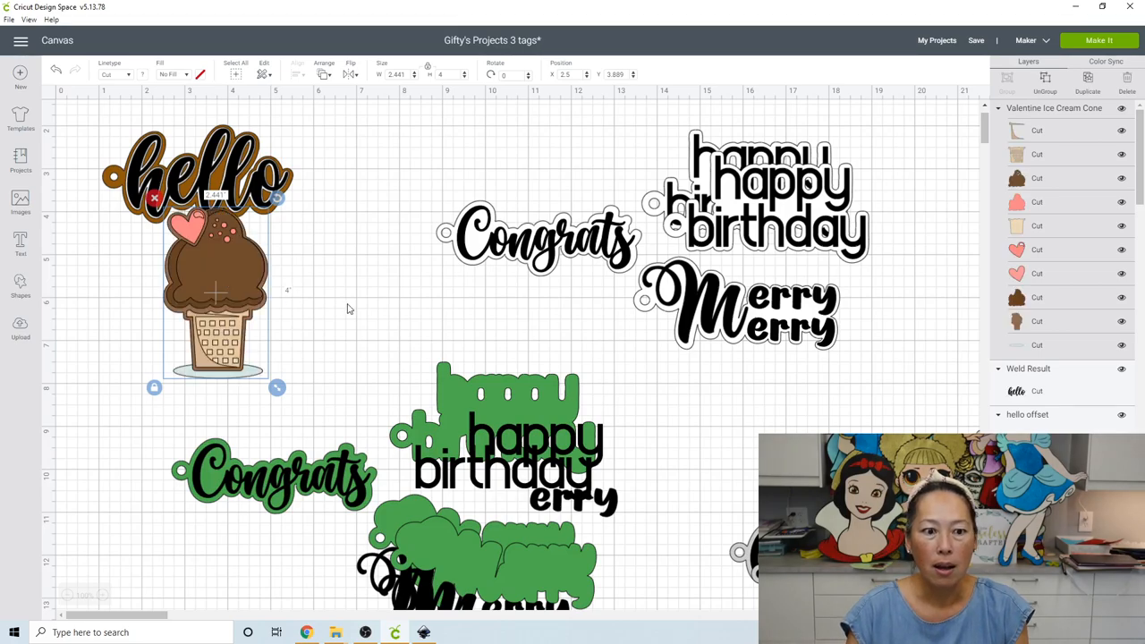
{"action": "mouse_move", "coordinate": [221, 260]}
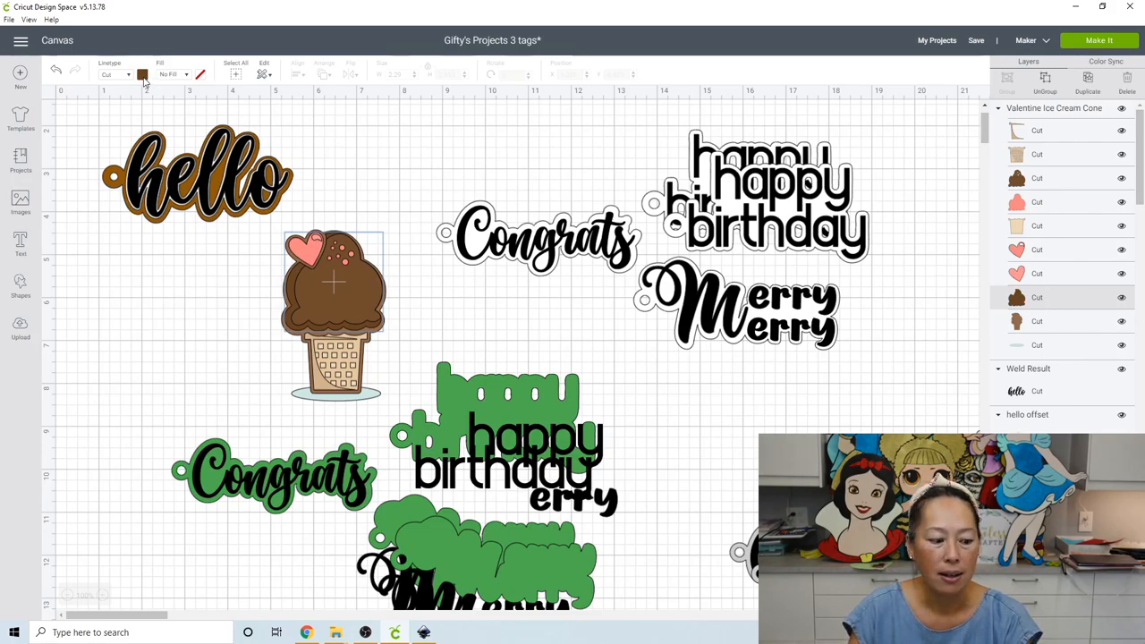
{"action": "left_click", "coordinate": [142, 75]}
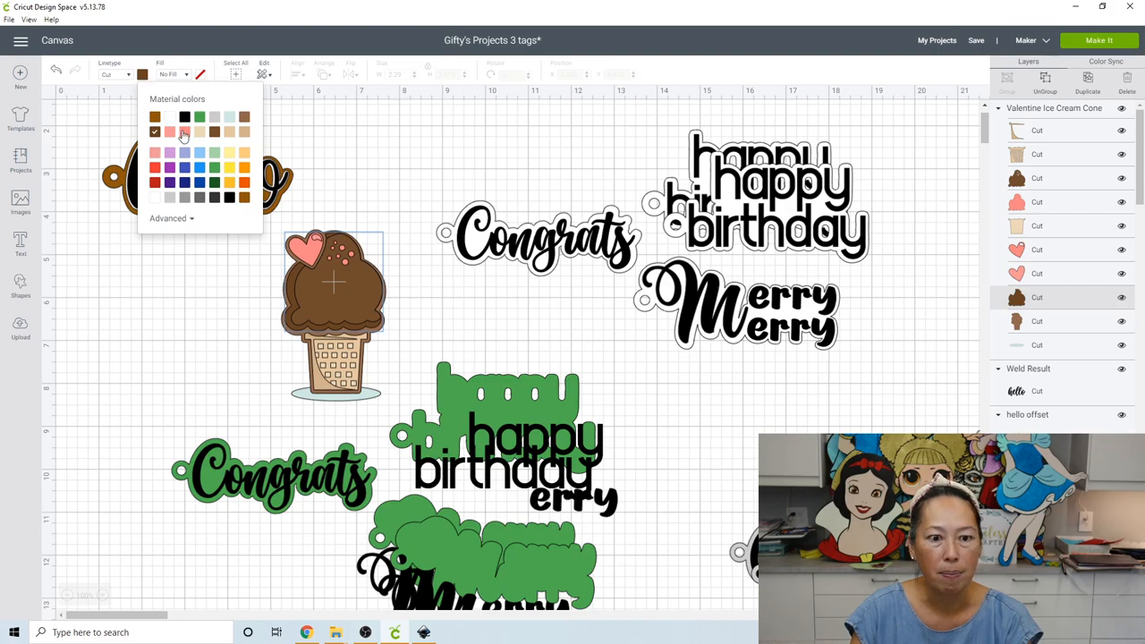
{"action": "left_click", "coordinate": [169, 131]}
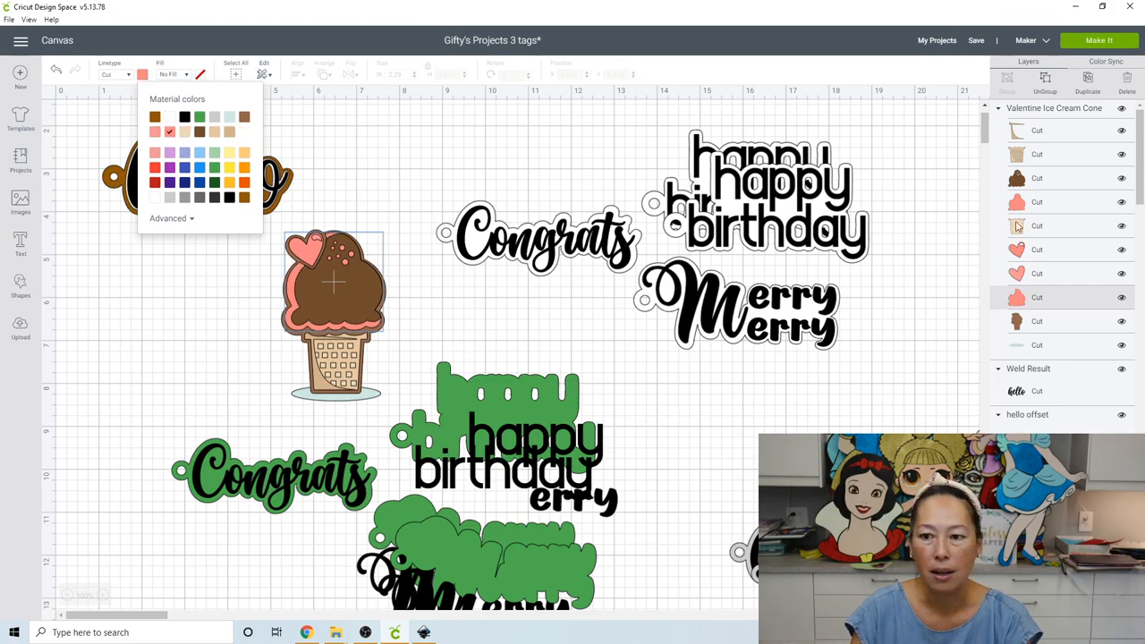
{"action": "left_click", "coordinate": [244, 116]}
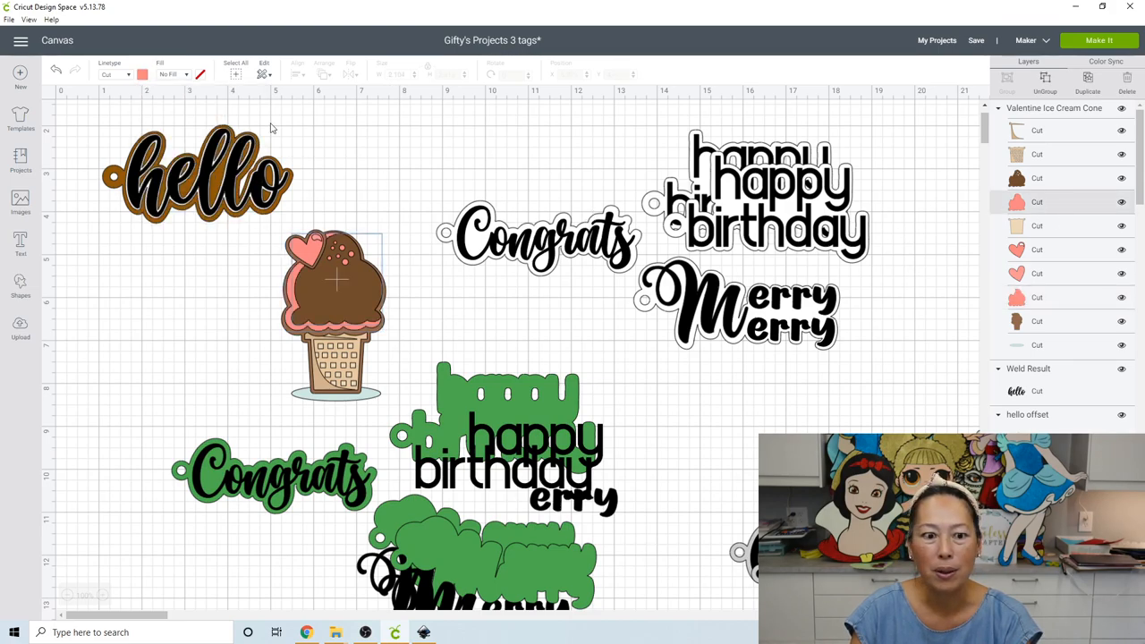
{"action": "left_click", "coordinate": [142, 74]}
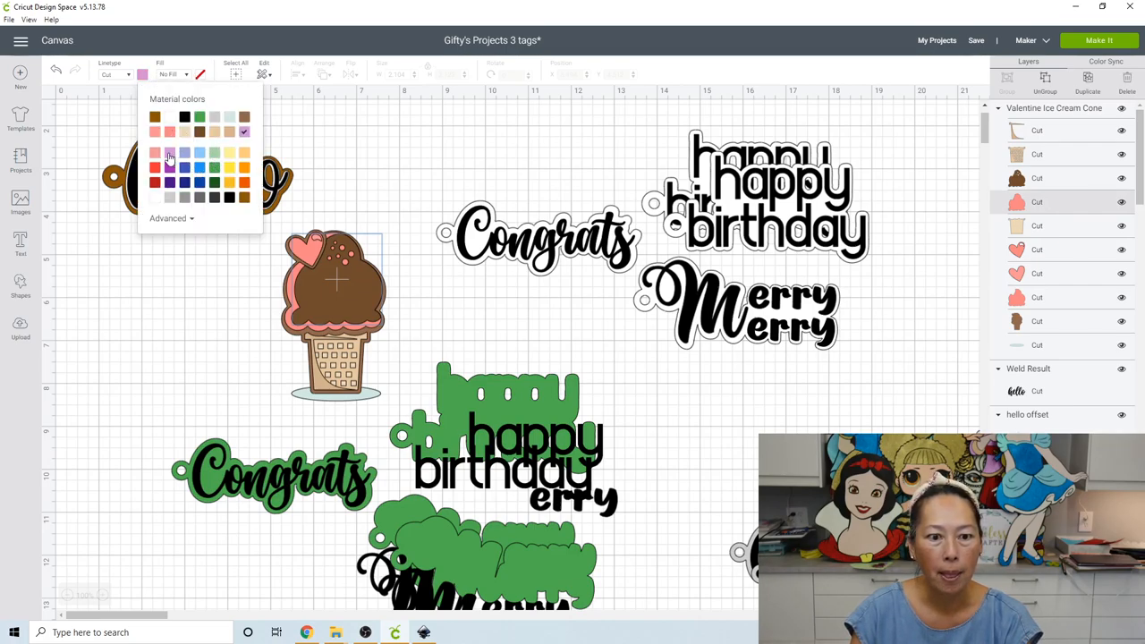
{"action": "left_click", "coordinate": [170, 153]}
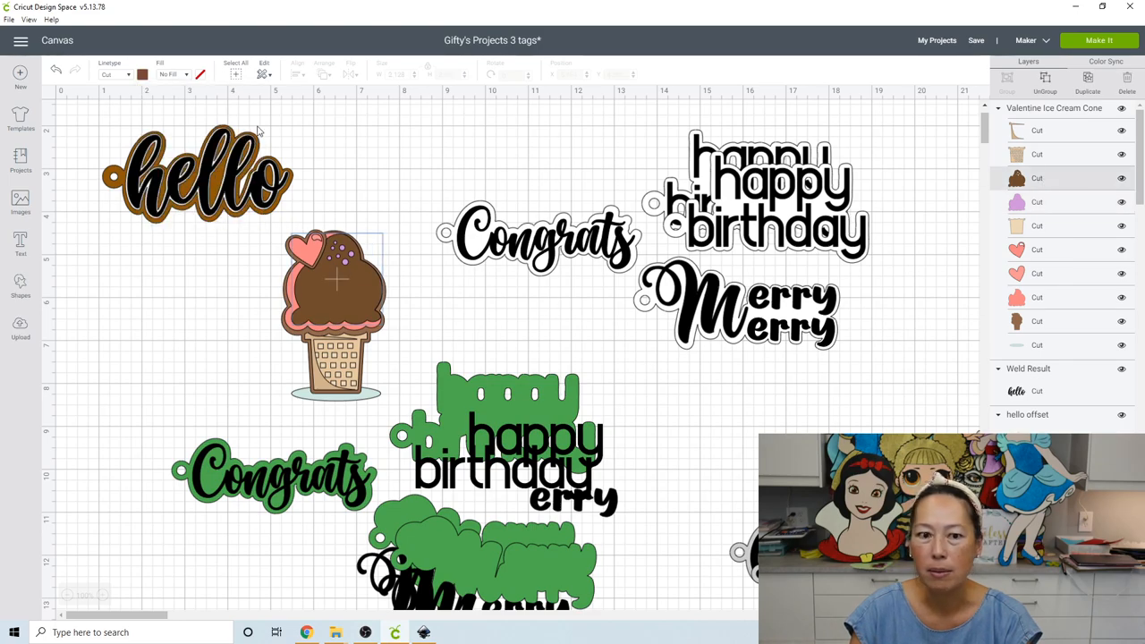
{"action": "left_click", "coordinate": [142, 74]}
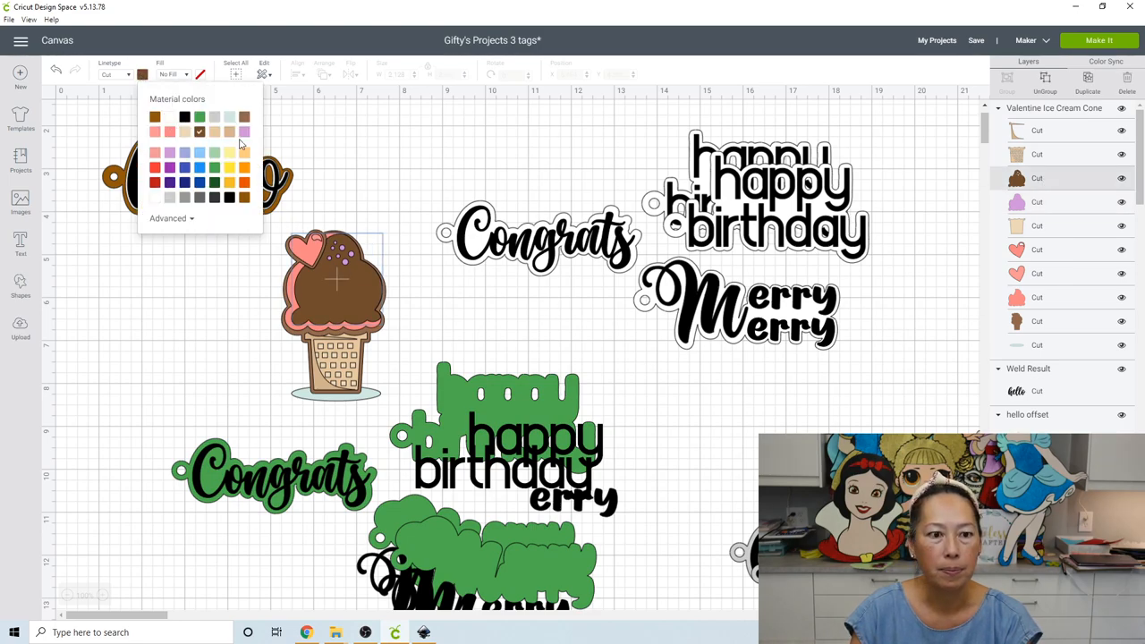
{"action": "left_click", "coordinate": [244, 132]}
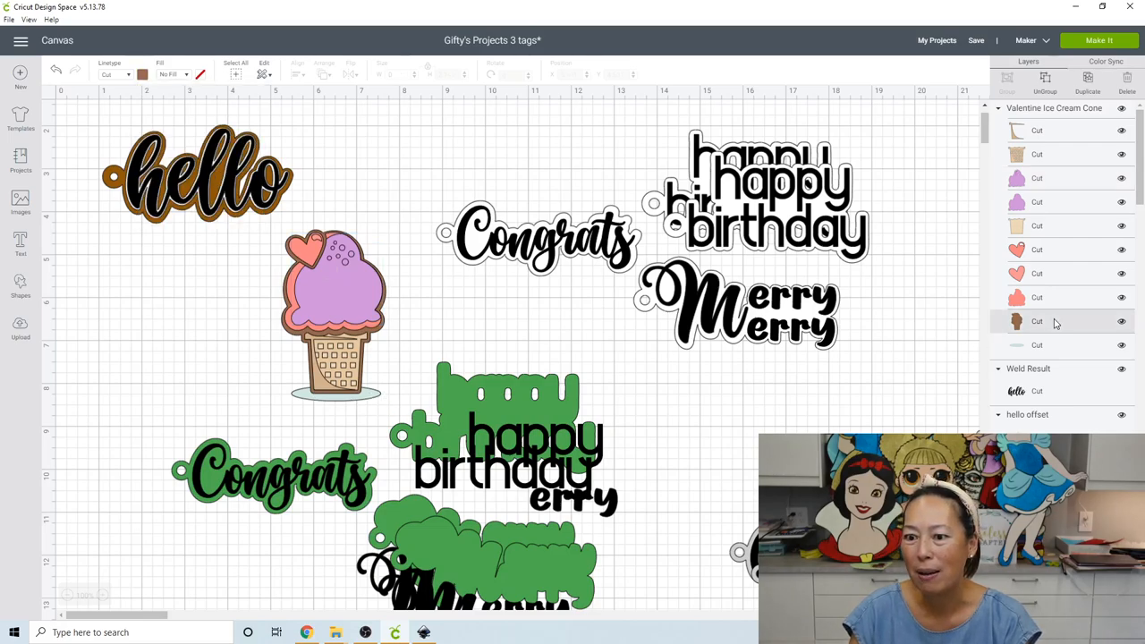
{"action": "left_click", "coordinate": [142, 74]}
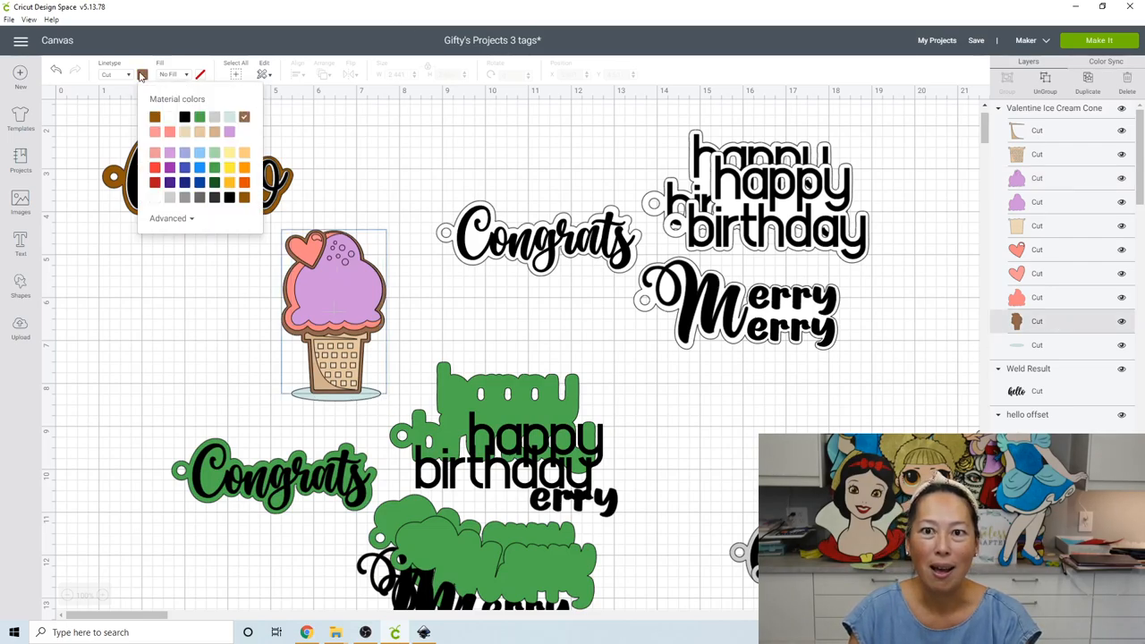
{"action": "left_click", "coordinate": [214, 152]}
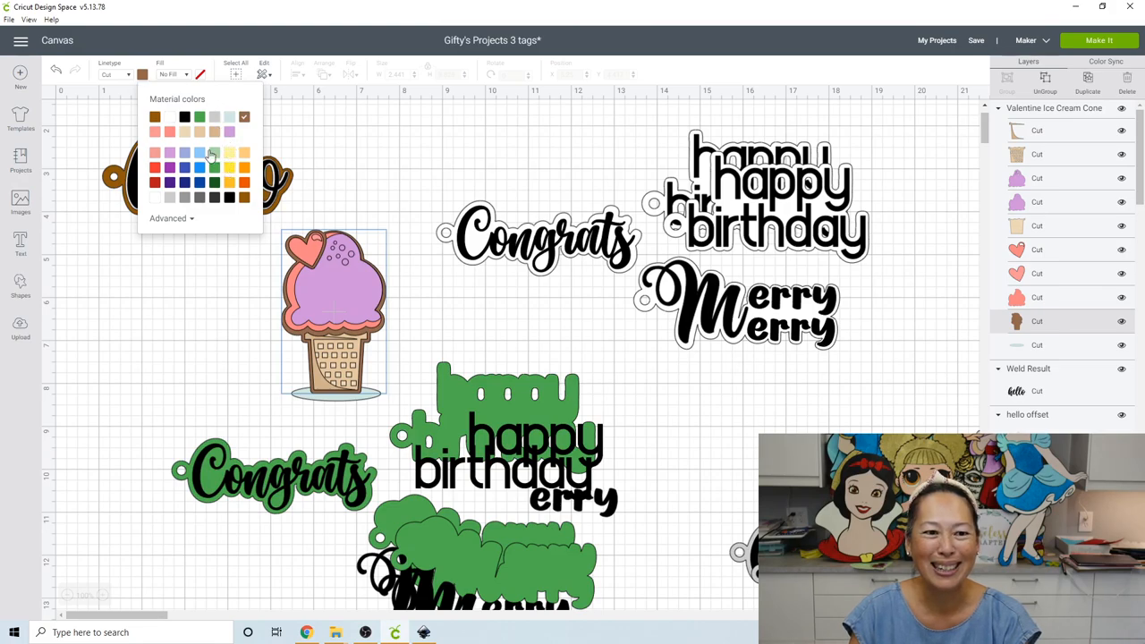
{"action": "left_click", "coordinate": [214, 132]}
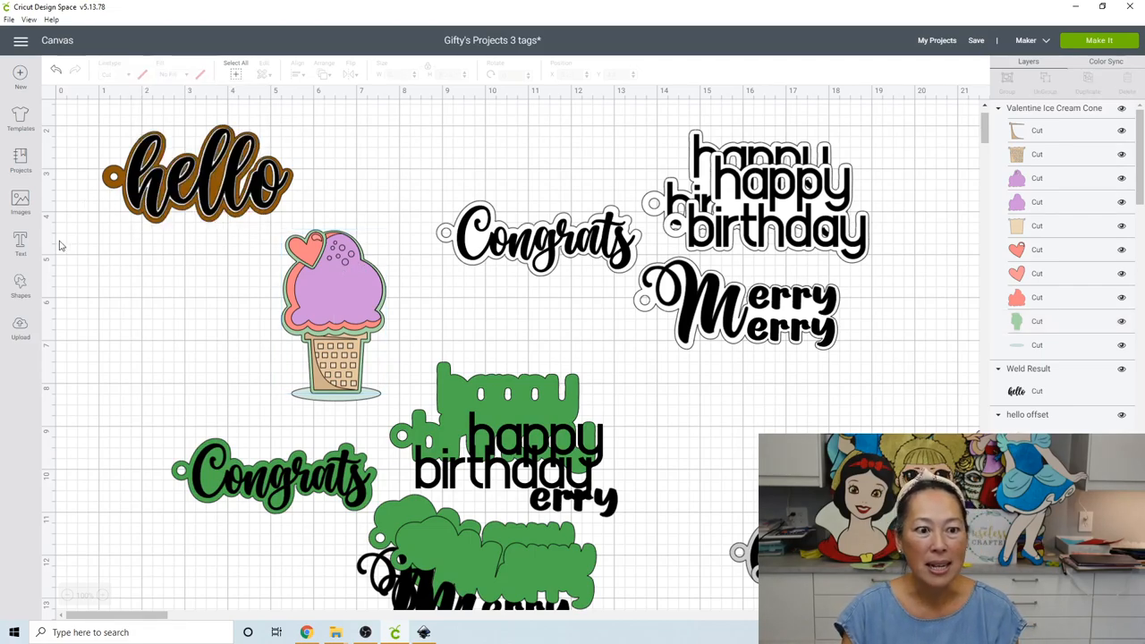
Slice a half-size circle out of a larger circle and delete the leftover pieces
{"action": "left_click", "coordinate": [20, 286]}
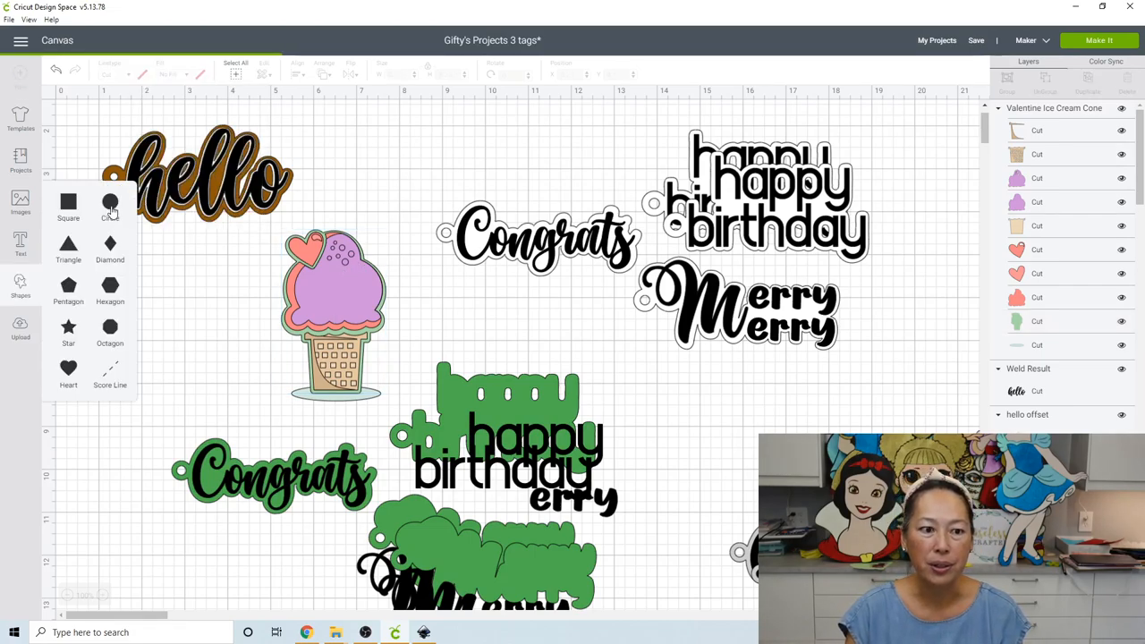
{"action": "left_click", "coordinate": [109, 203]}
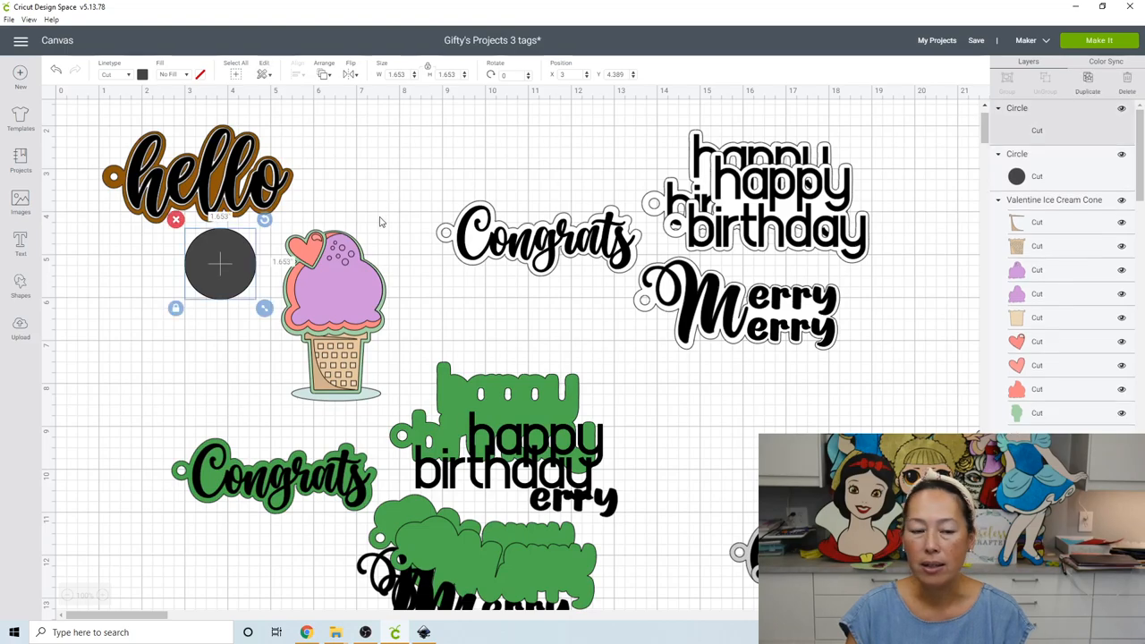
{"action": "left_click_drag", "start_coordinate": [219, 264], "coordinate": [237, 282]}
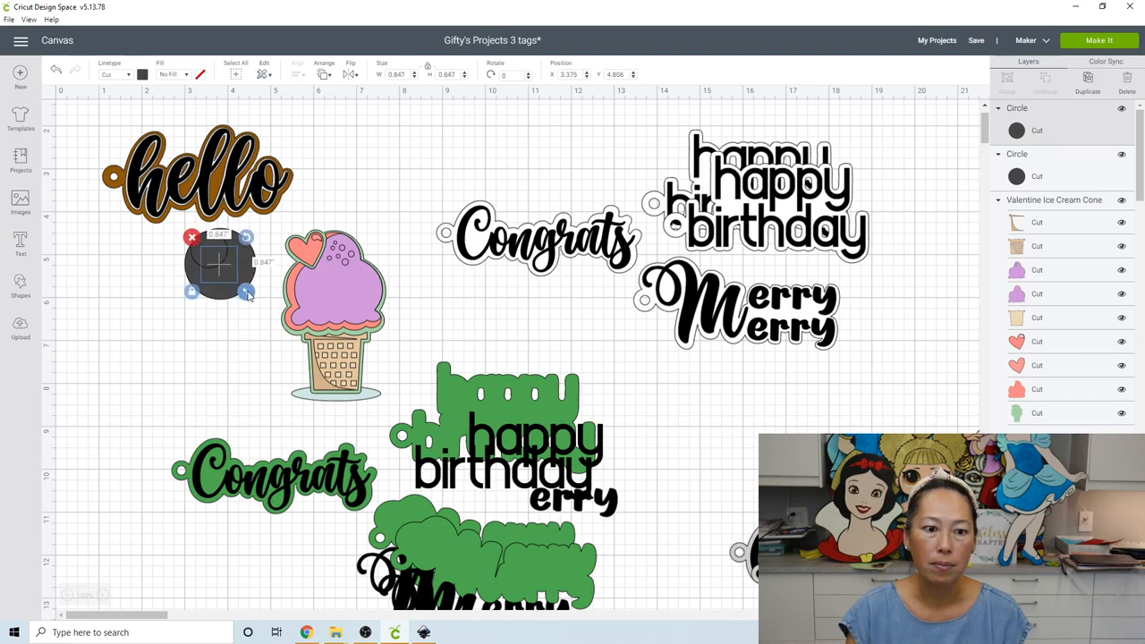
{"action": "left_click", "coordinate": [231, 325]}
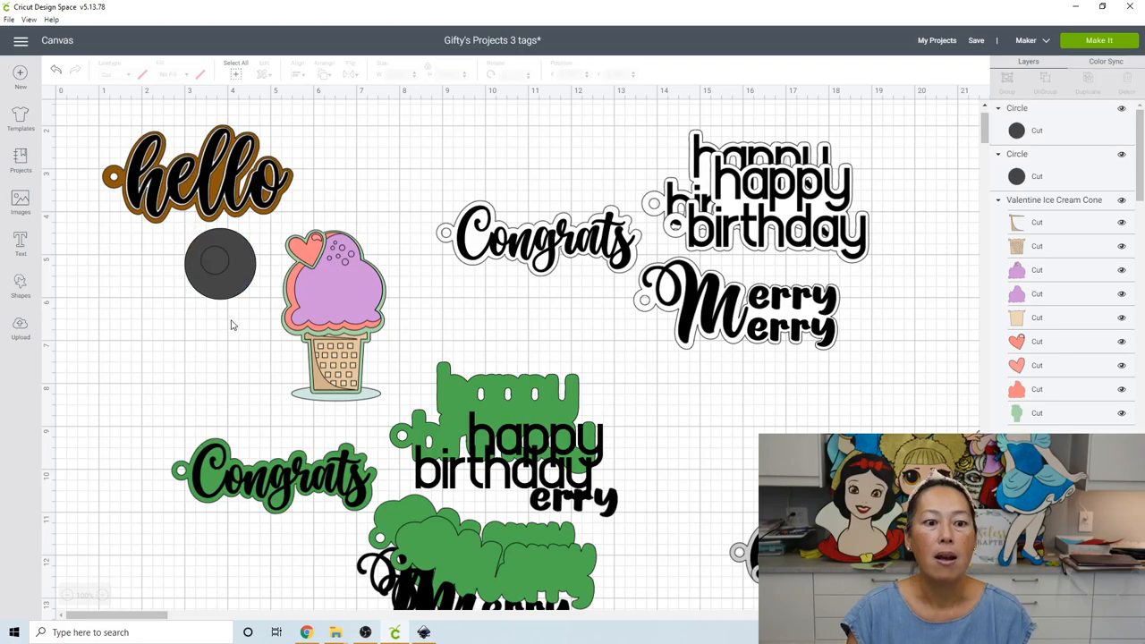
{"action": "left_click", "coordinate": [219, 262]}
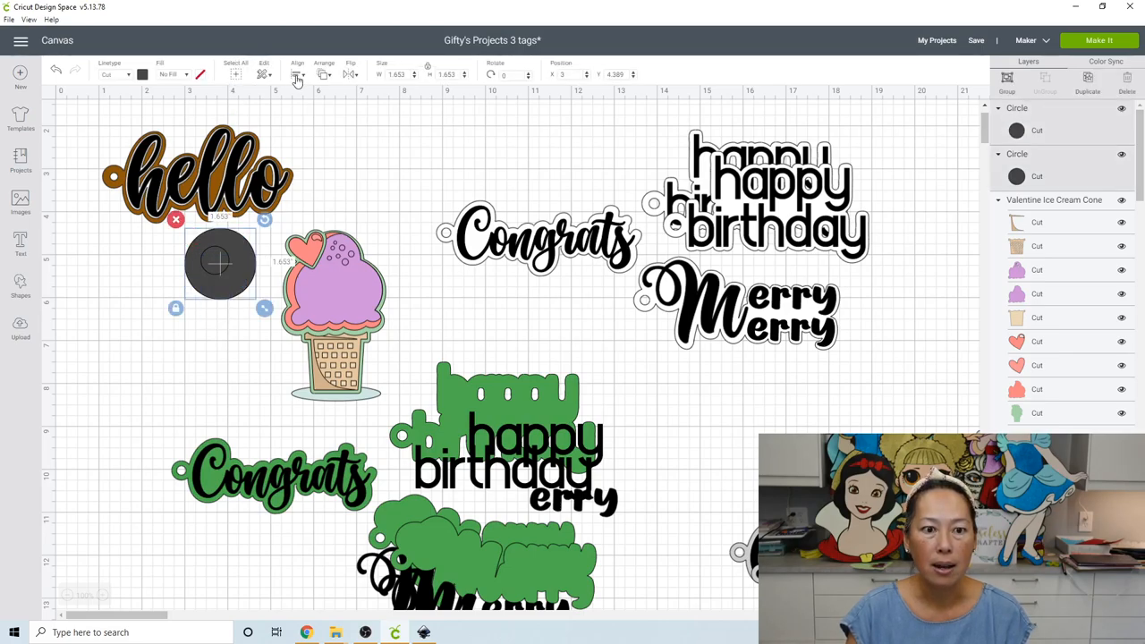
{"action": "mouse_move", "coordinate": [323, 216]}
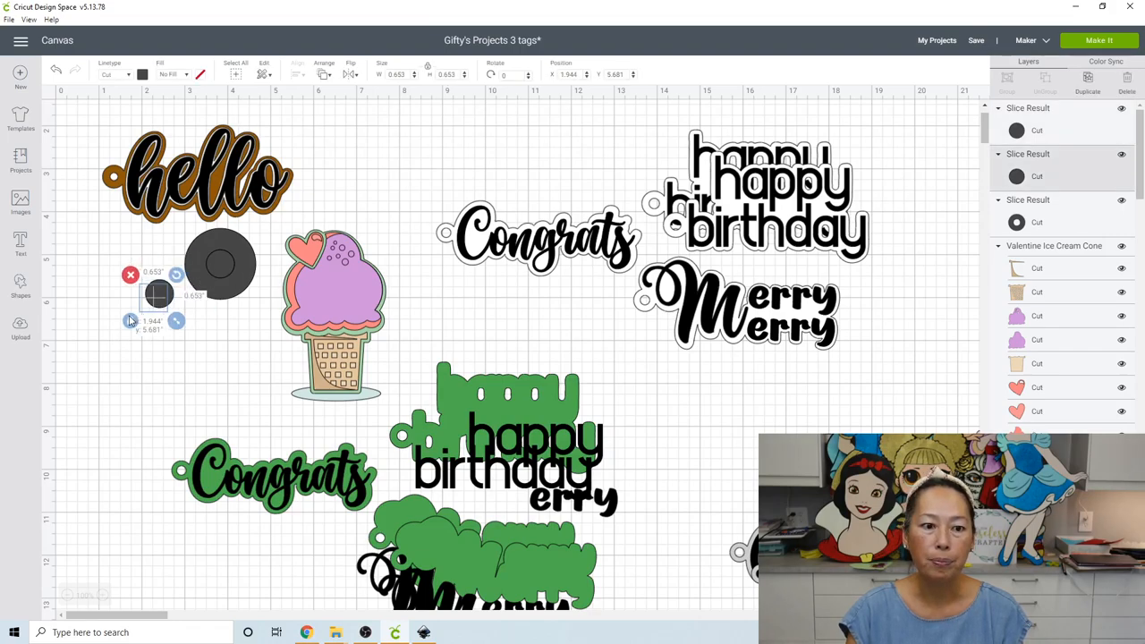
{"action": "left_click", "coordinate": [161, 335]}
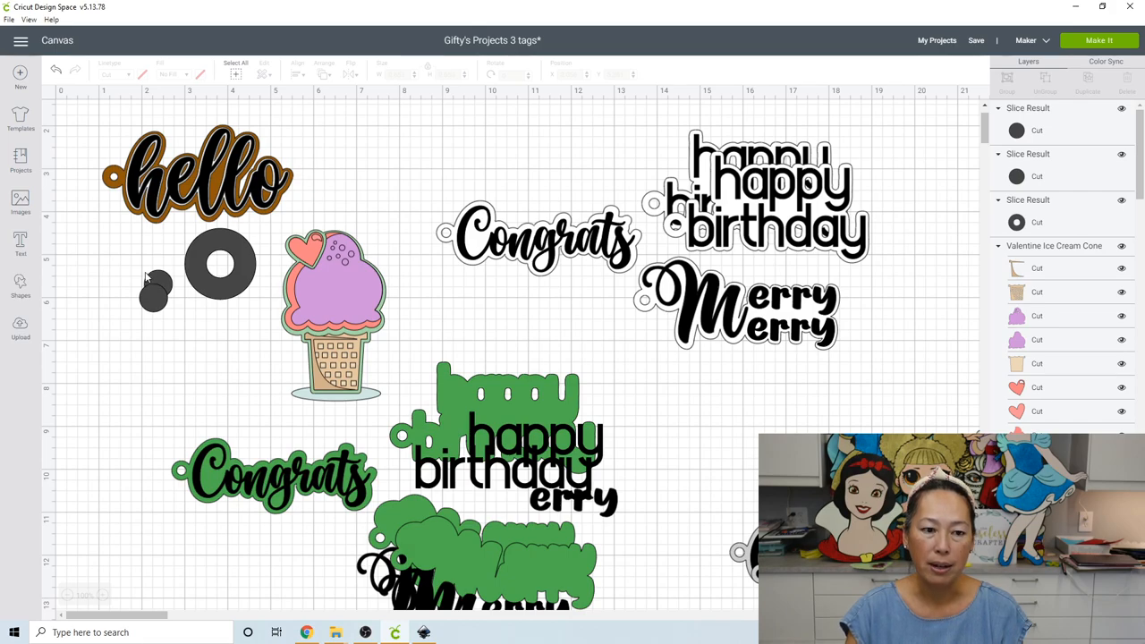
{"action": "left_click", "coordinate": [152, 293]}
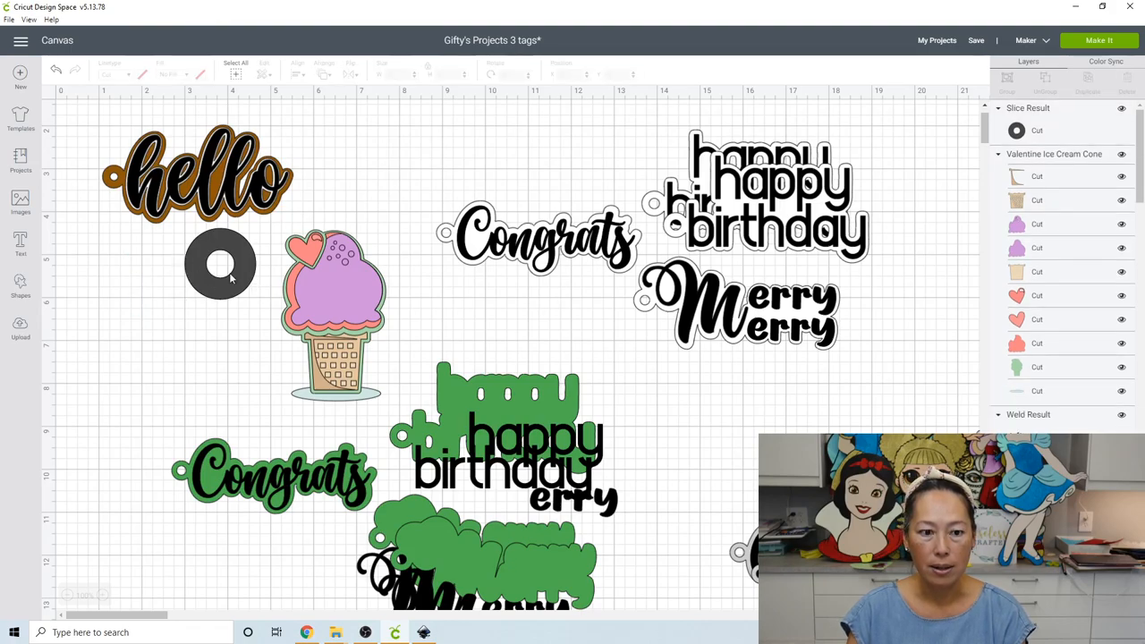
Attach the ring to the top of the light green backing and send the backing behind the cone
{"action": "left_click", "coordinate": [221, 264]}
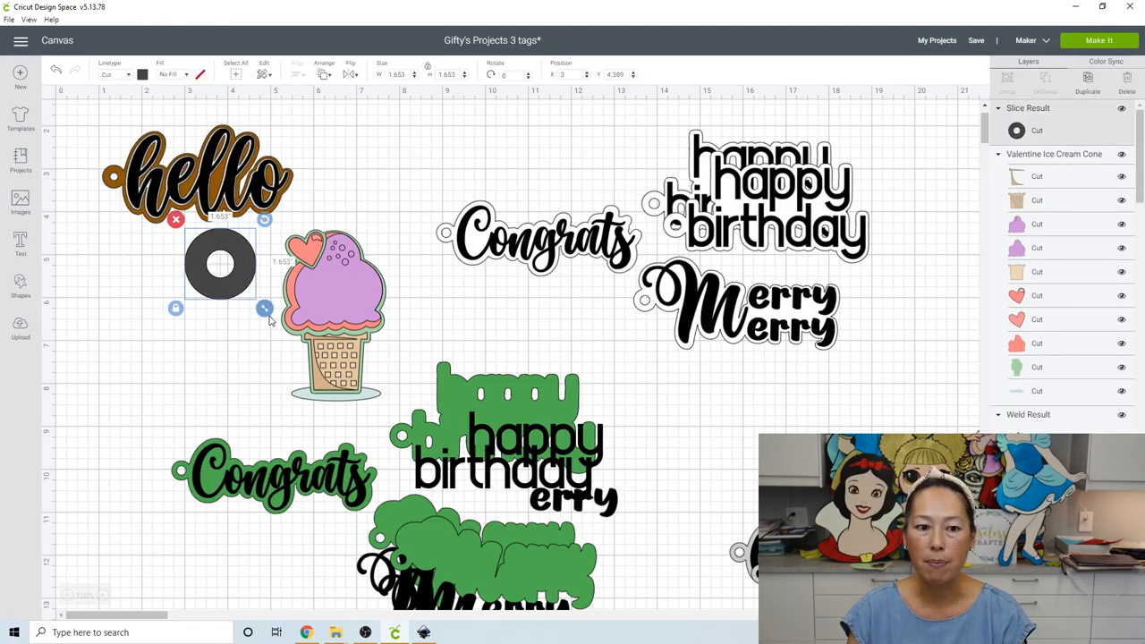
{"action": "left_click_drag", "start_coordinate": [264, 308], "coordinate": [219, 263]}
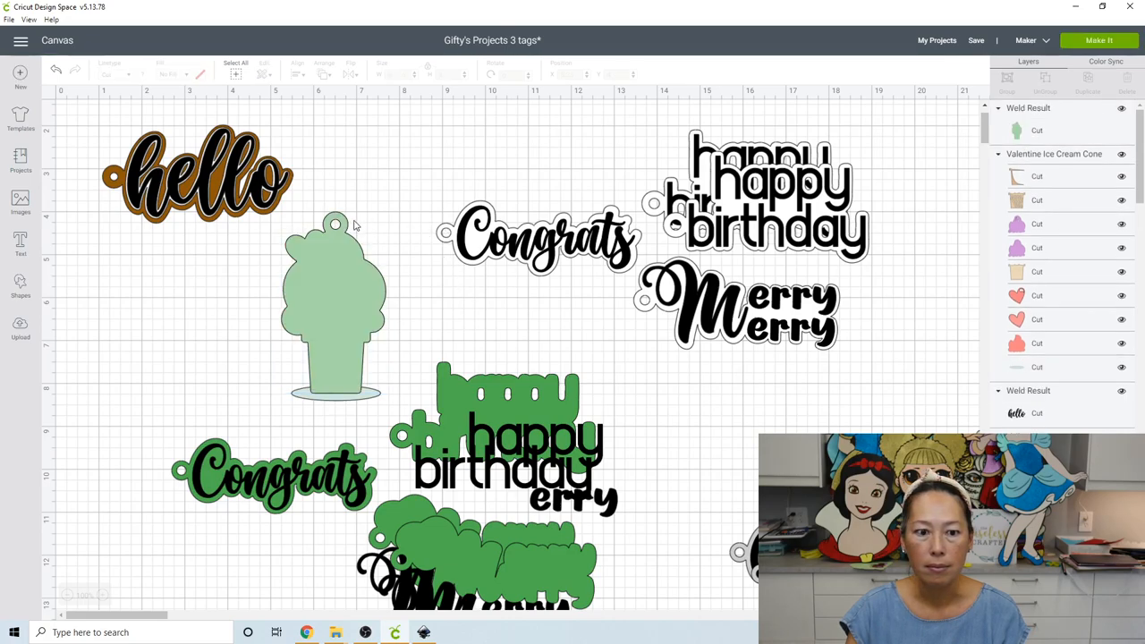
{"action": "left_click", "coordinate": [334, 304]}
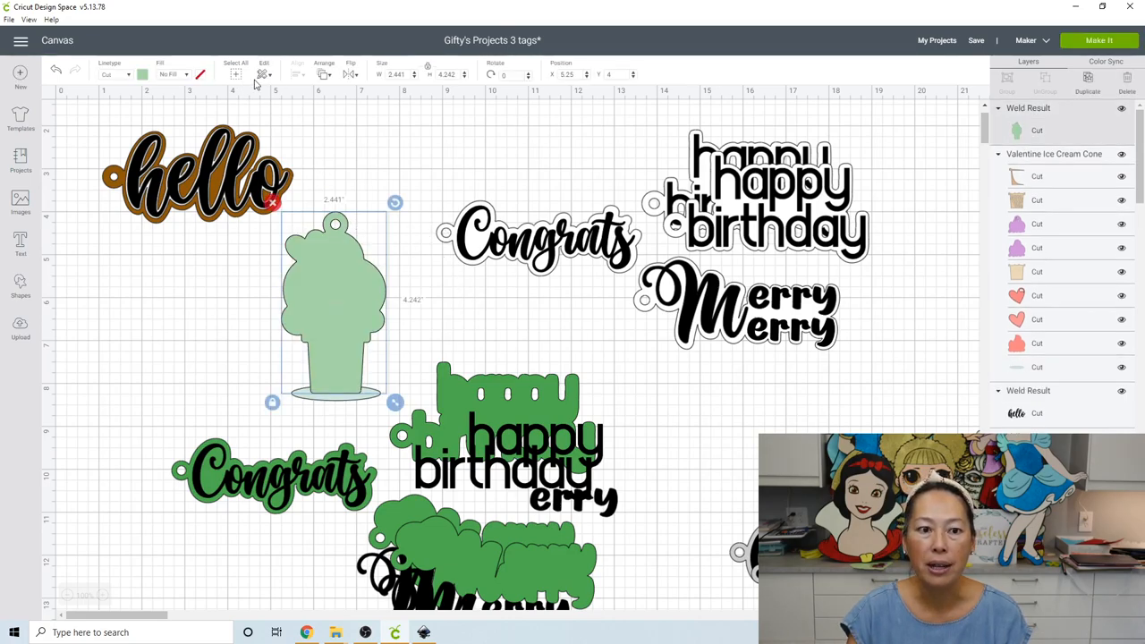
{"action": "left_click", "coordinate": [323, 74]}
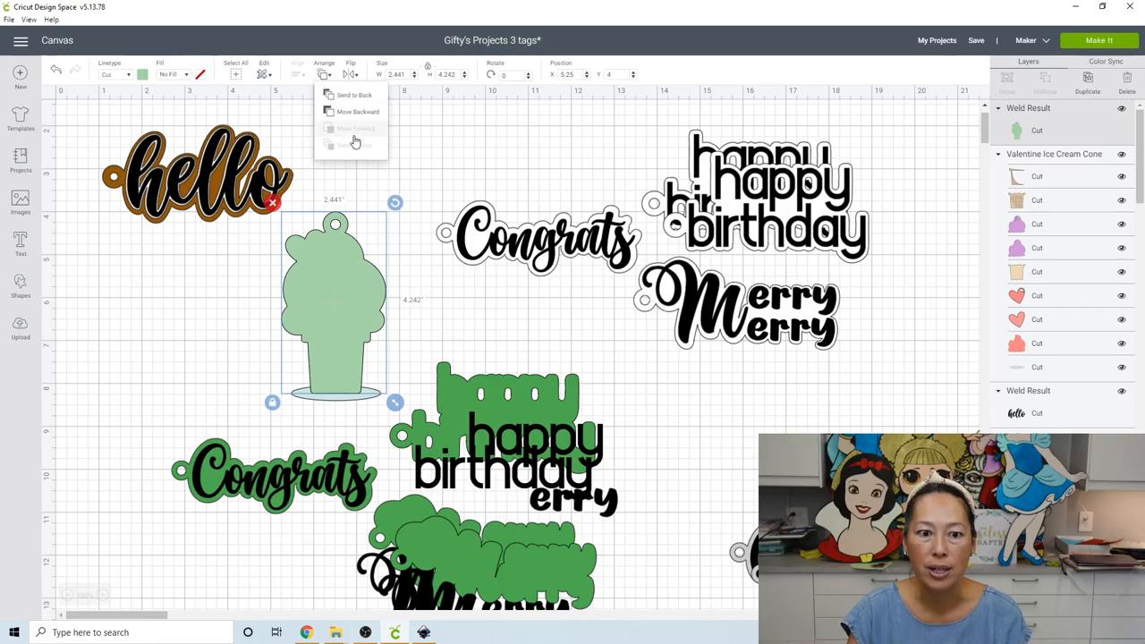
{"action": "left_click", "coordinate": [357, 111]}
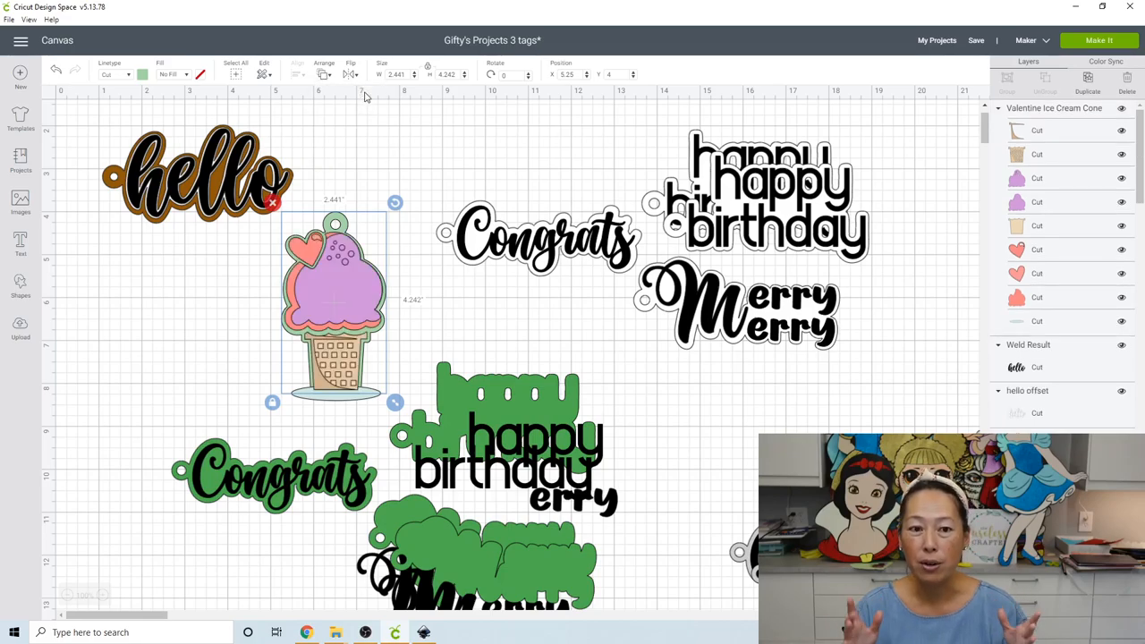
{"action": "mouse_move", "coordinate": [397, 323]}
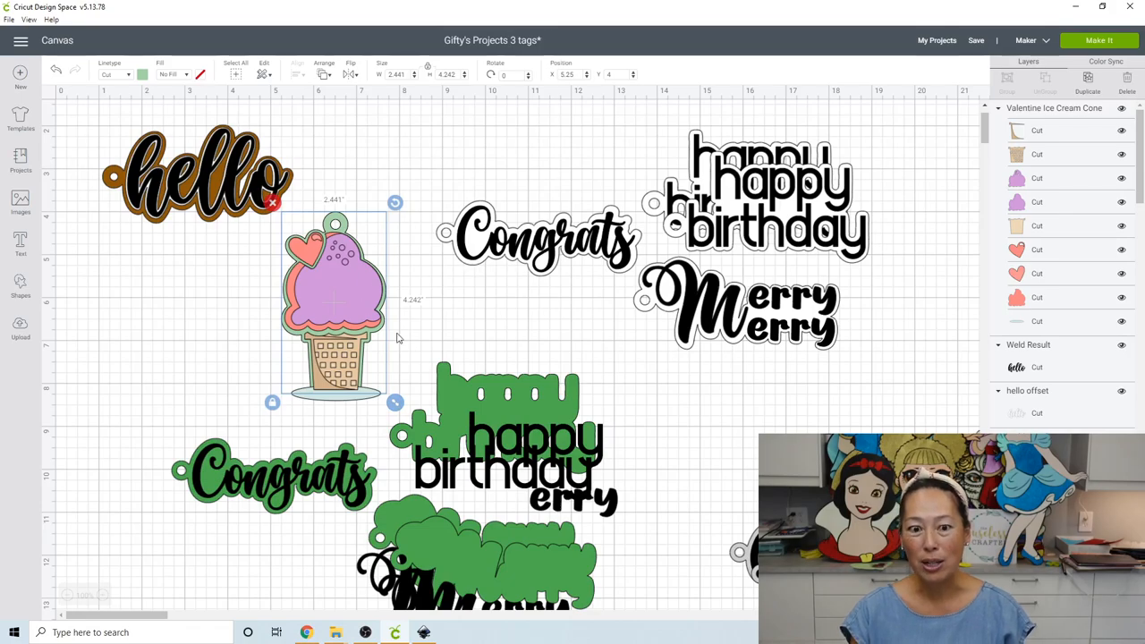
{"action": "mouse_move", "coordinate": [218, 177]}
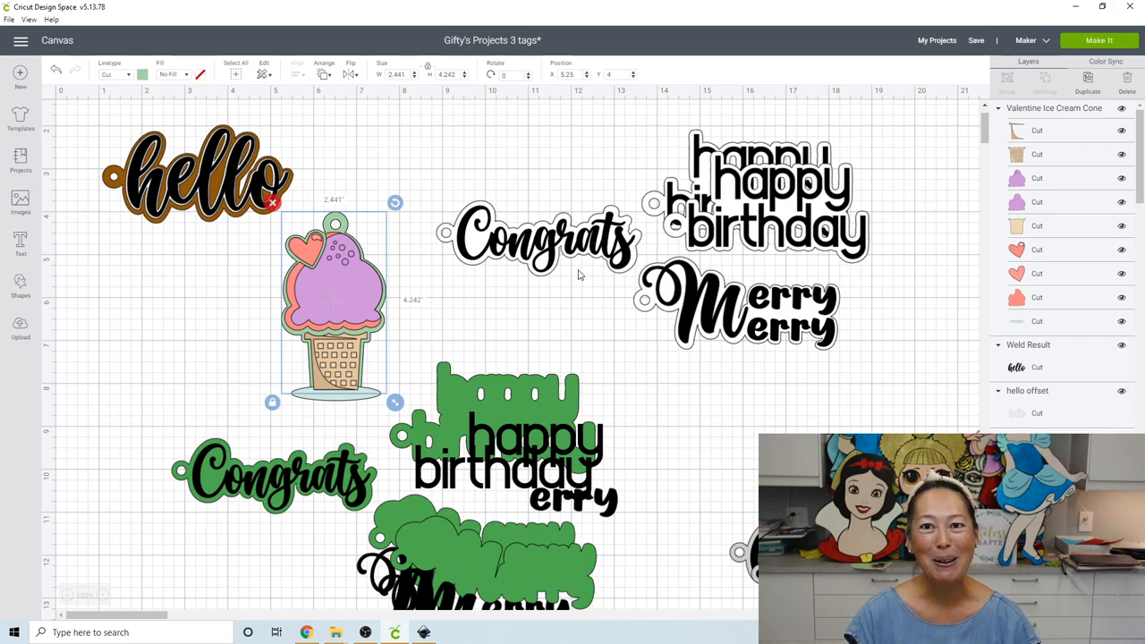
{"action": "mouse_move", "coordinate": [336, 313]}
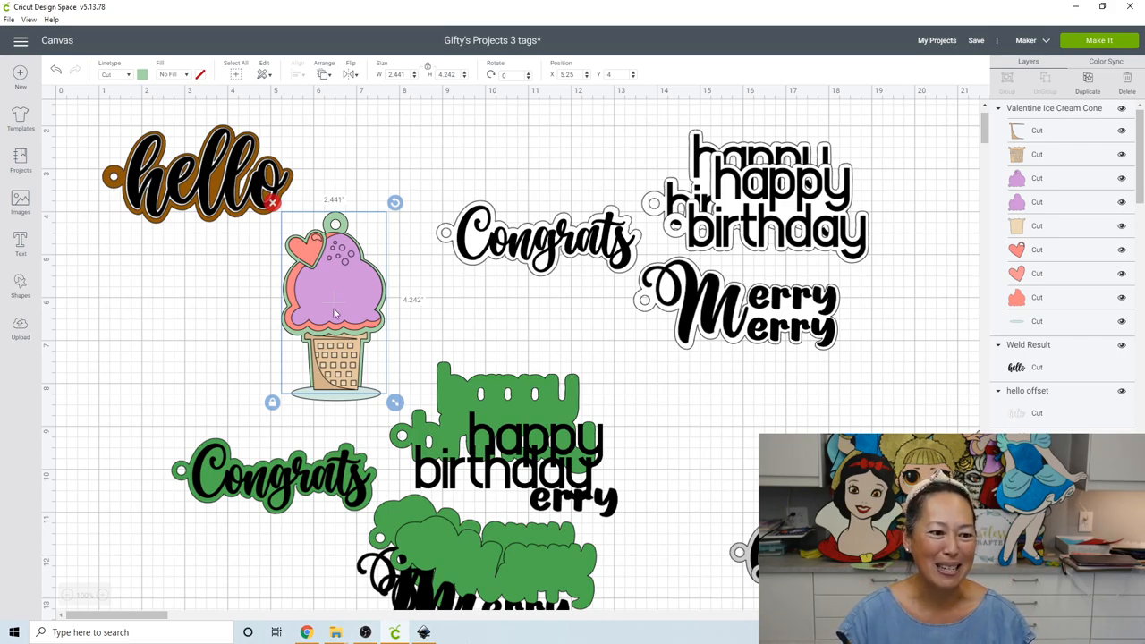